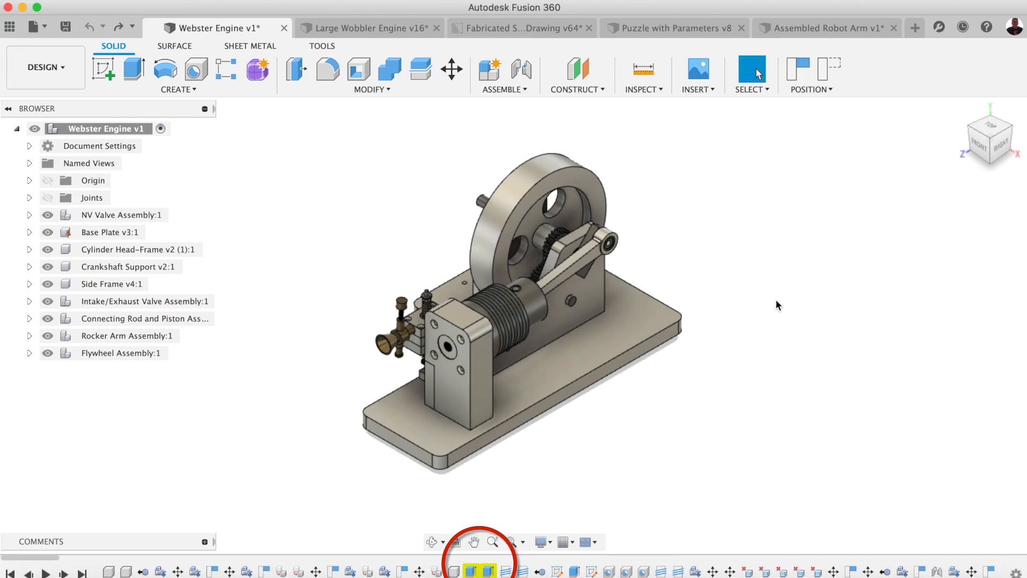
{"action": "mouse_move", "coordinate": [782, 298]}
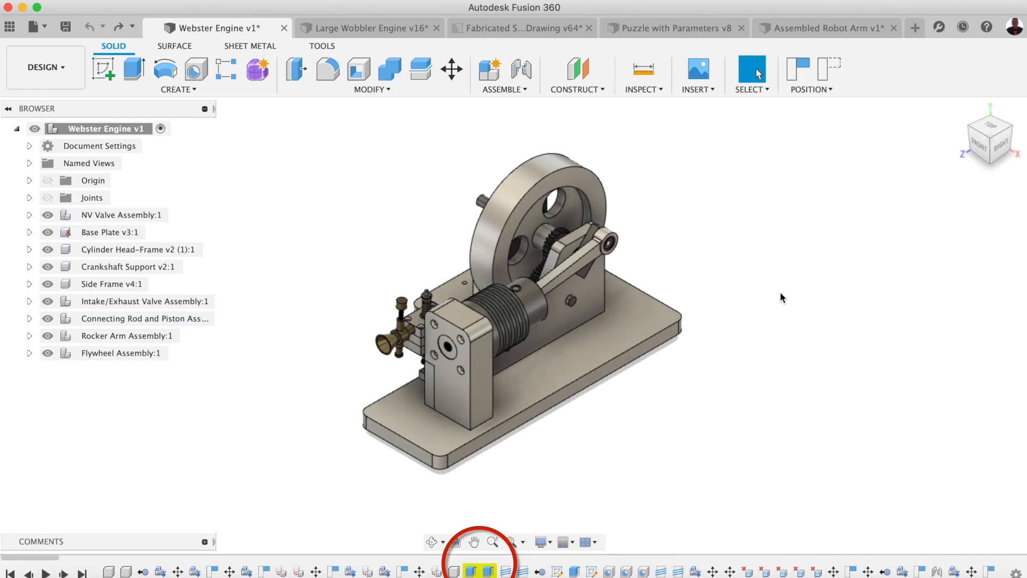
{"action": "mouse_move", "coordinate": [990, 149]}
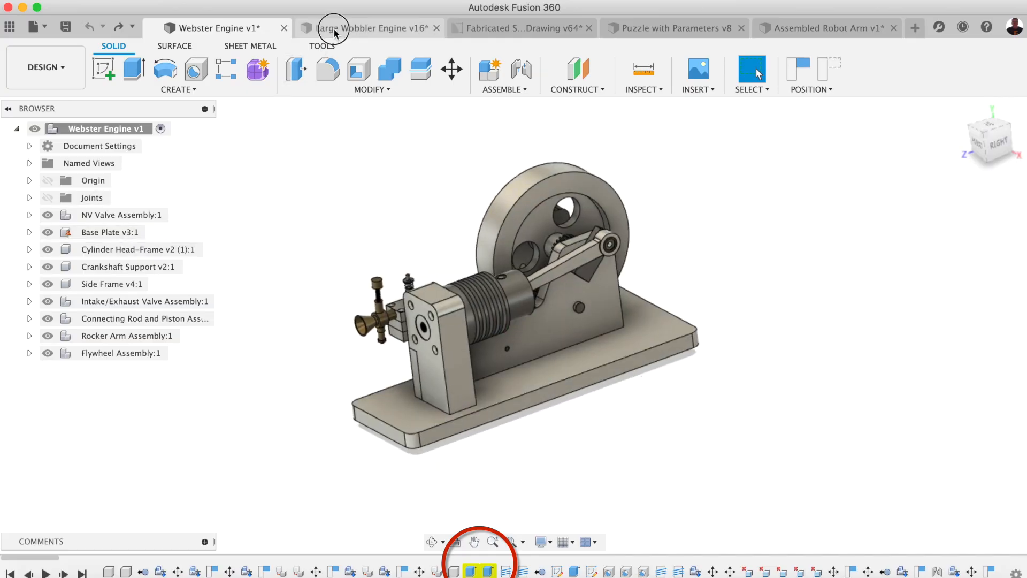
Undo the wobbler engine's component drag, then show the puzzle cube in its home view.
{"action": "left_click", "coordinate": [367, 27]}
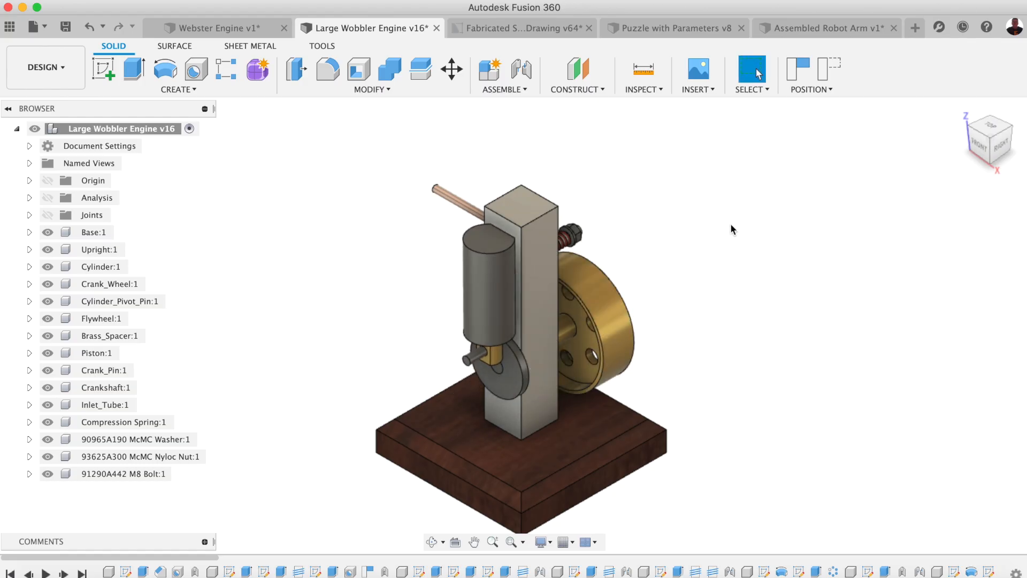
{"action": "mouse_move", "coordinate": [88, 27]}
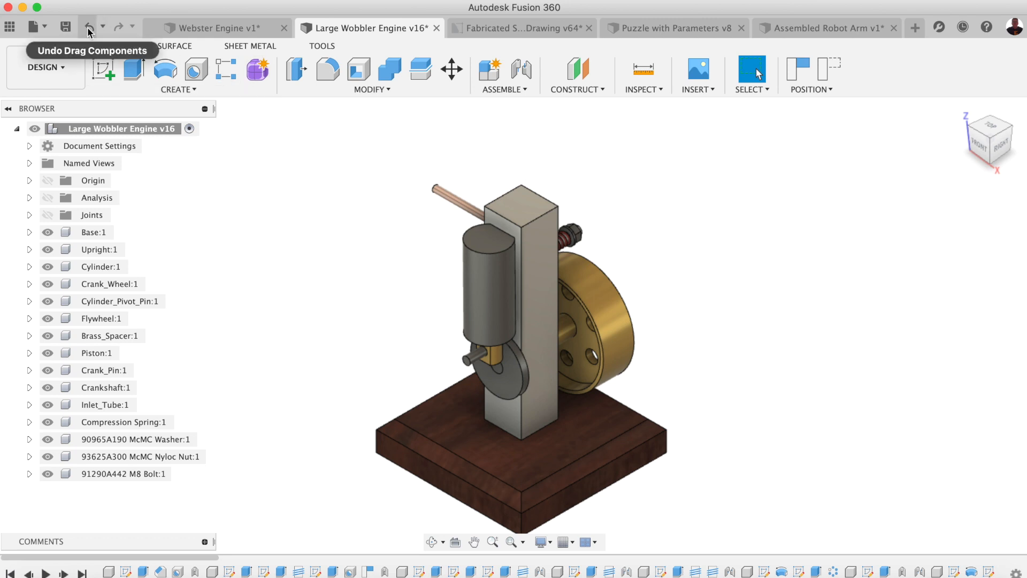
{"action": "left_click", "coordinate": [87, 27]}
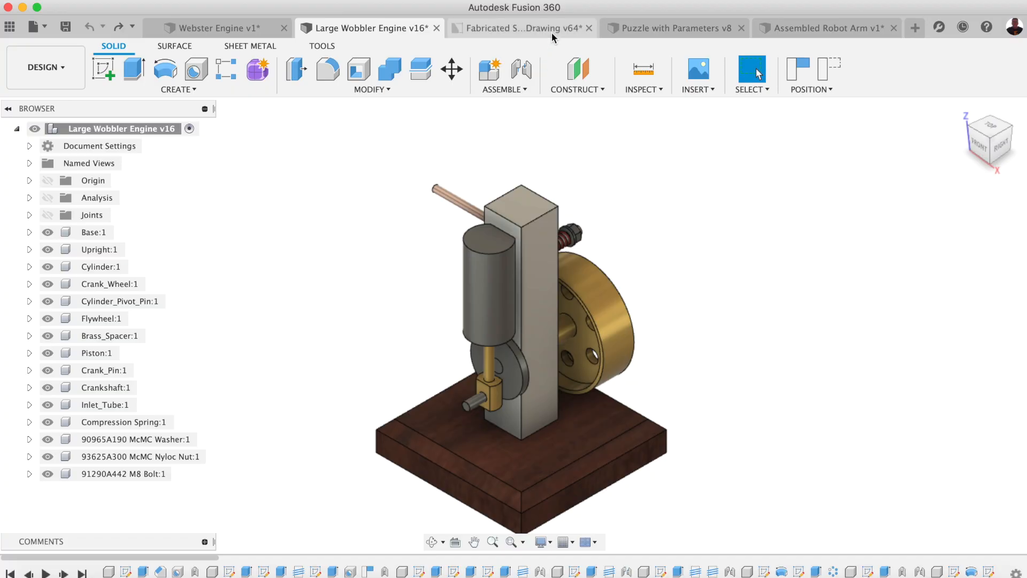
{"action": "left_click", "coordinate": [675, 29]}
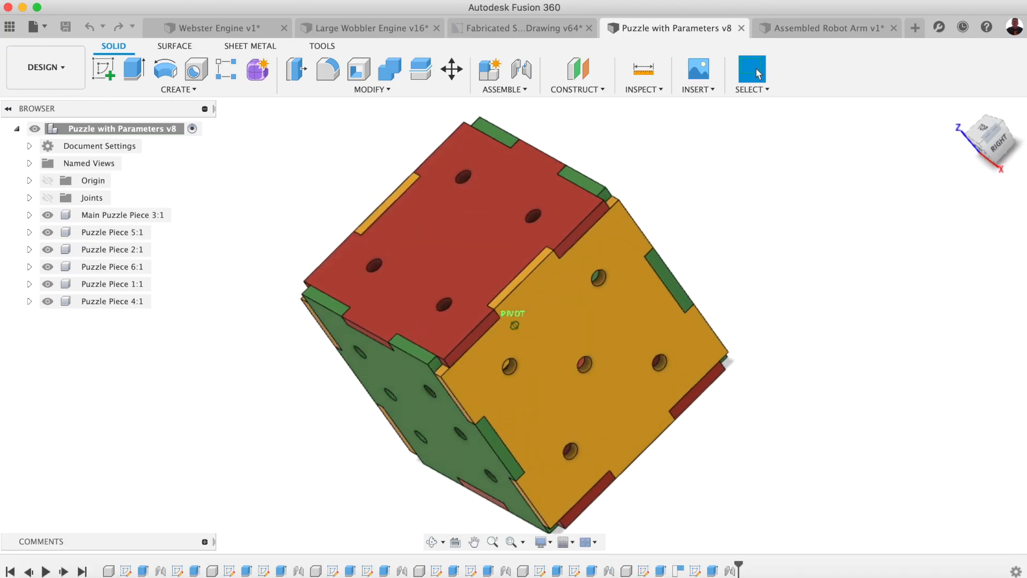
{"action": "mouse_move", "coordinate": [961, 107]}
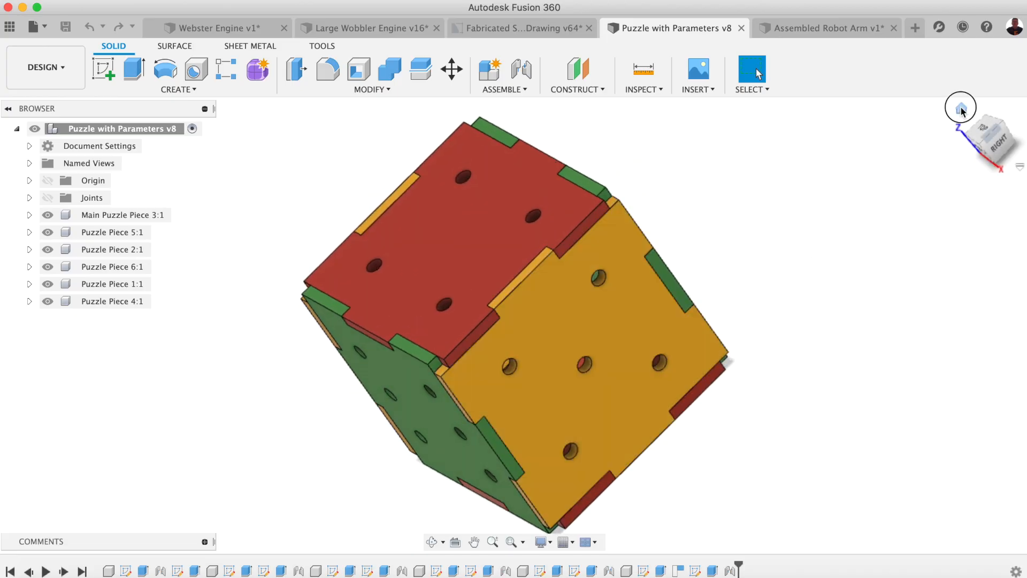
{"action": "left_click", "coordinate": [960, 107]}
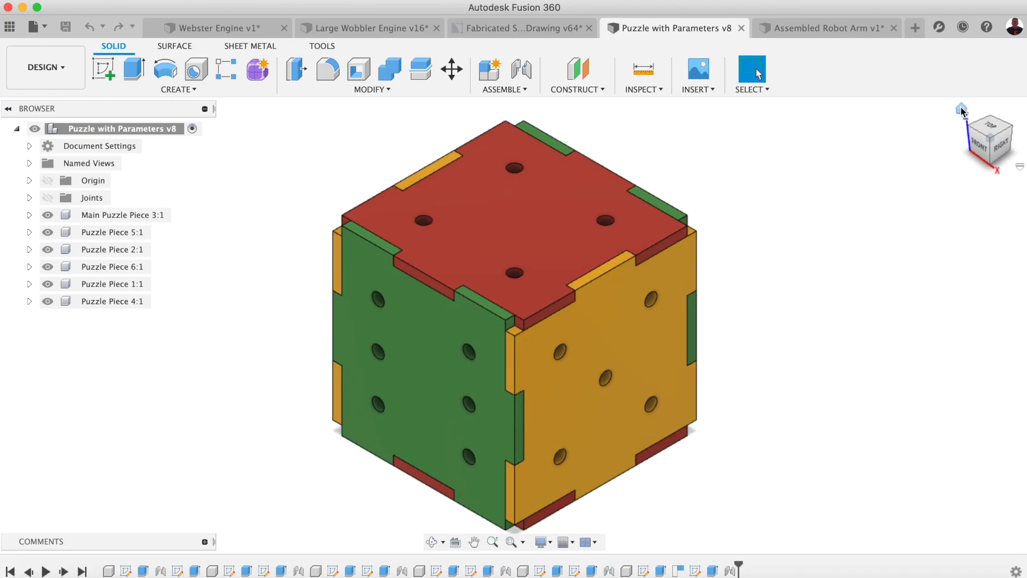
{"action": "left_click", "coordinate": [827, 27]}
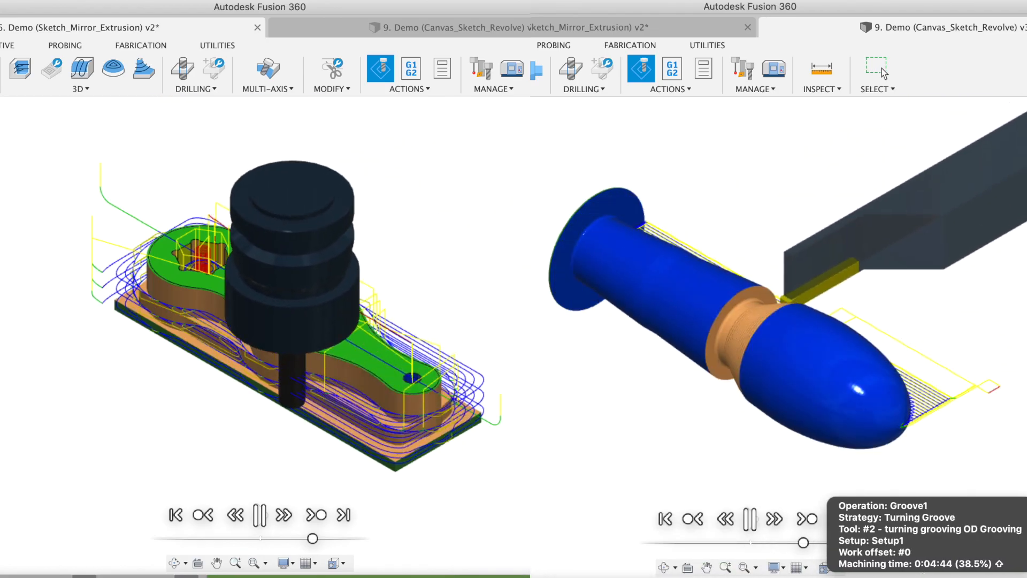
Look over the Modify menu and the vice drawing, then begin a sketch in a new design.
{"action": "left_click", "coordinate": [315, 514]}
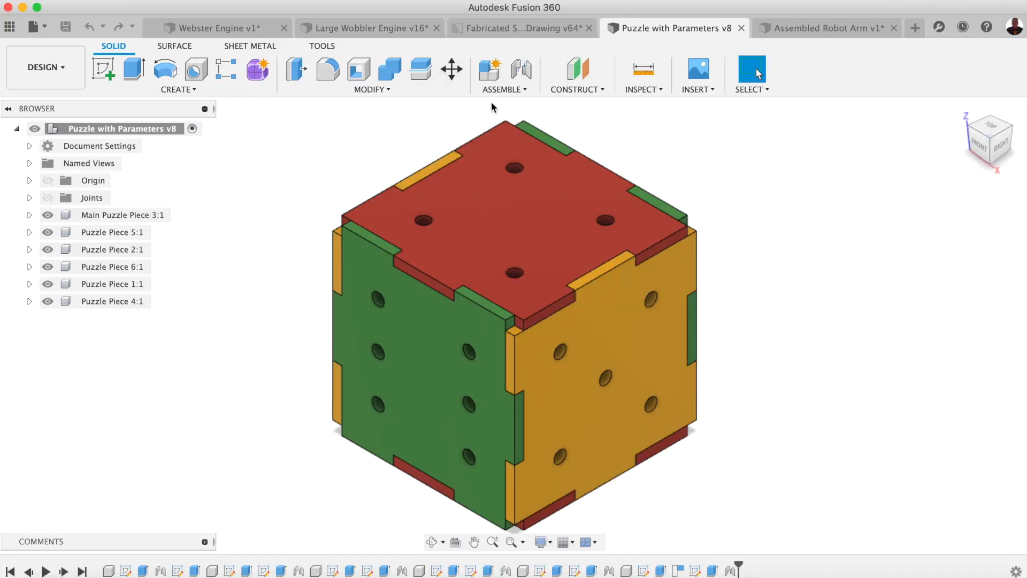
{"action": "mouse_move", "coordinate": [388, 94]}
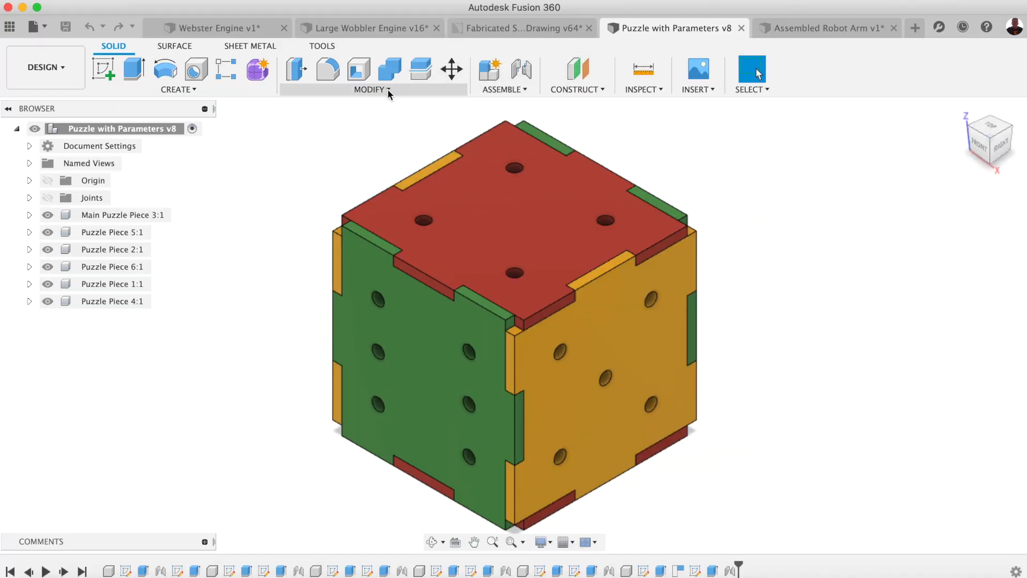
{"action": "left_click", "coordinate": [370, 89]}
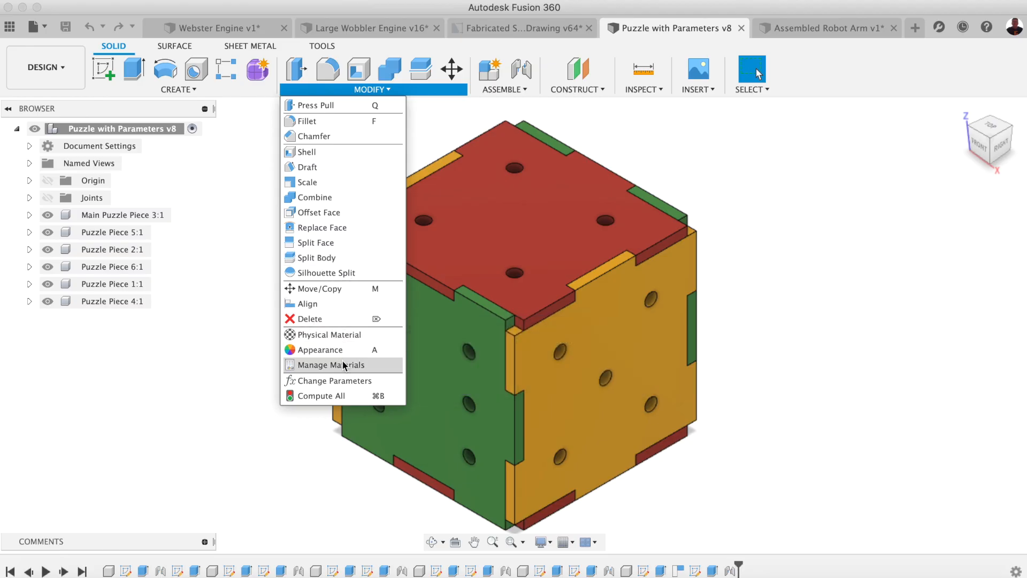
{"action": "left_click", "coordinate": [520, 28]}
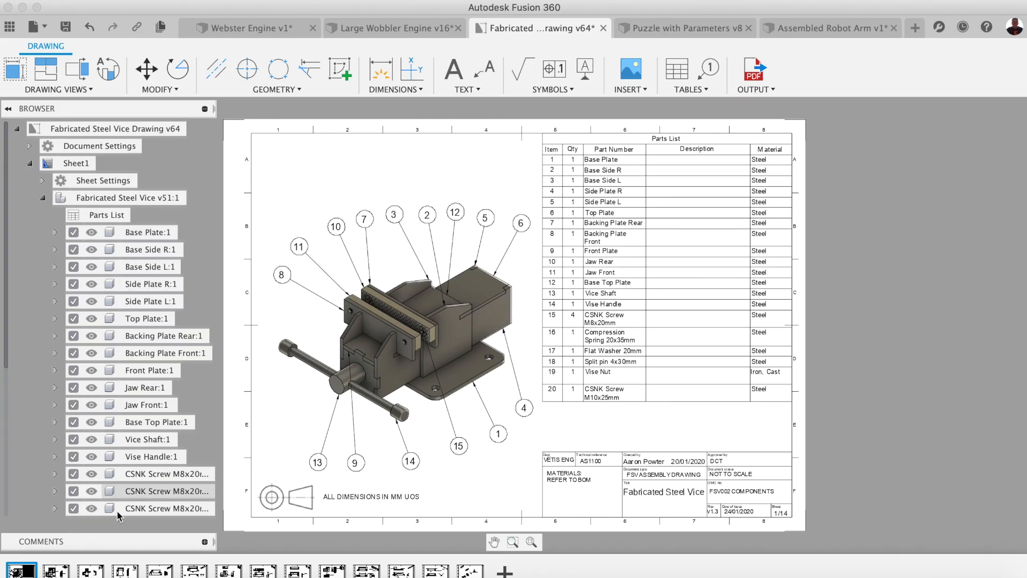
{"action": "left_click", "coordinate": [678, 28]}
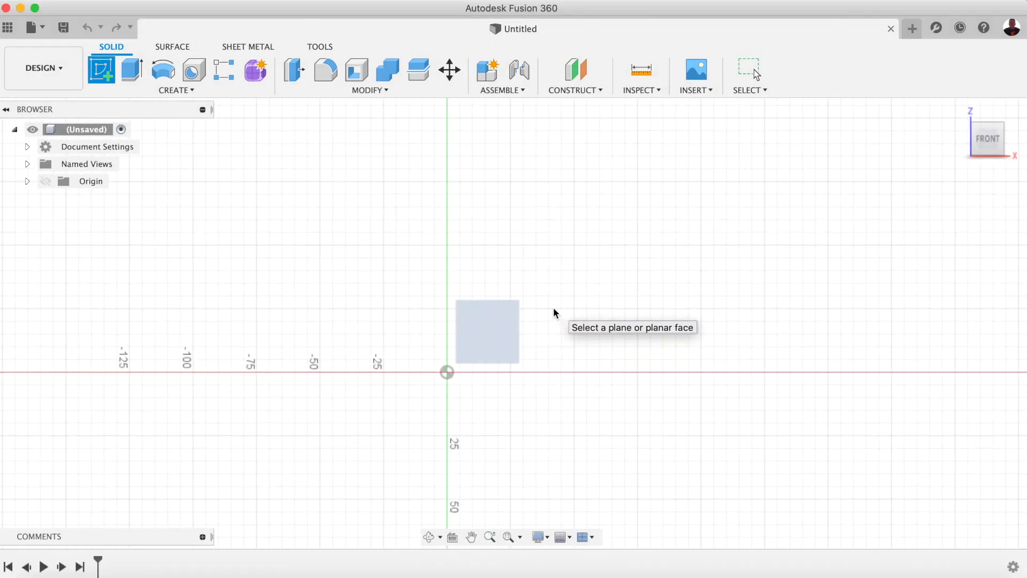
Choose the front plane for the new sketch.
{"action": "left_click", "coordinate": [486, 331]}
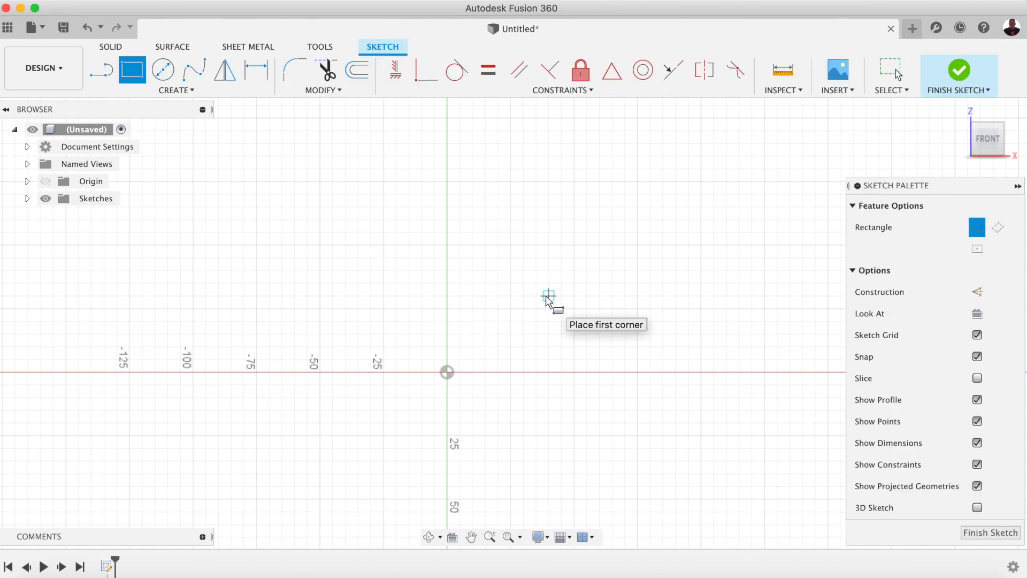
{"action": "mouse_move", "coordinate": [447, 373]}
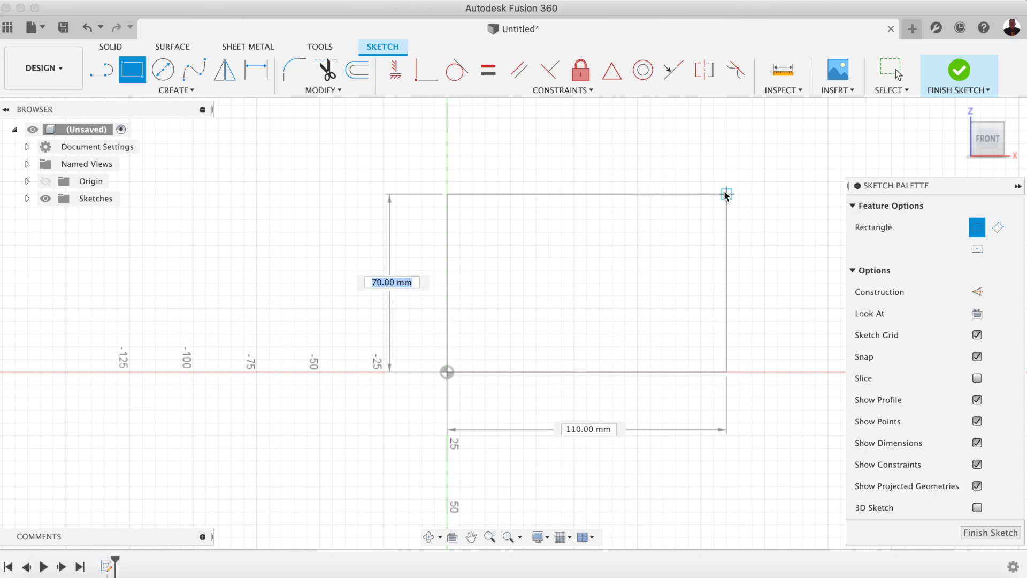
{"action": "mouse_move", "coordinate": [725, 195]}
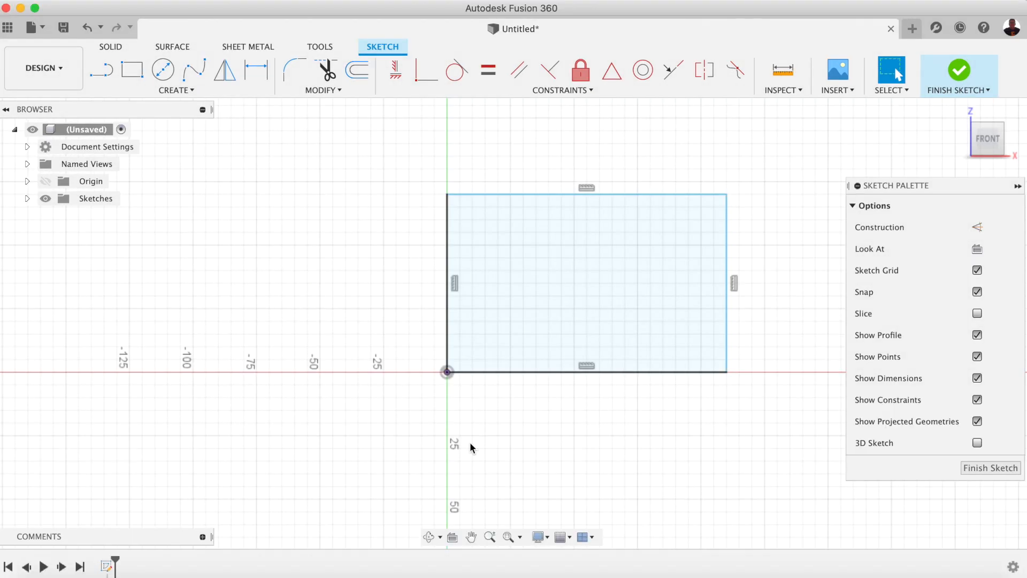
{"action": "mouse_move", "coordinate": [463, 460]}
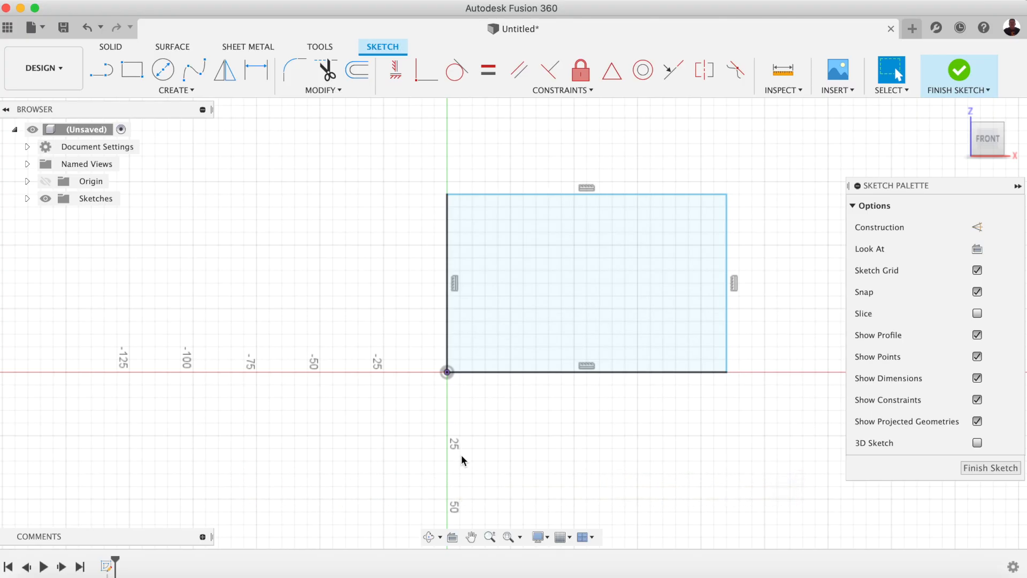
Dimension the front-plane rectangle 100 mm wide and 70 mm tall.
{"action": "left_click", "coordinate": [717, 250]}
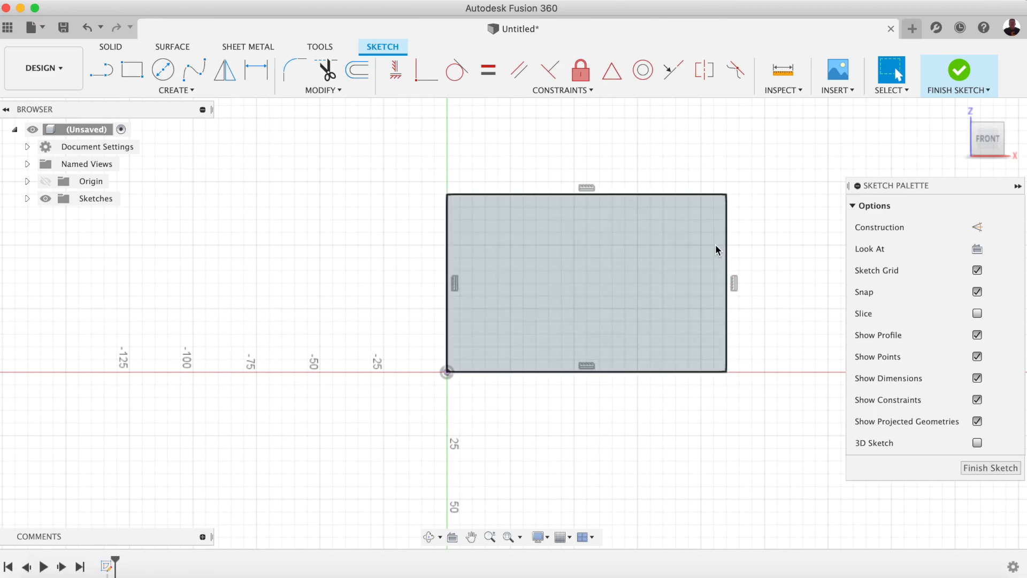
{"action": "mouse_move", "coordinate": [458, 256]}
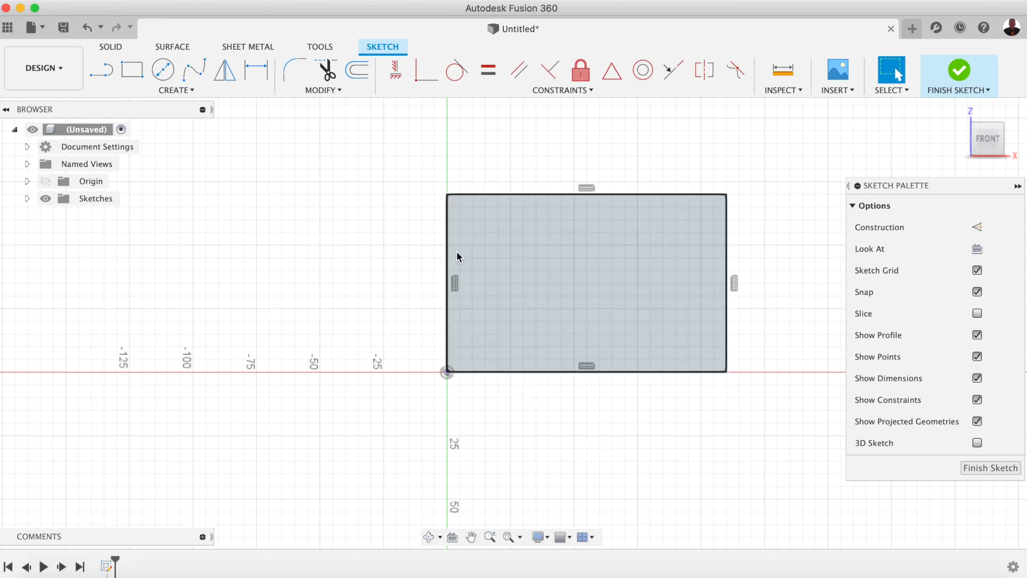
{"action": "left_click", "coordinate": [585, 282]}
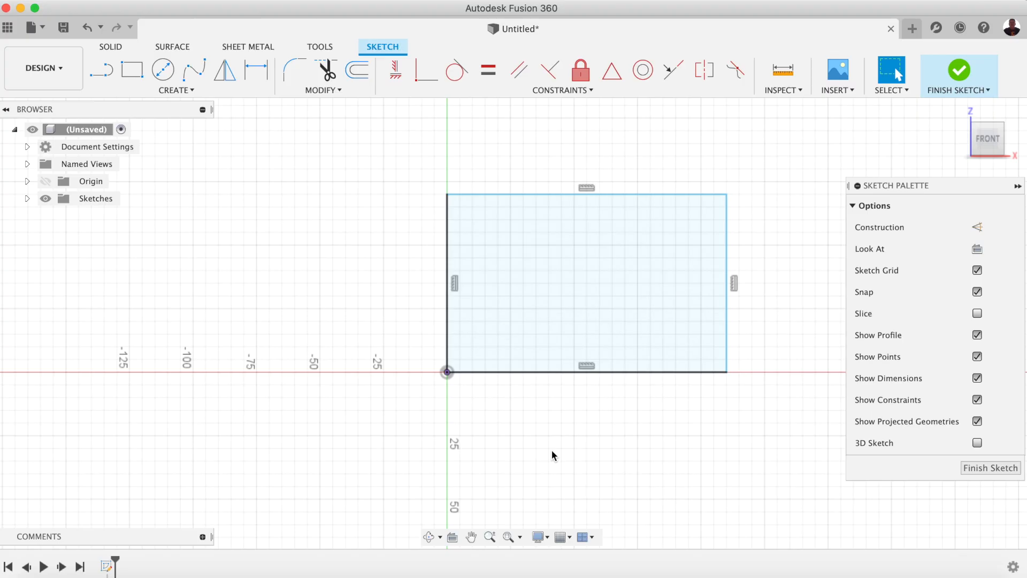
{"action": "left_click", "coordinate": [586, 371]}
{"action": "type", "text": "100"}
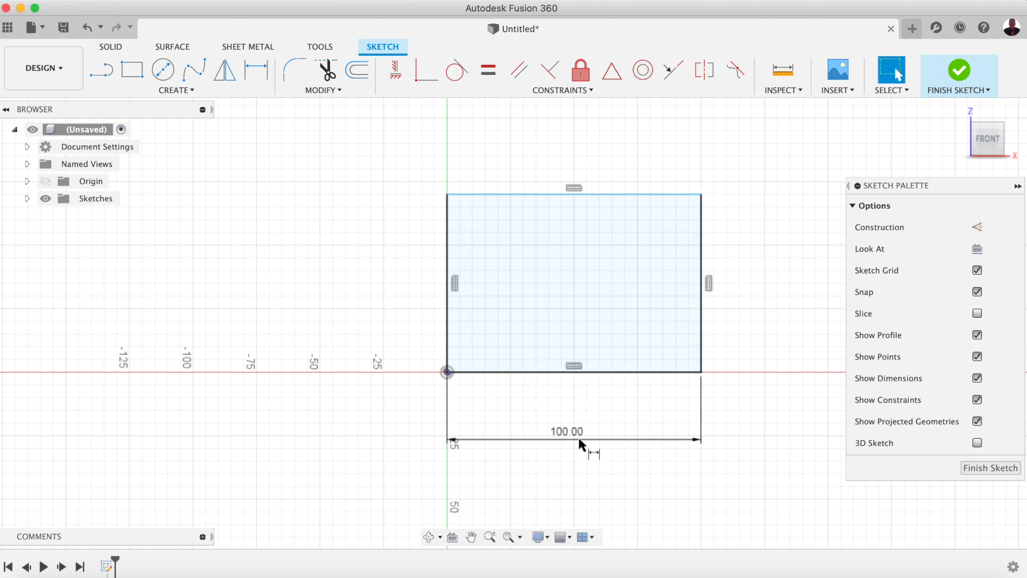
{"action": "left_click", "coordinate": [447, 282]}
{"action": "type", "text": "7"}
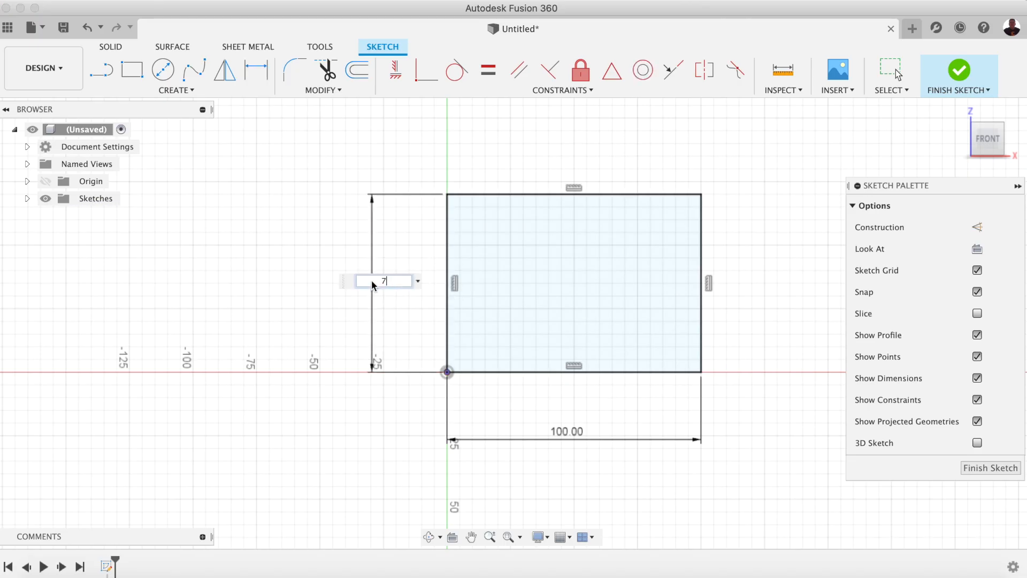
{"action": "key", "text": "Return"}
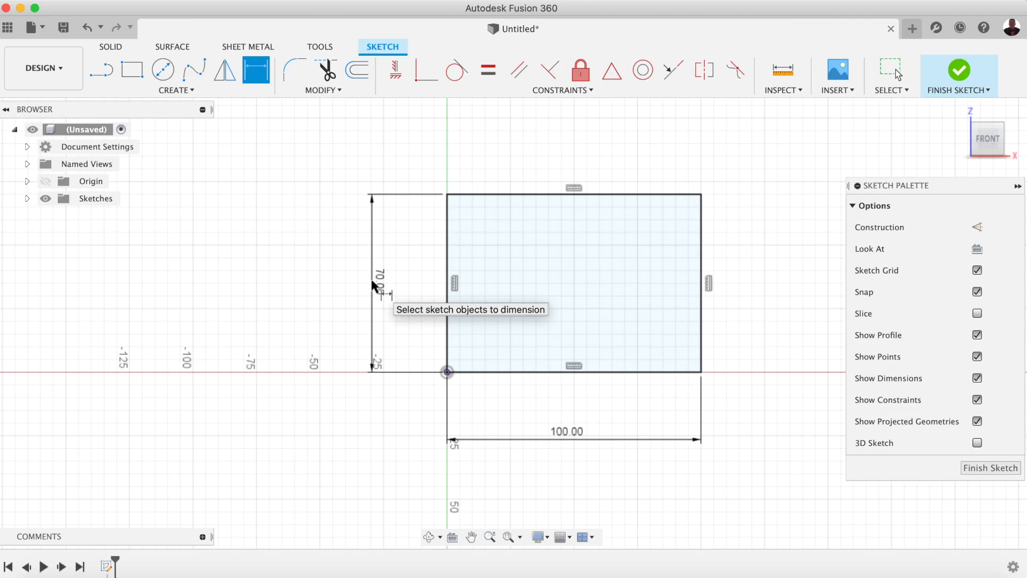
{"action": "mouse_move", "coordinate": [372, 300]}
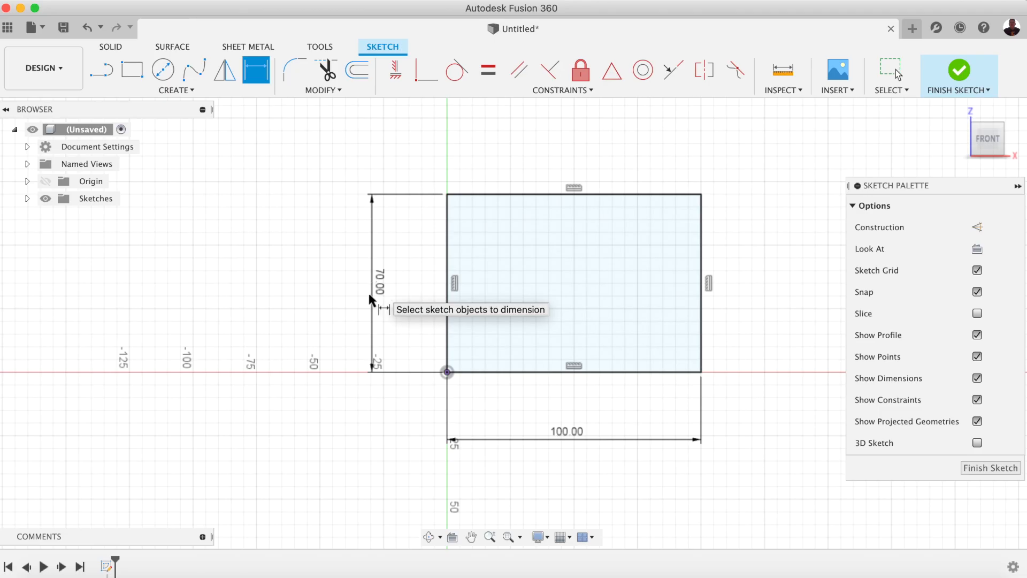
{"action": "mouse_move", "coordinate": [331, 390]}
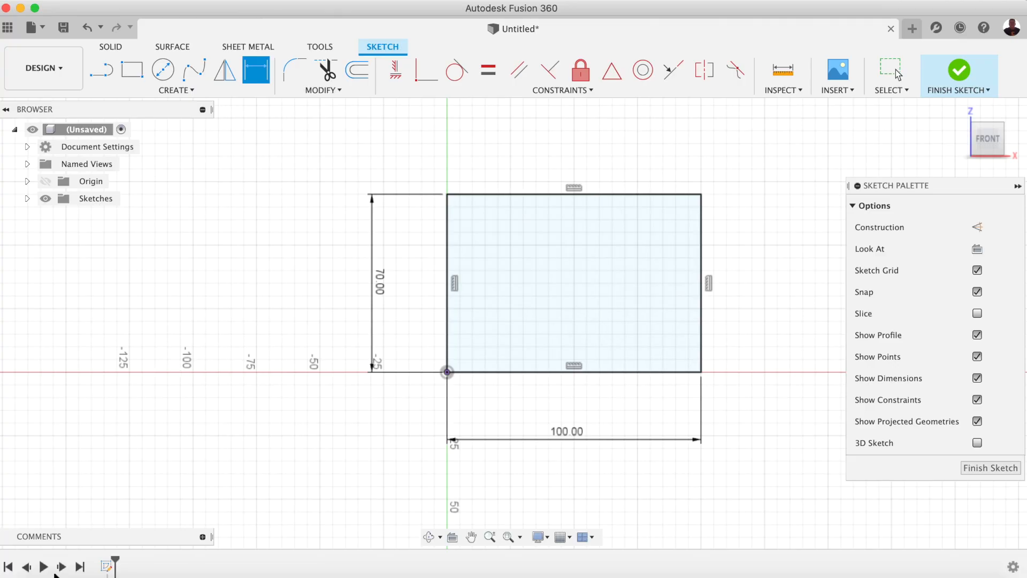
{"action": "mouse_move", "coordinate": [427, 373]}
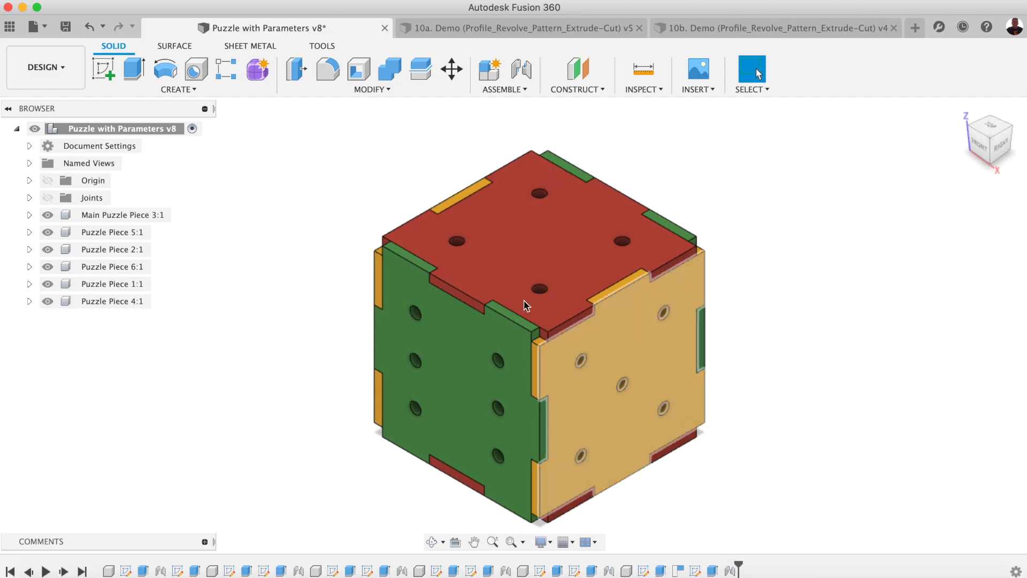
{"action": "left_click", "coordinate": [371, 76]}
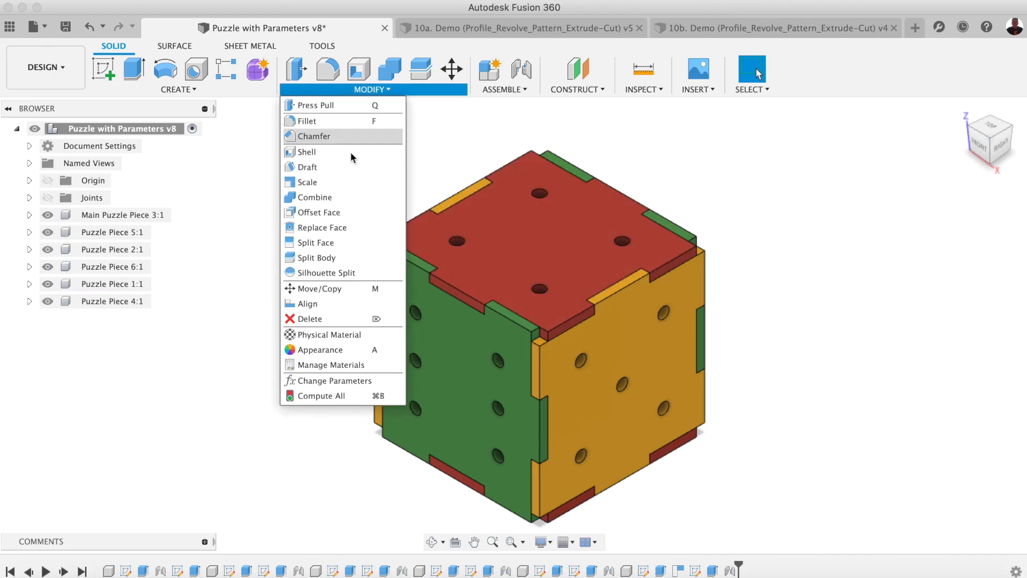
{"action": "left_click", "coordinate": [335, 381]}
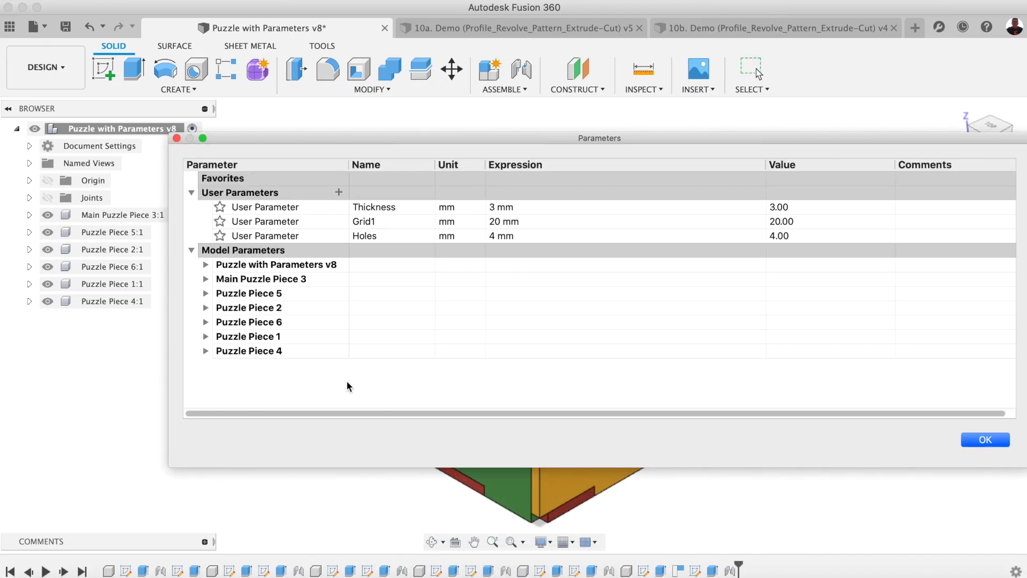
{"action": "left_click", "coordinate": [984, 440]}
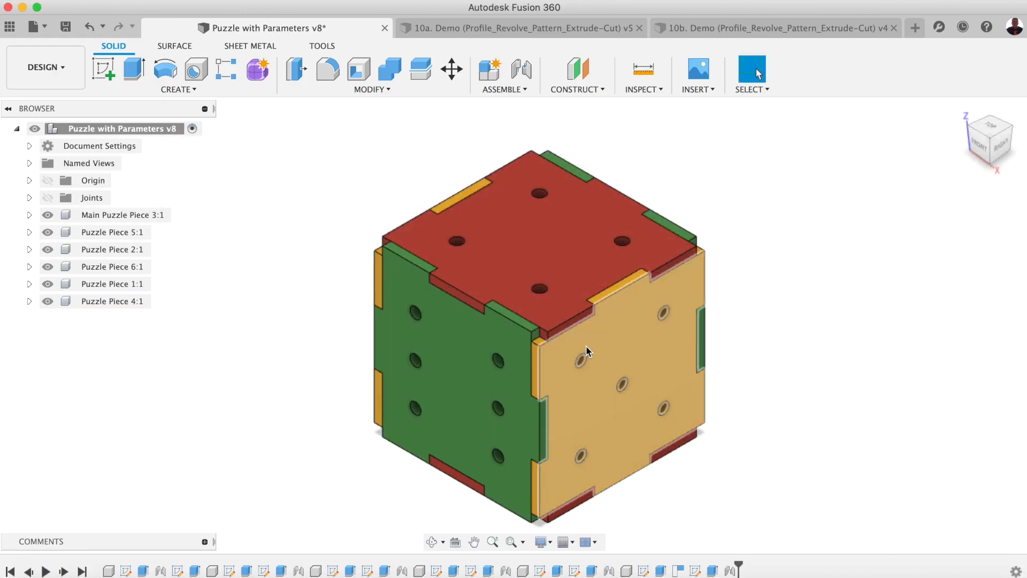
{"action": "left_click", "coordinate": [474, 542]}
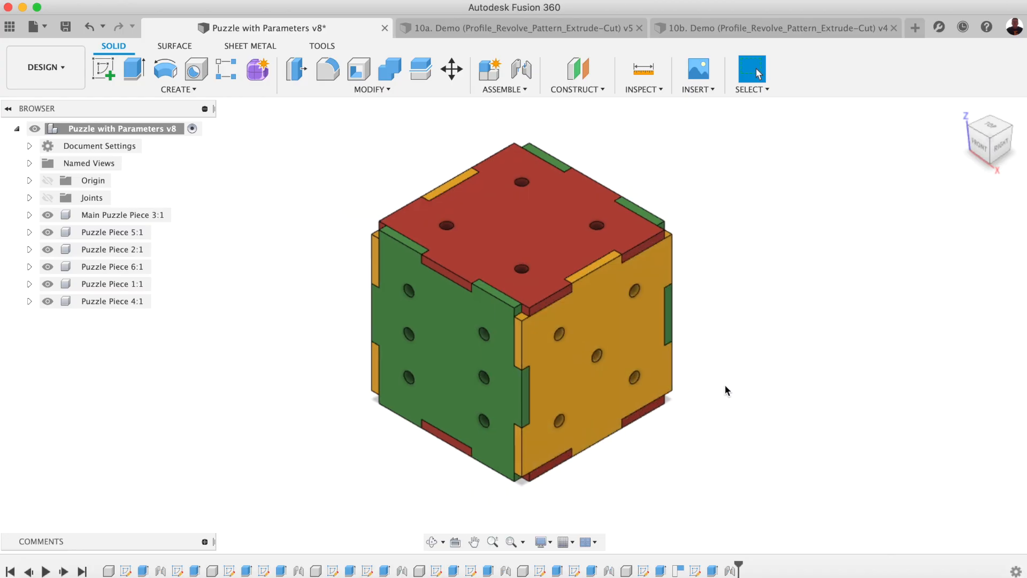
{"action": "mouse_move", "coordinate": [699, 382]}
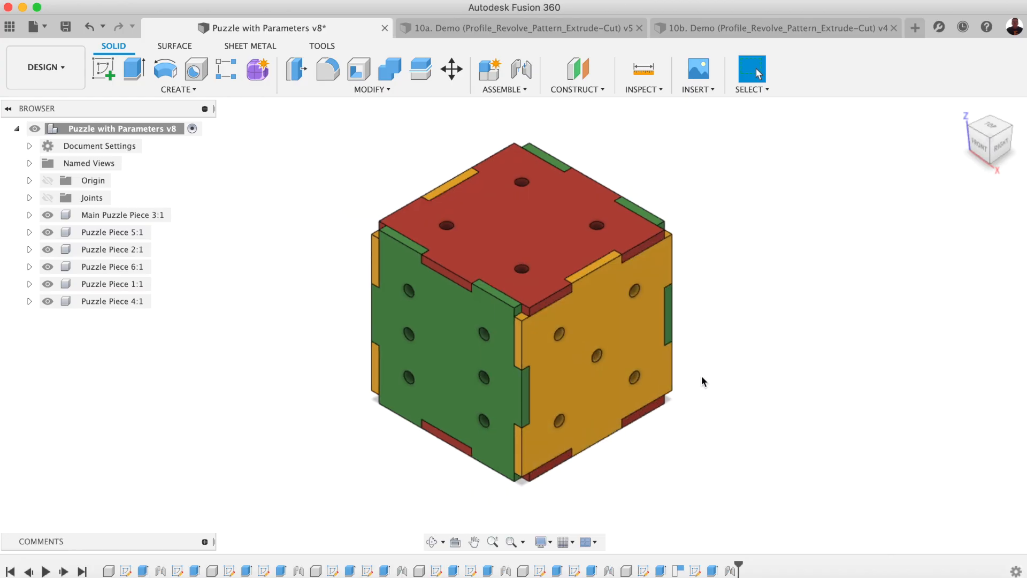
{"action": "mouse_move", "coordinate": [212, 498]}
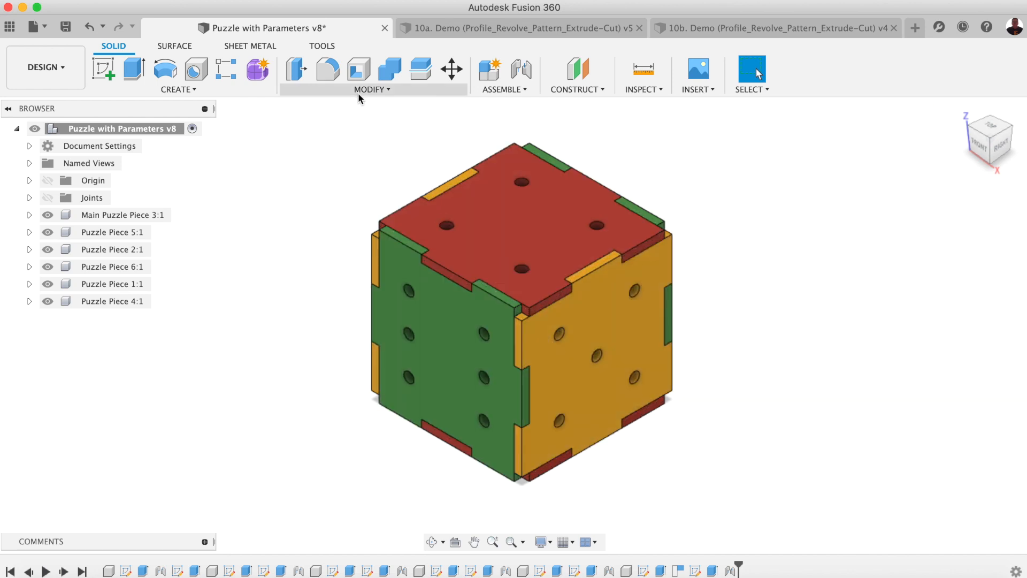
{"action": "left_click", "coordinate": [371, 90]}
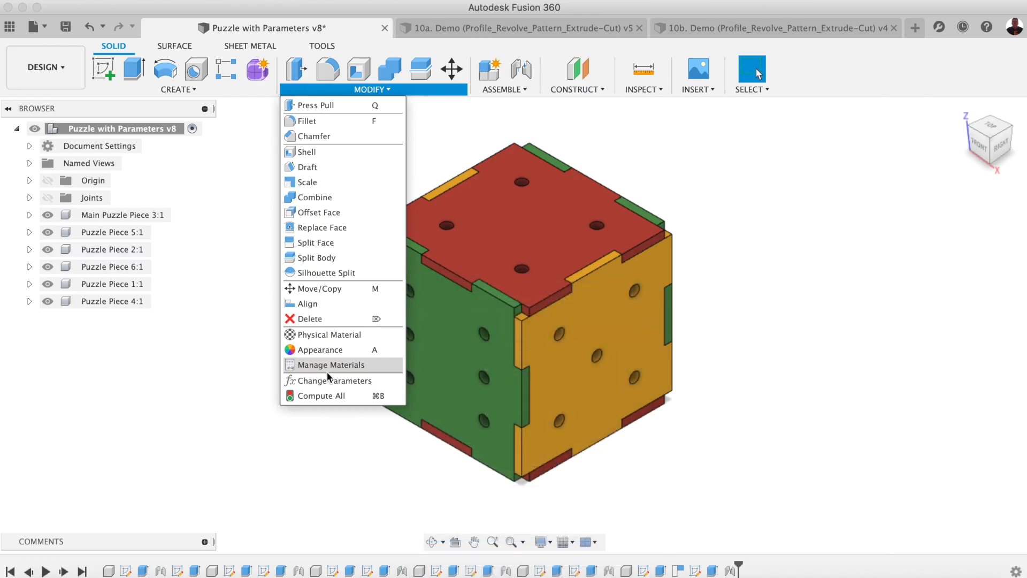
{"action": "left_click", "coordinate": [335, 381]}
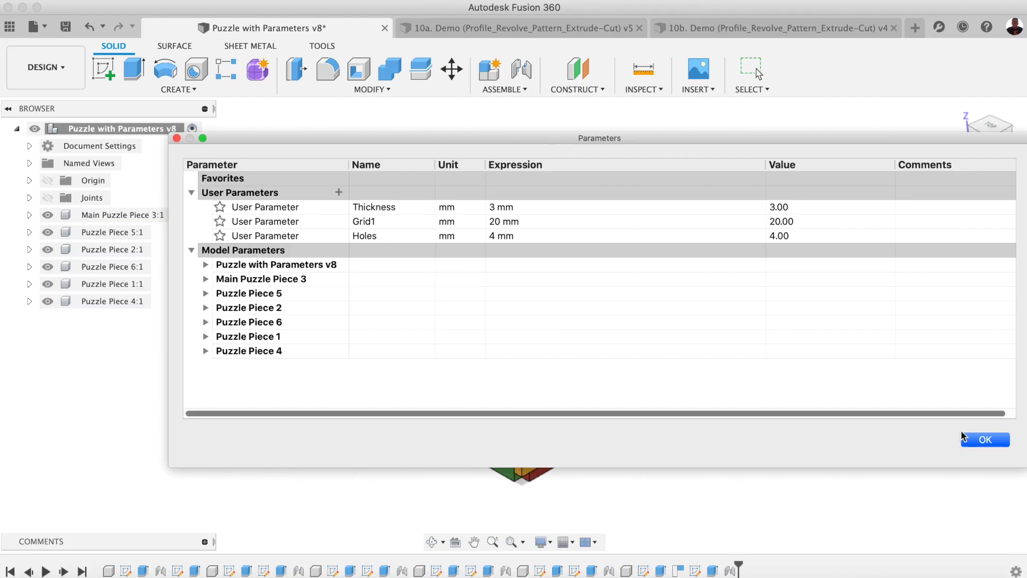
{"action": "left_click", "coordinate": [985, 438]}
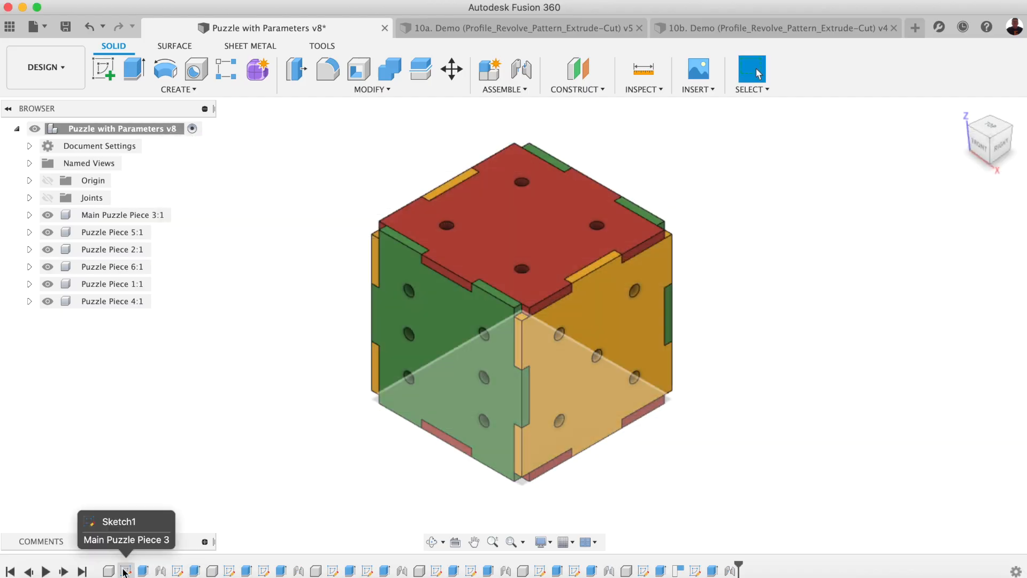
{"action": "right_click", "coordinate": [125, 570]}
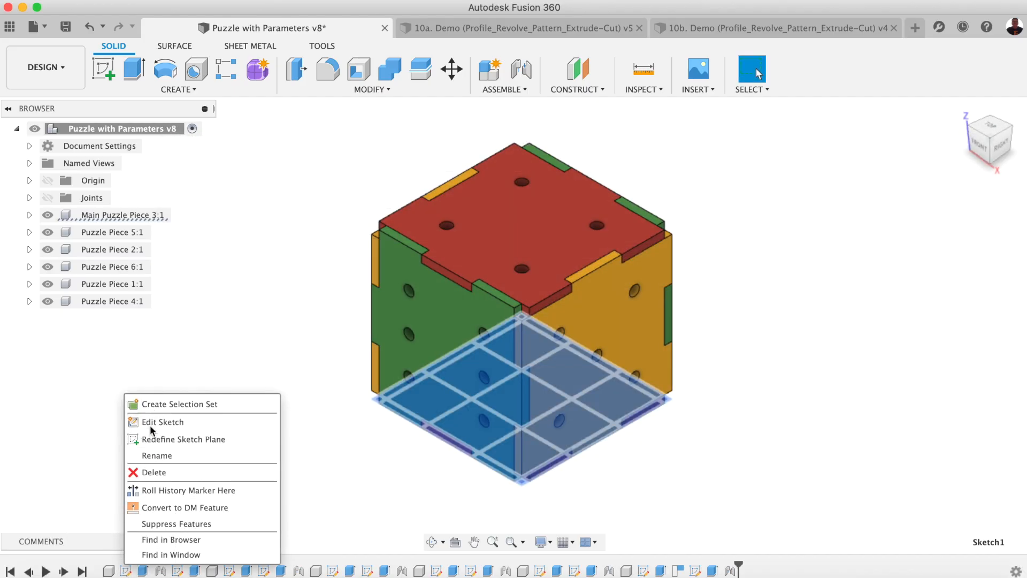
{"action": "left_click", "coordinate": [162, 421]}
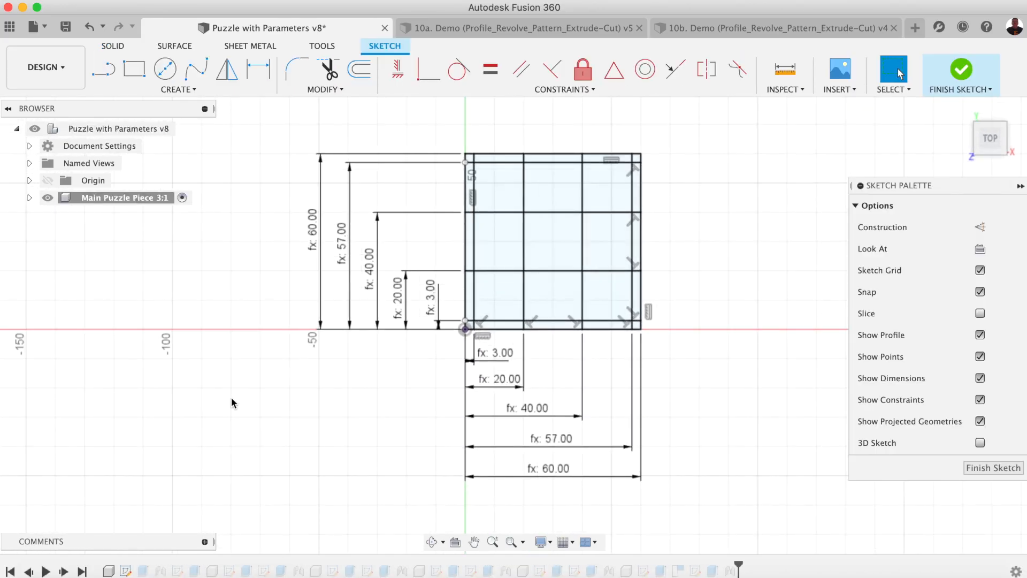
{"action": "mouse_move", "coordinate": [317, 342]}
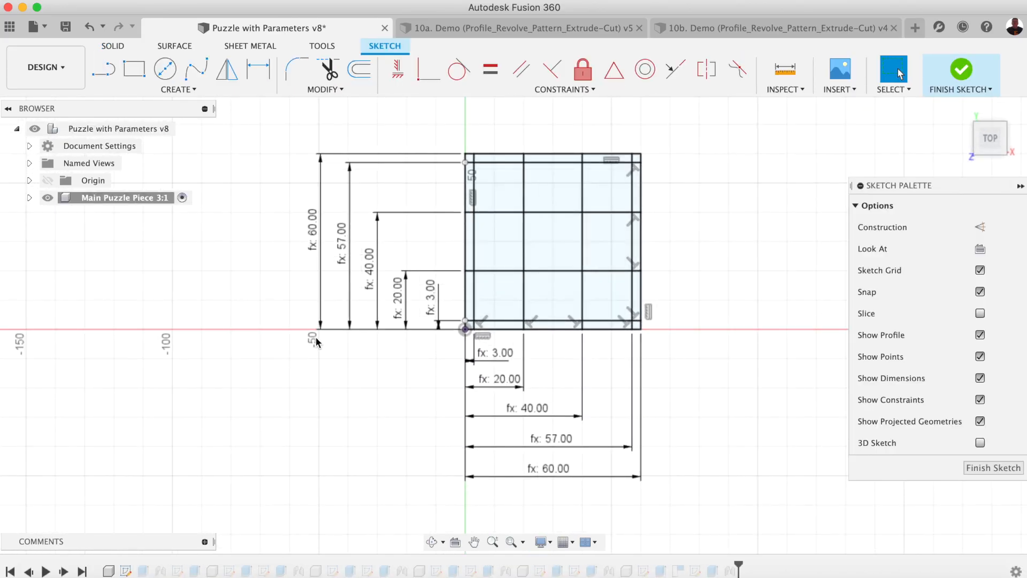
{"action": "mouse_move", "coordinate": [453, 362]}
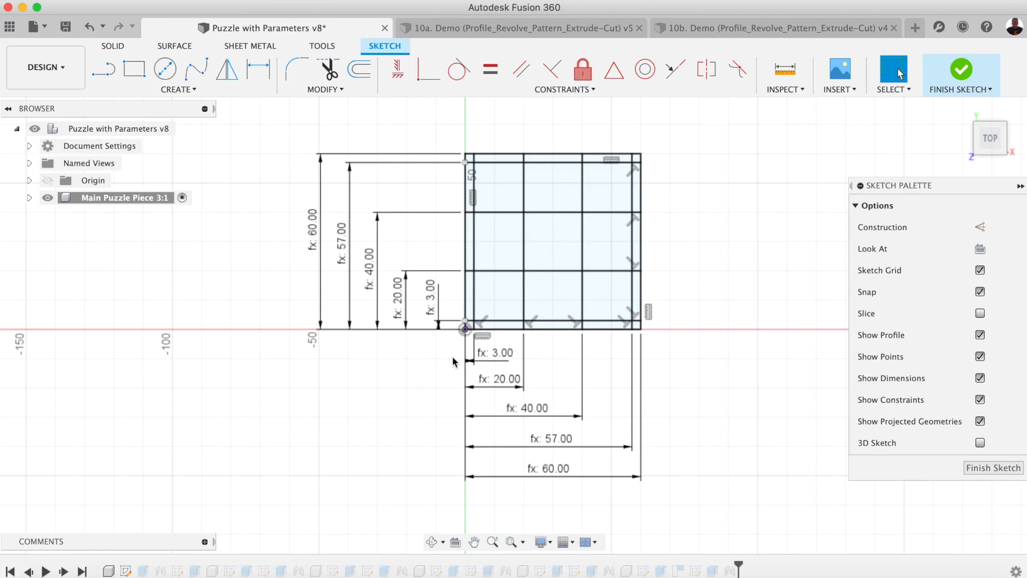
{"action": "mouse_move", "coordinate": [426, 385]}
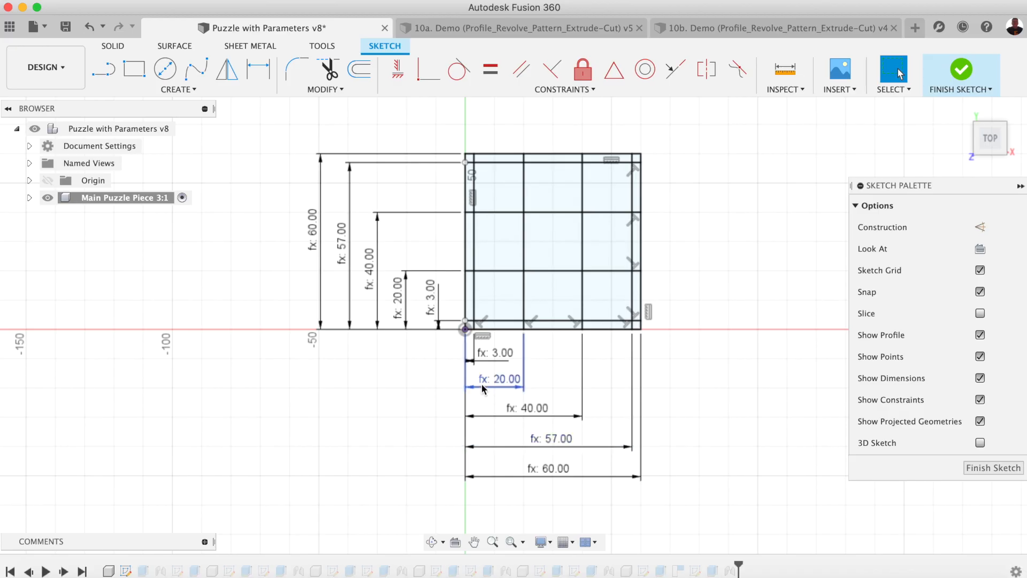
{"action": "mouse_move", "coordinate": [499, 379]}
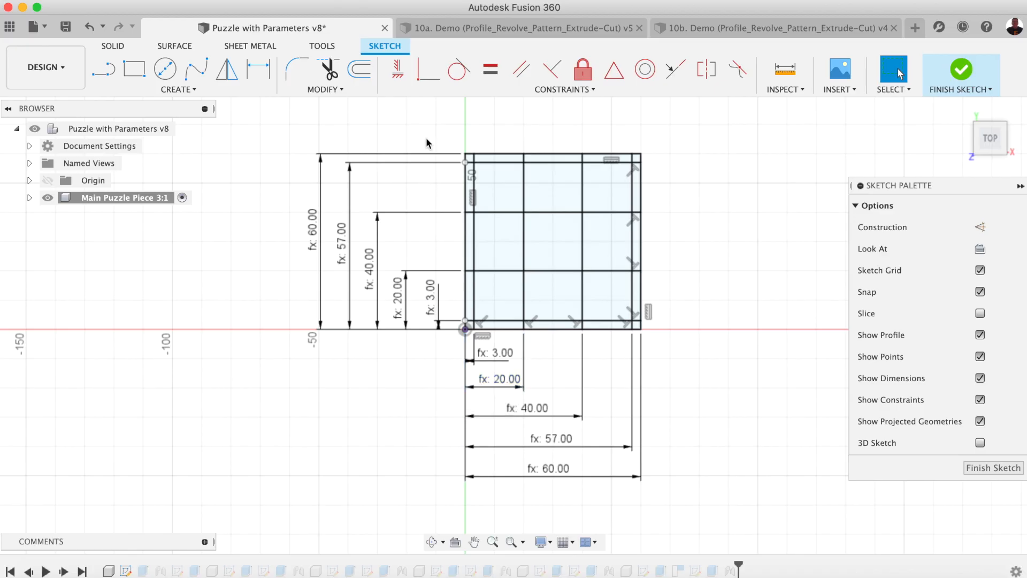
{"action": "mouse_move", "coordinate": [465, 162]}
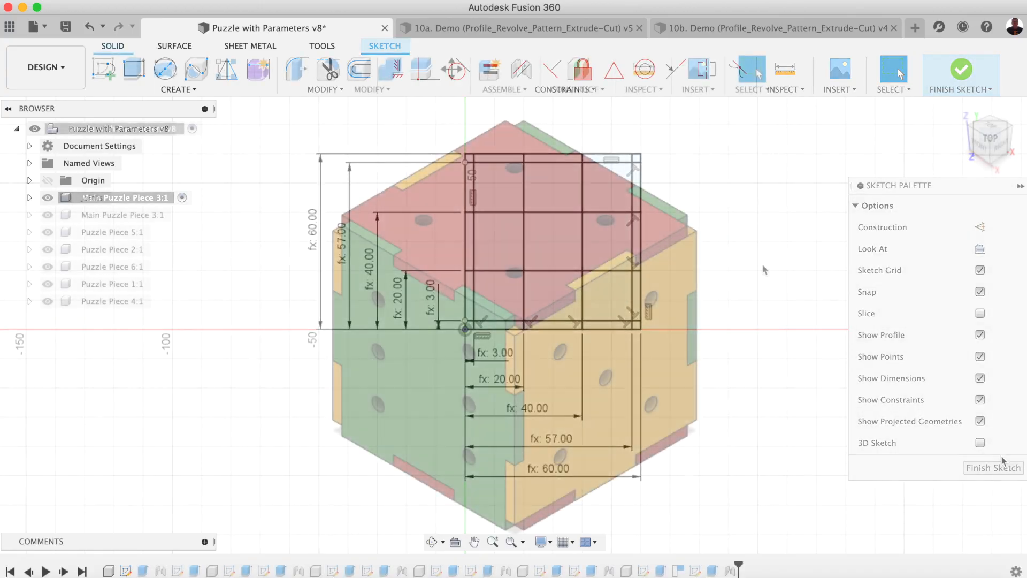
{"action": "left_click", "coordinate": [961, 71]}
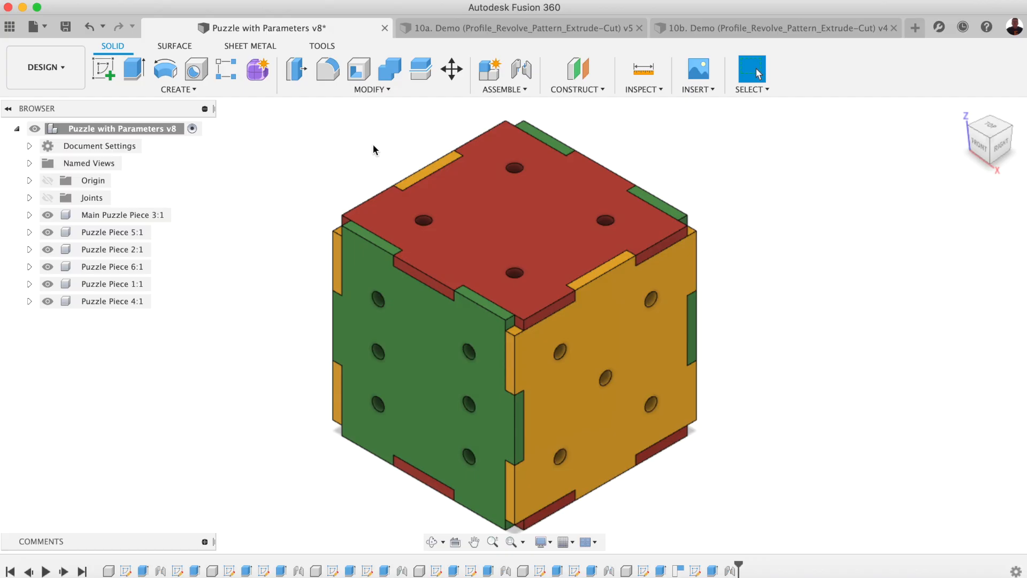
Change the puzzle cube parameters: Grid1 40 mm, Thickness 10 mm, Holes 8 mm.
{"action": "left_click", "coordinate": [516, 232]}
{"action": "type", "text": "40"}
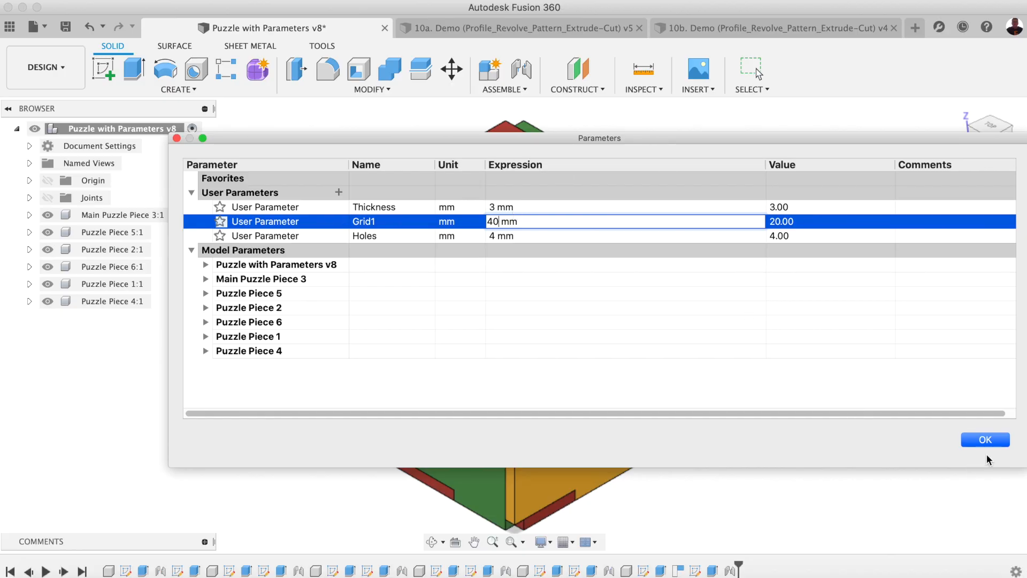
{"action": "left_click", "coordinate": [984, 440]}
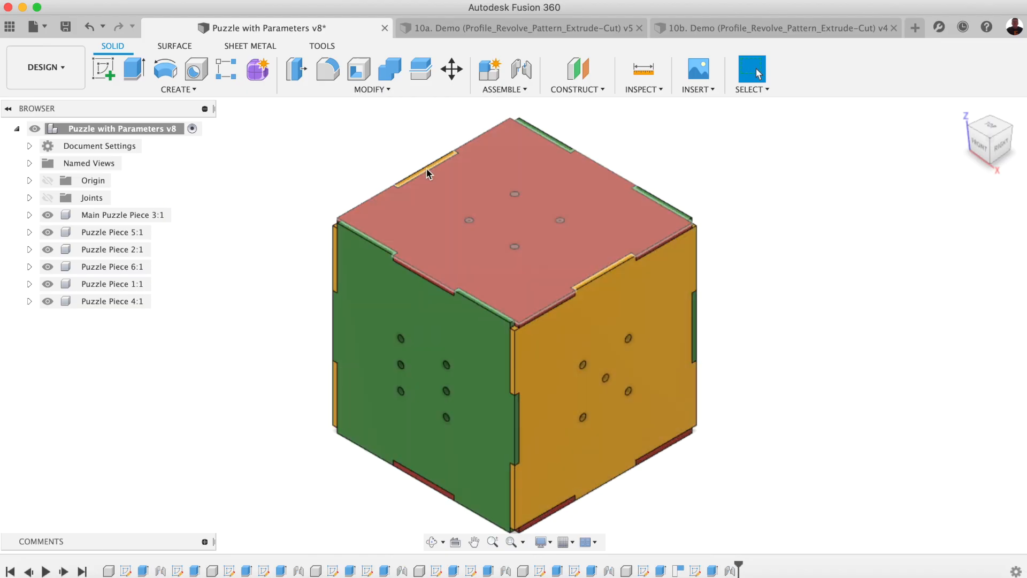
{"action": "left_click", "coordinate": [369, 90]}
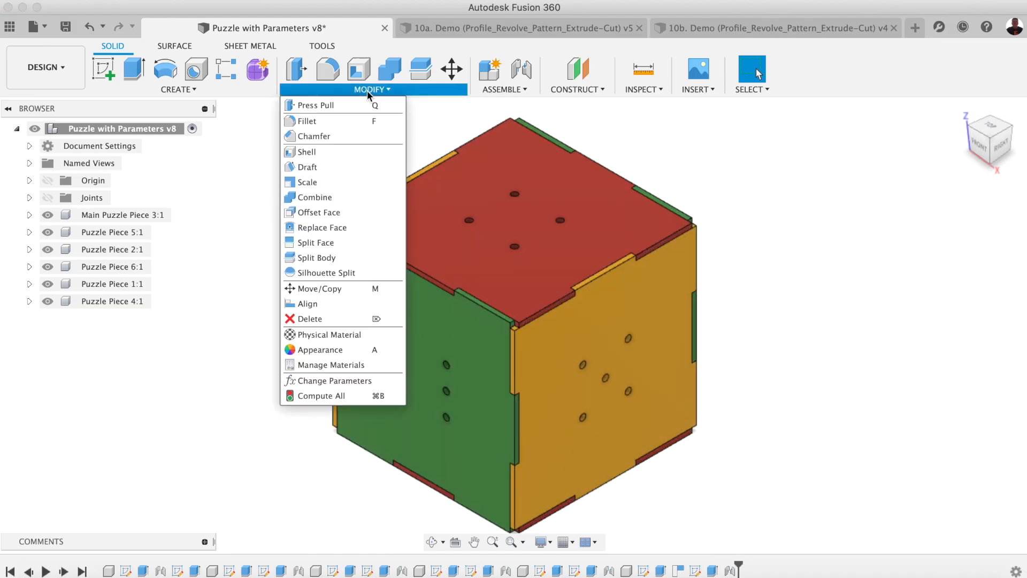
{"action": "mouse_move", "coordinate": [330, 365]}
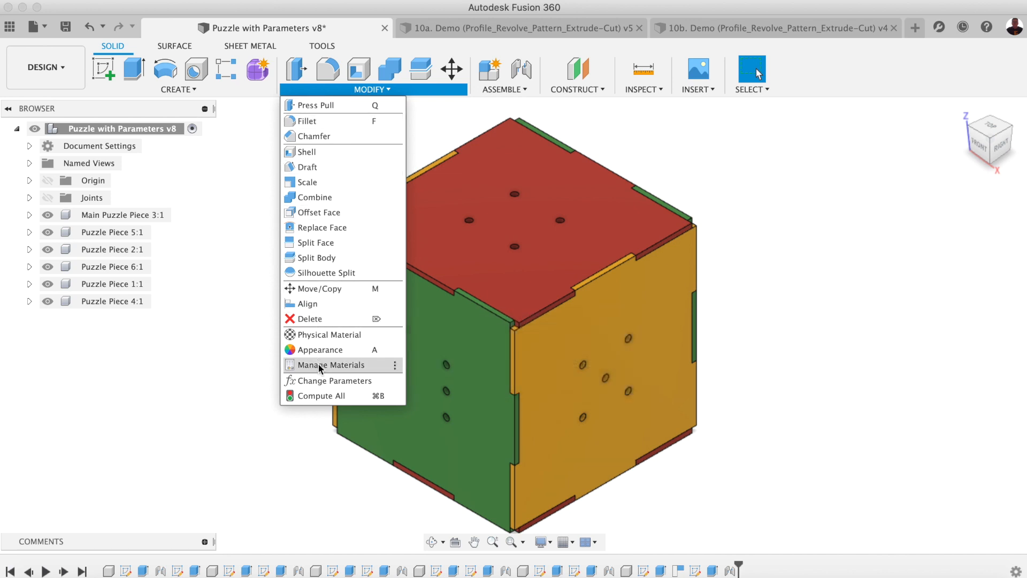
{"action": "left_click", "coordinate": [336, 380]}
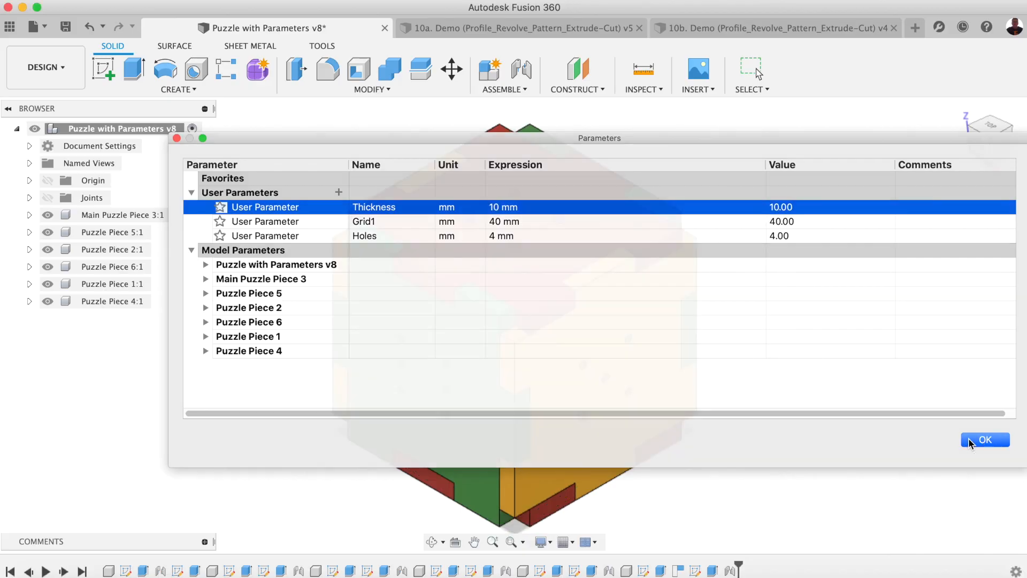
{"action": "left_click", "coordinate": [984, 439]}
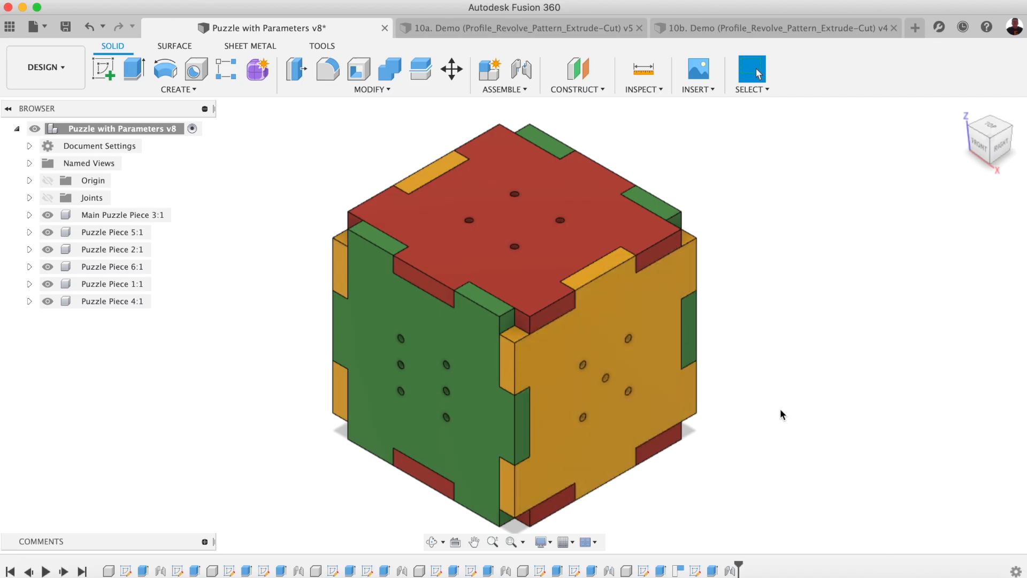
{"action": "mouse_move", "coordinate": [383, 90]}
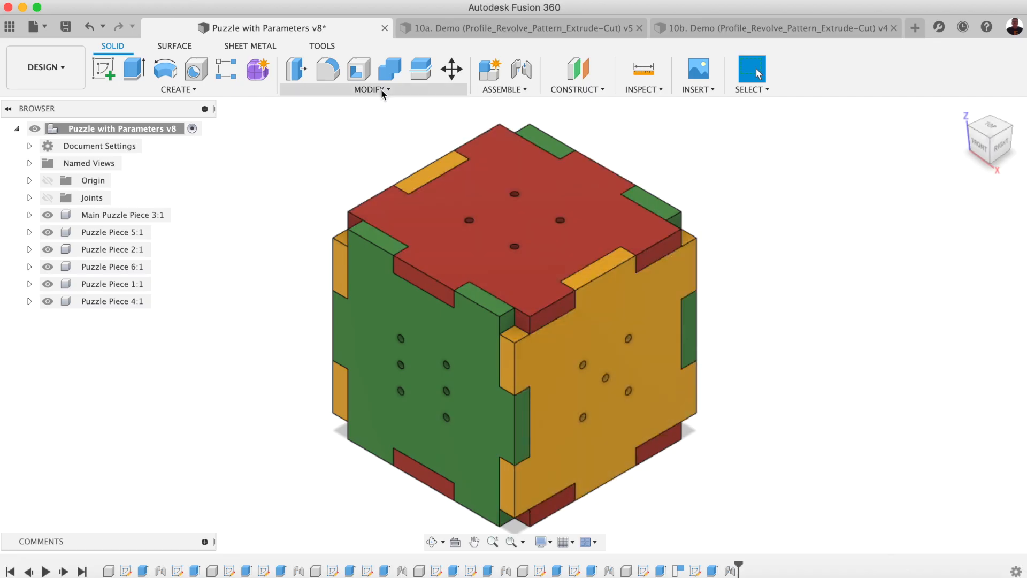
{"action": "left_click", "coordinate": [371, 90]}
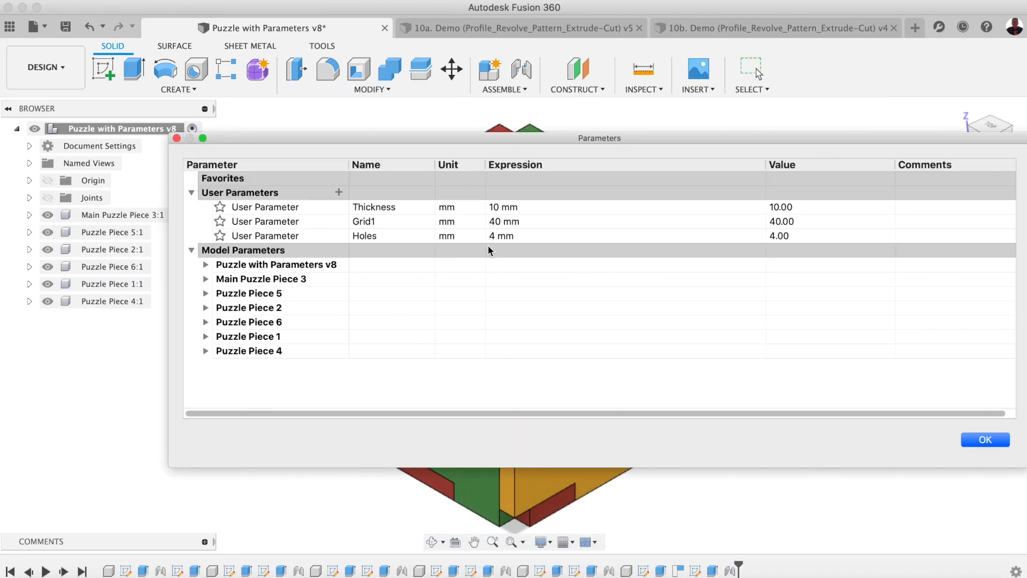
{"action": "left_click", "coordinate": [501, 236]}
{"action": "type", "text": "8"}
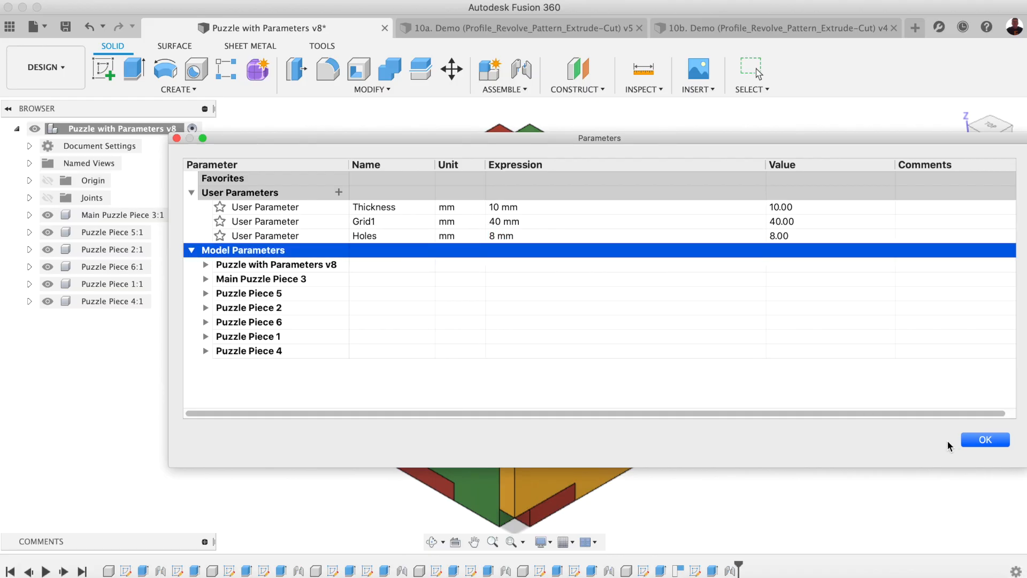
{"action": "left_click", "coordinate": [984, 440]}
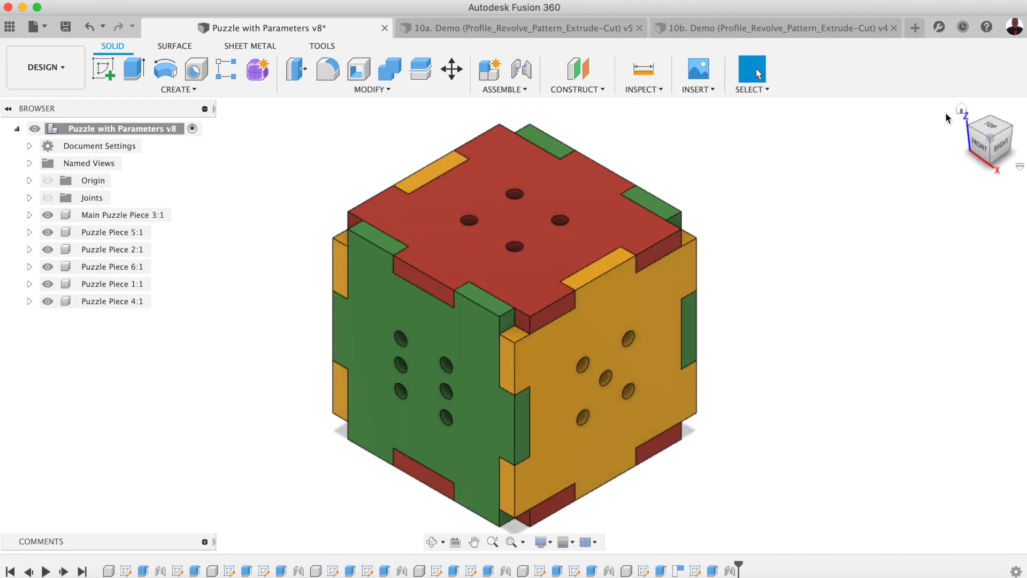
{"action": "mouse_move", "coordinate": [701, 222]}
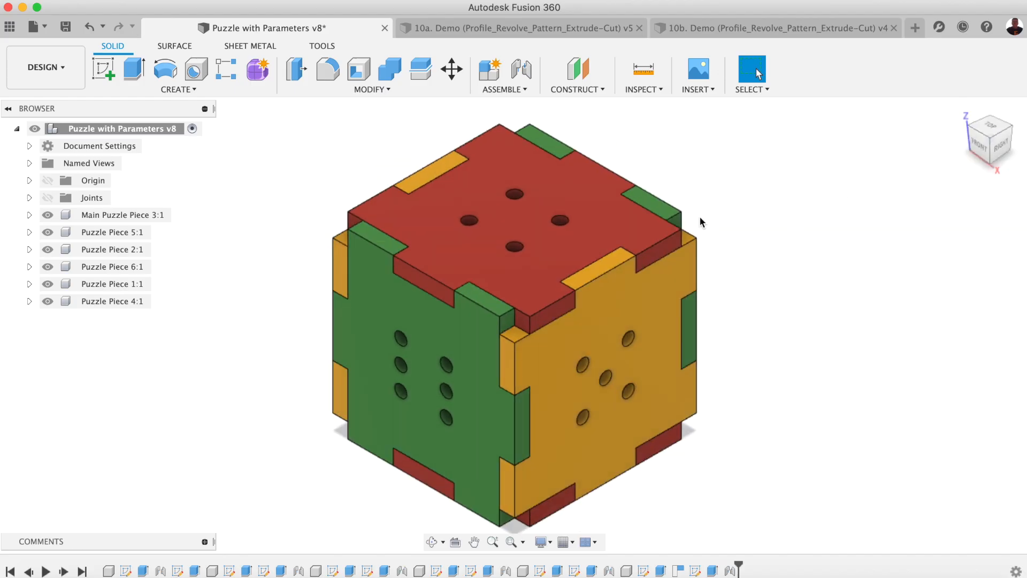
{"action": "mouse_move", "coordinate": [210, 340]}
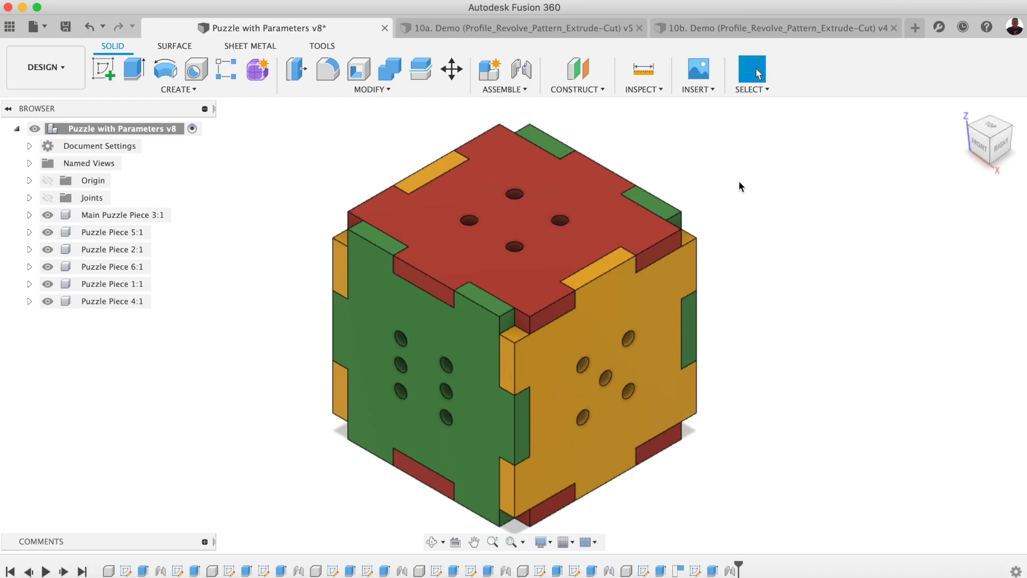
Close the Puzzle with Parameters document to reveal the 10a Demo wheel.
{"action": "left_click", "coordinate": [517, 28]}
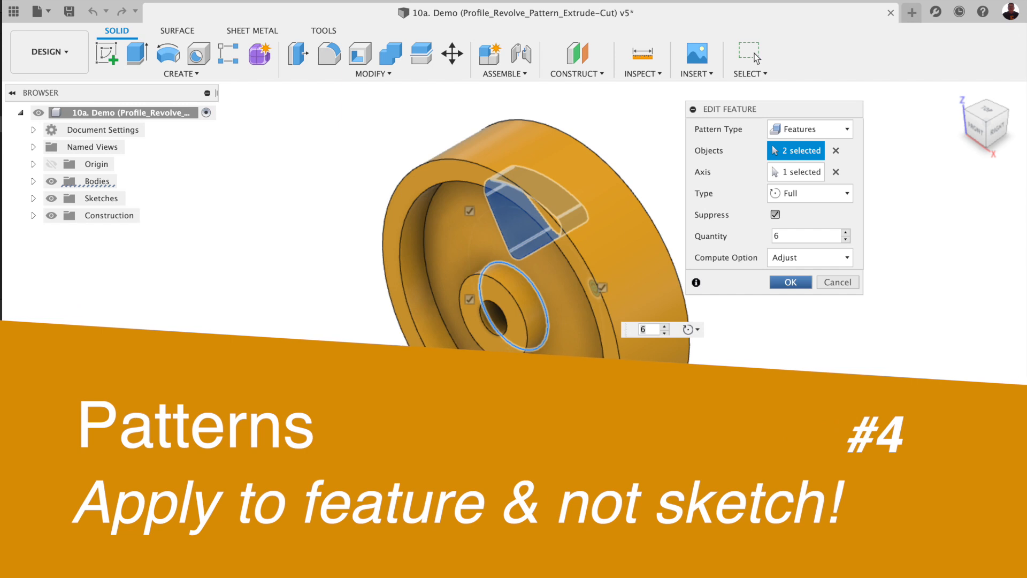
{"action": "left_click", "coordinate": [790, 282]}
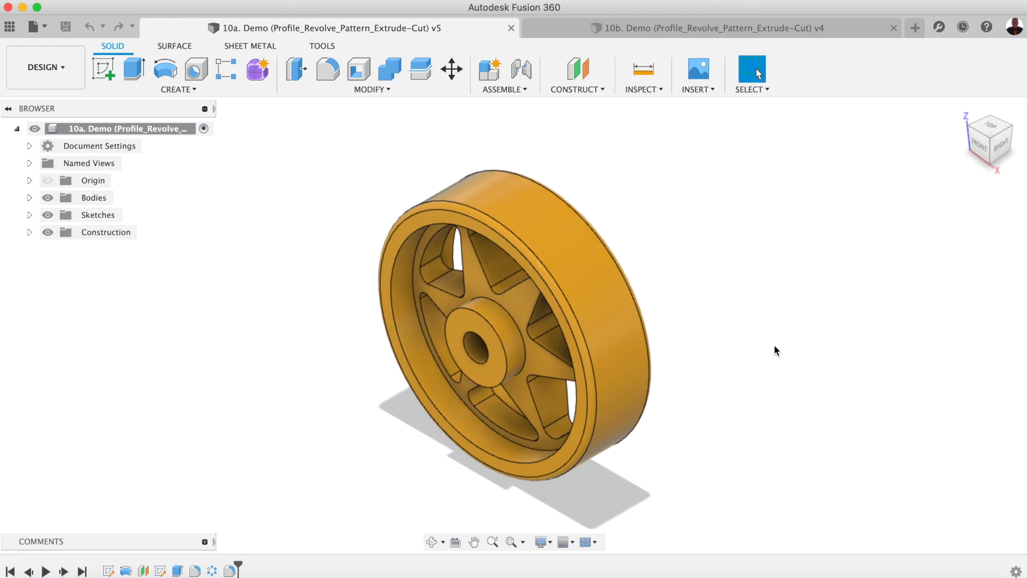
{"action": "mouse_move", "coordinate": [827, 294]}
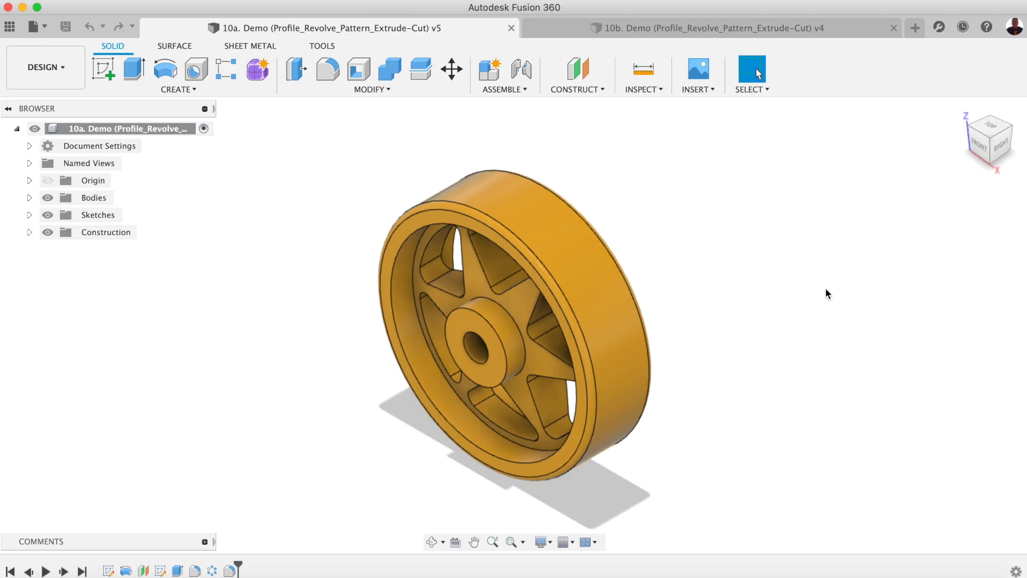
{"action": "mouse_move", "coordinate": [321, 432]}
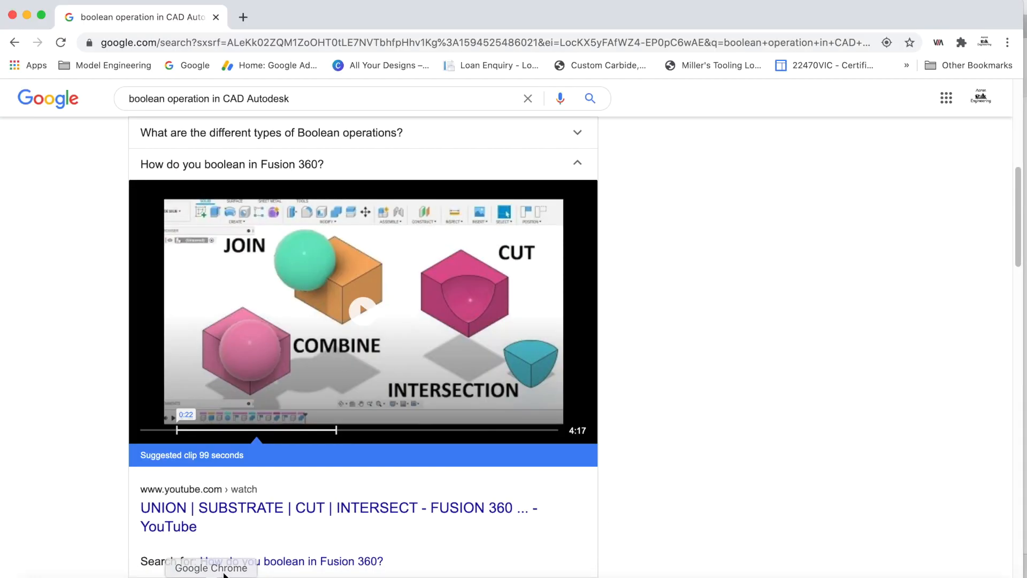
{"action": "scroll", "scroll_direction": "up", "scroll_amount": 3}
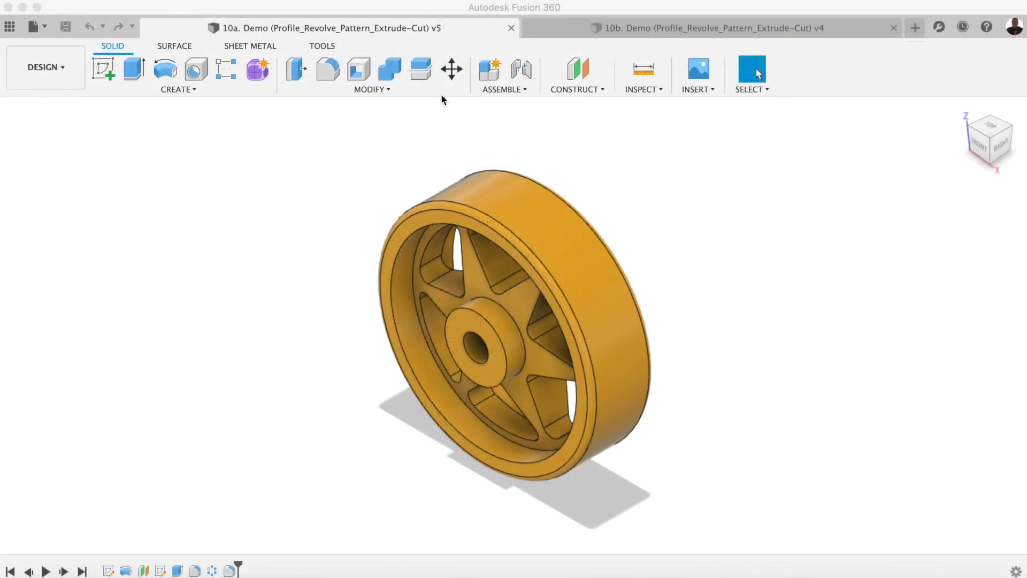
{"action": "mouse_move", "coordinate": [523, 258]}
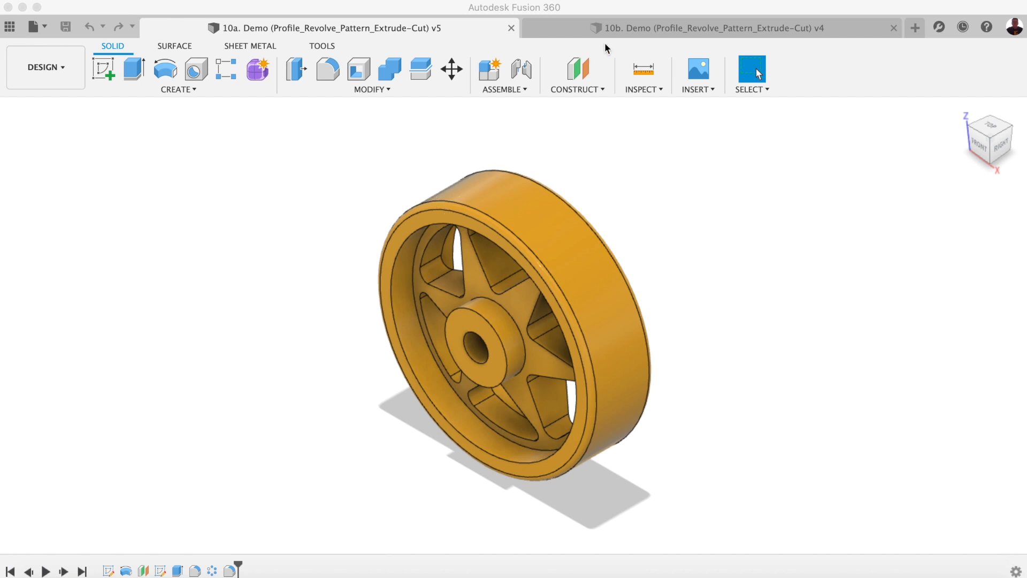
{"action": "mouse_move", "coordinate": [262, 354]}
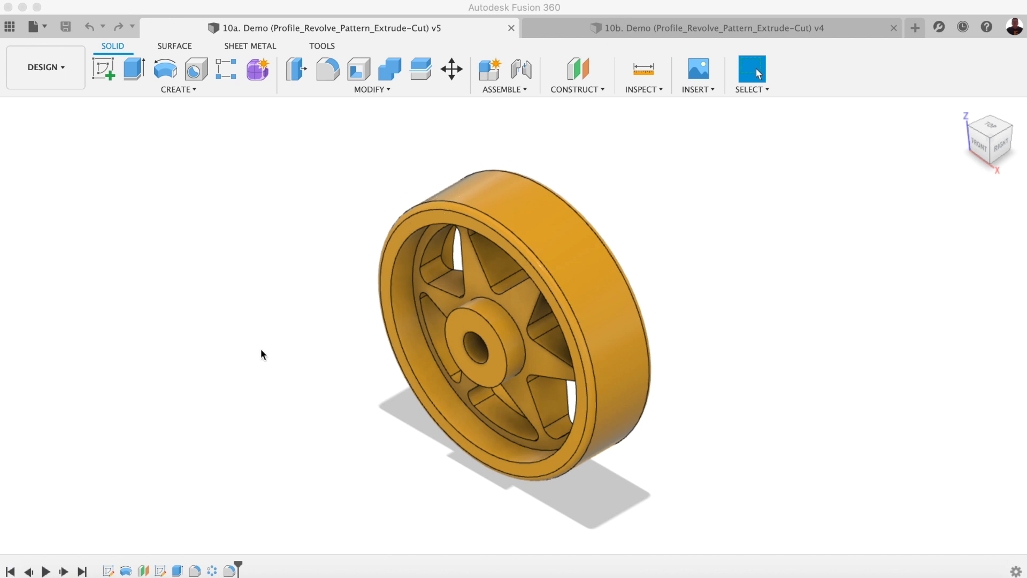
Highlight C-Pattern3 in the 10a timeline, then bring up the 10b Demo design.
{"action": "left_click", "coordinate": [211, 569]}
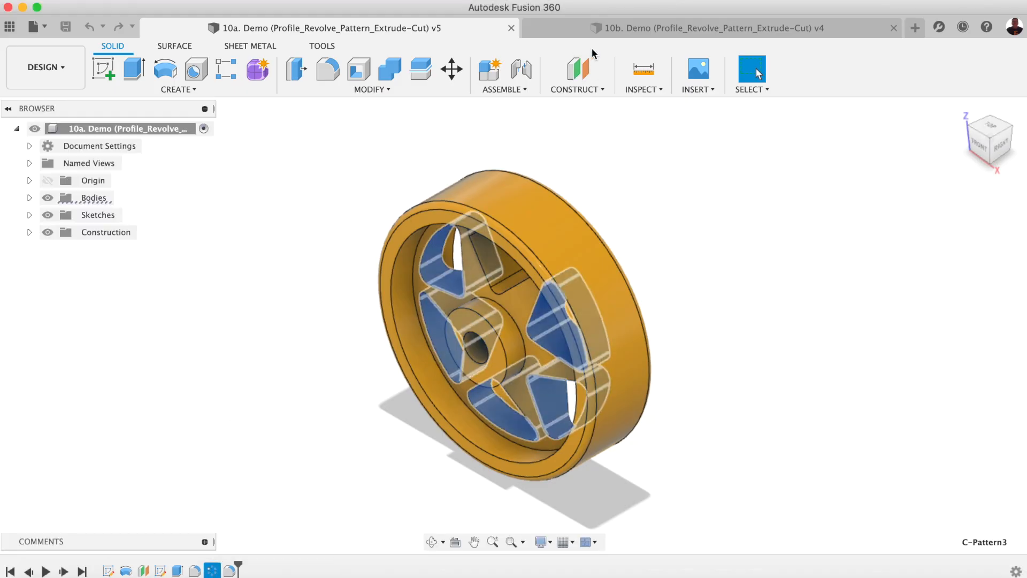
{"action": "left_click", "coordinate": [711, 27]}
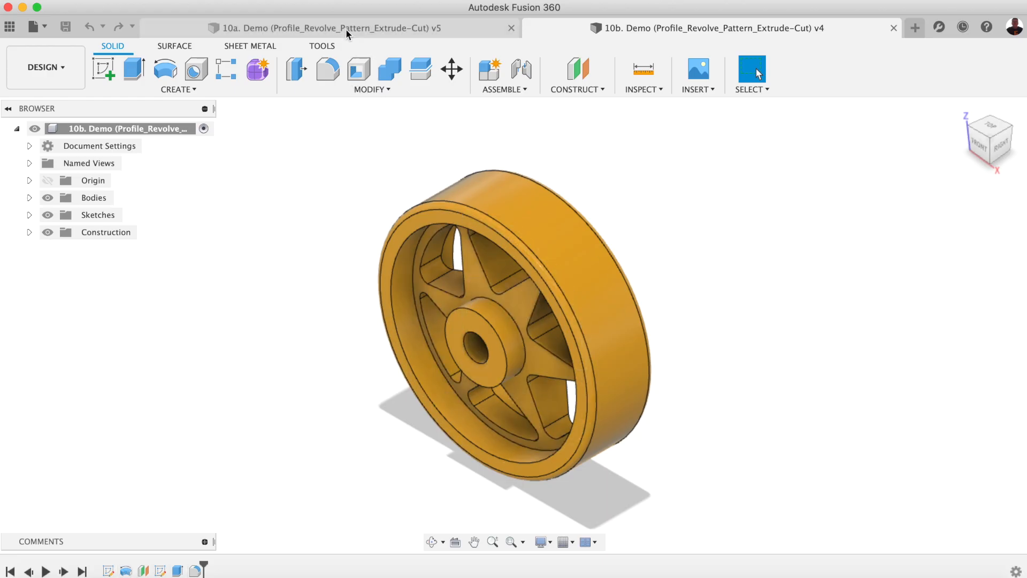
{"action": "left_click", "coordinate": [328, 27]}
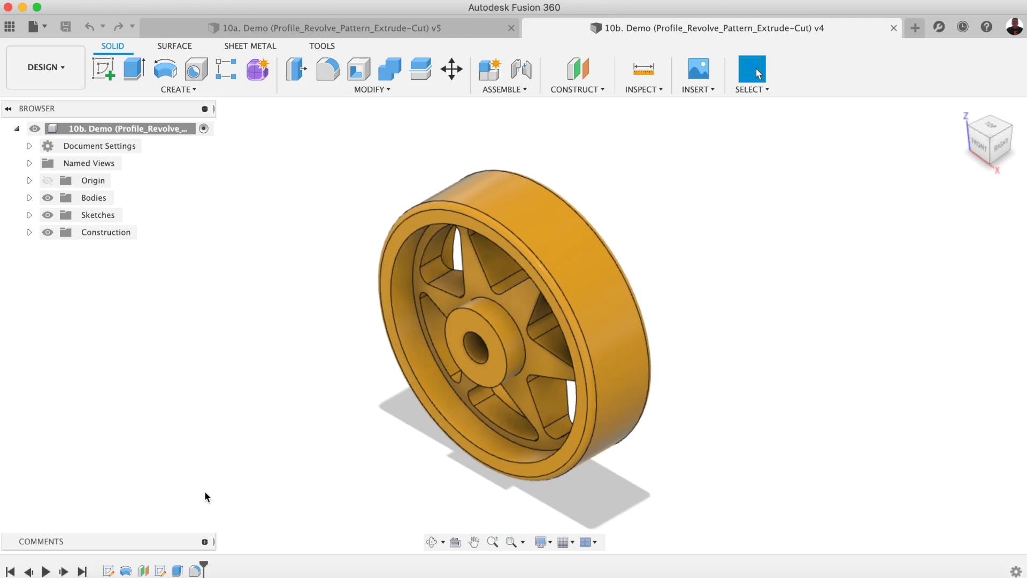
{"action": "mouse_move", "coordinate": [249, 458]}
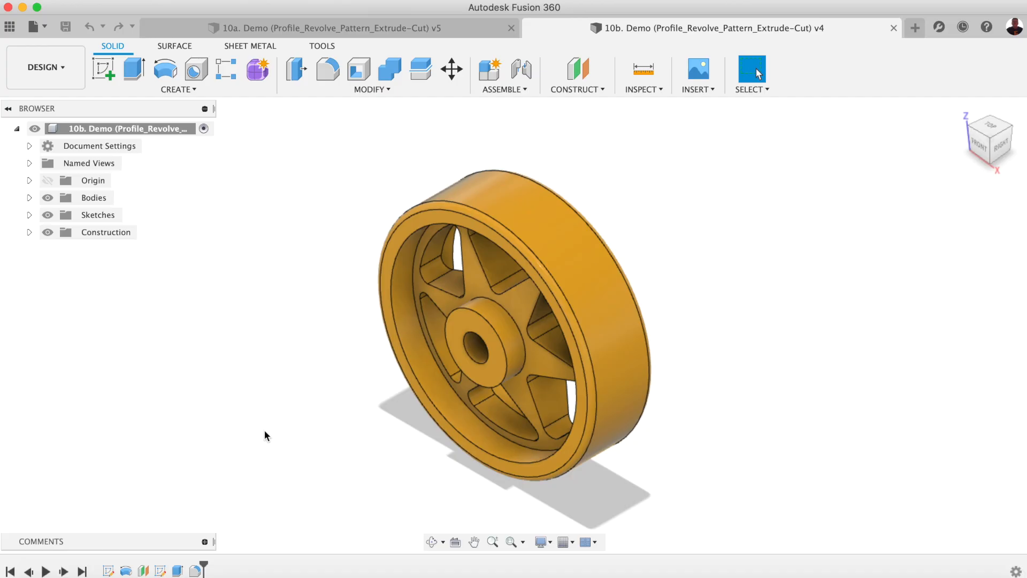
{"action": "mouse_move", "coordinate": [388, 69]}
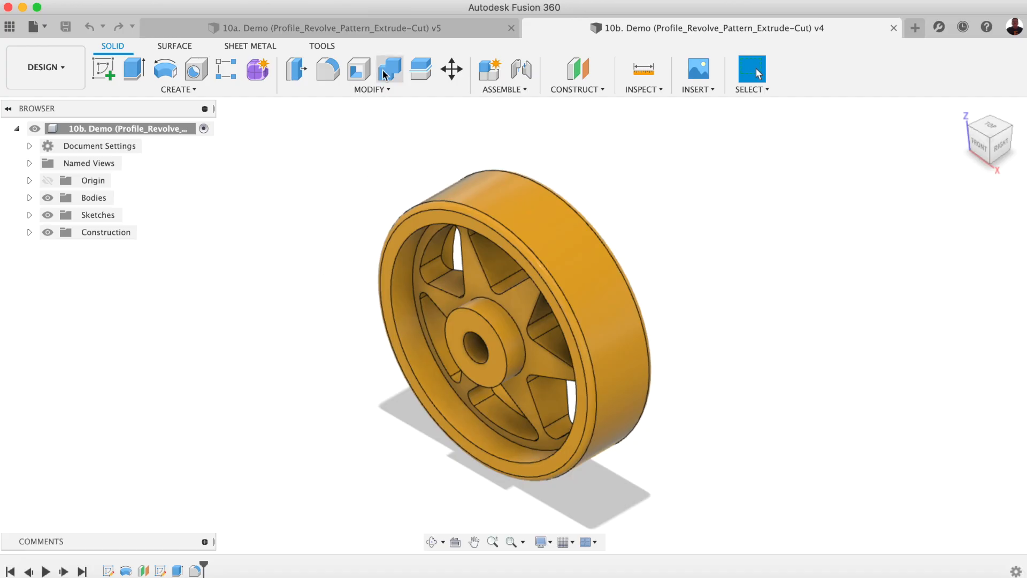
{"action": "mouse_move", "coordinate": [377, 52]}
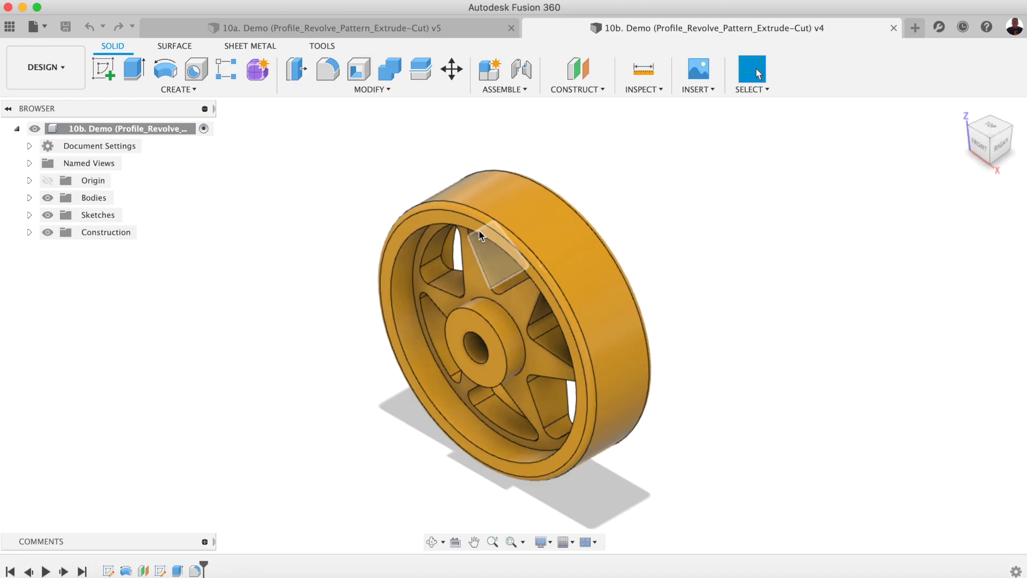
Open 10b's spoke cutout sketch for editing in home view, then return to 10a Demo.
{"action": "right_click", "coordinate": [478, 236]}
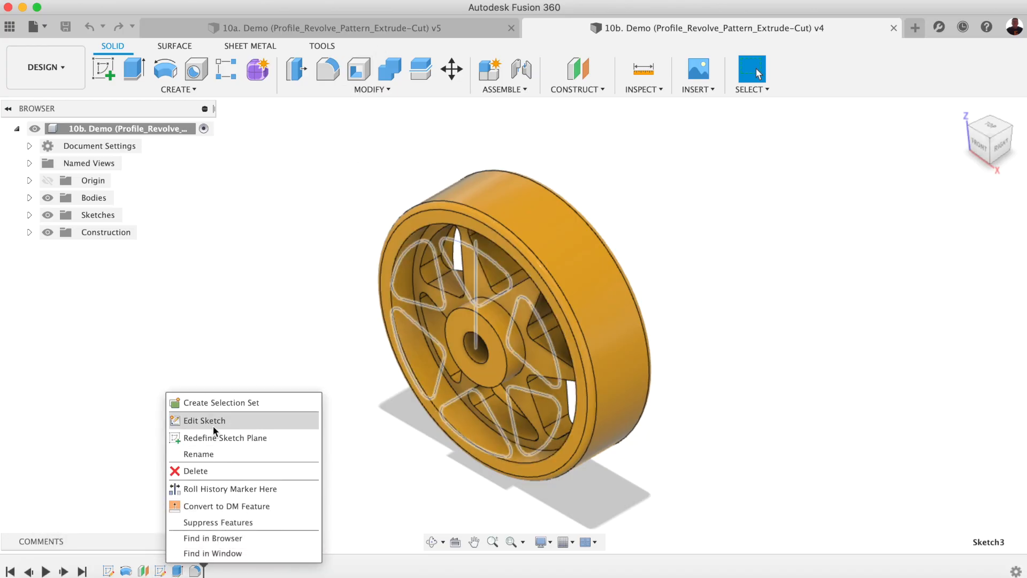
{"action": "left_click", "coordinate": [204, 420]}
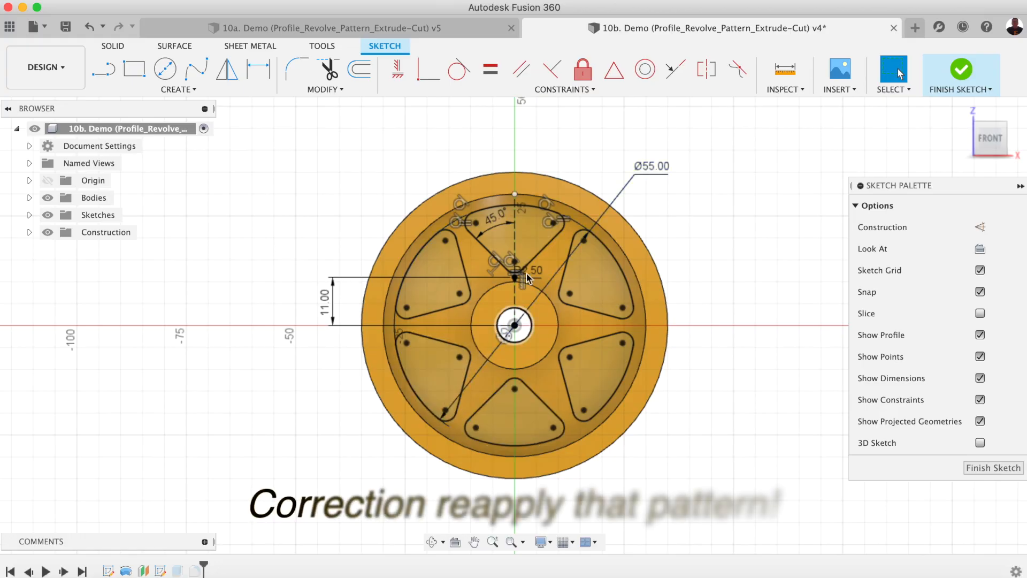
{"action": "left_click", "coordinate": [960, 75]}
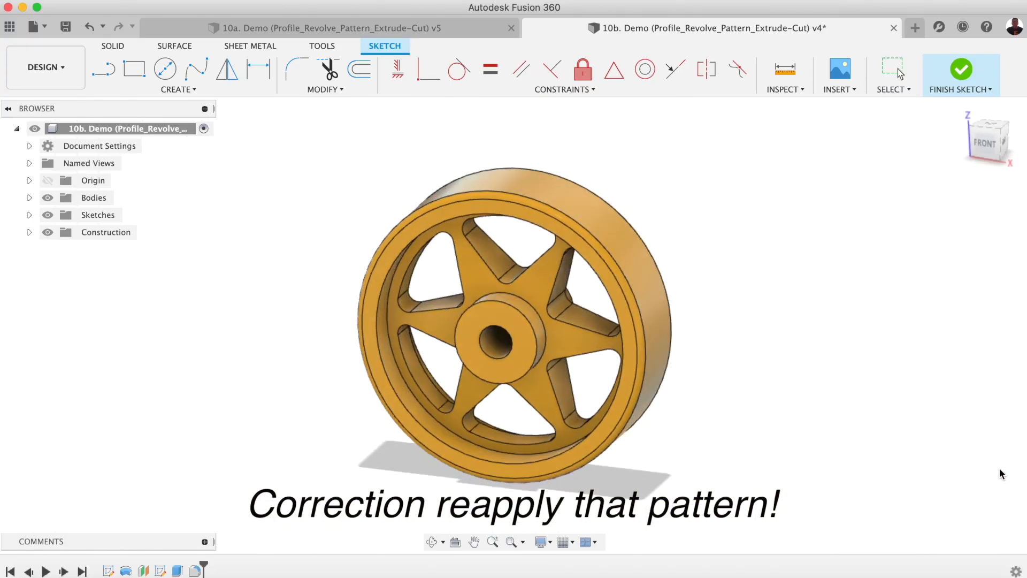
{"action": "left_click", "coordinate": [325, 27]}
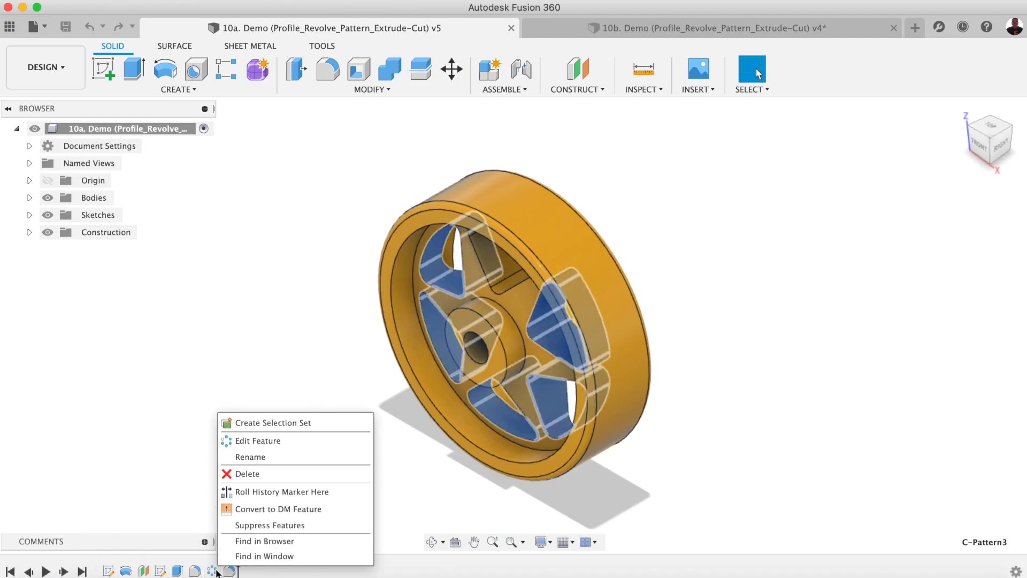
Edit the 10a spoke cutout pattern to reduce its quantity from 6 to 5.
{"action": "left_click", "coordinate": [257, 440]}
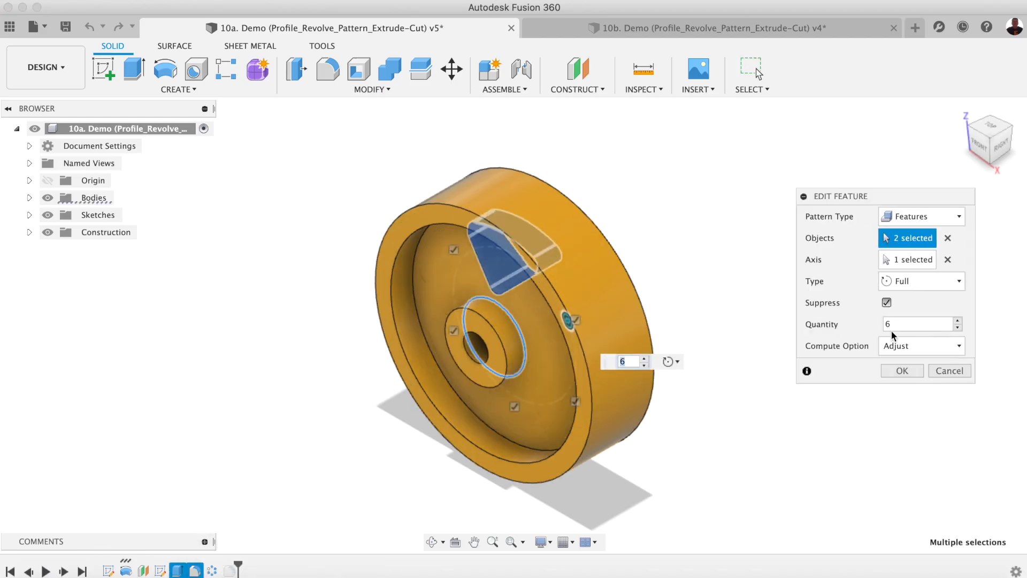
{"action": "left_click", "coordinate": [958, 327]}
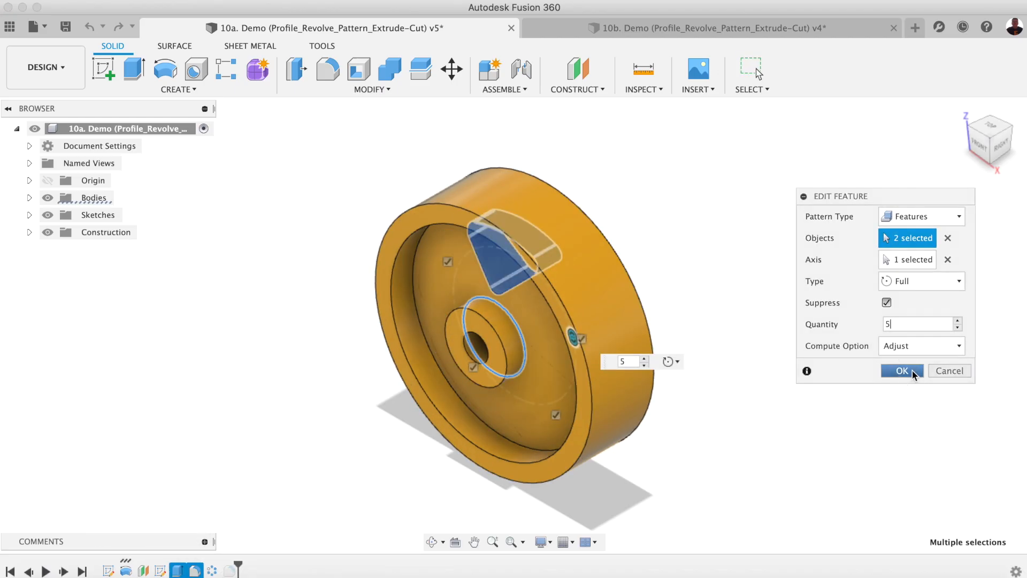
{"action": "left_click", "coordinate": [902, 370]}
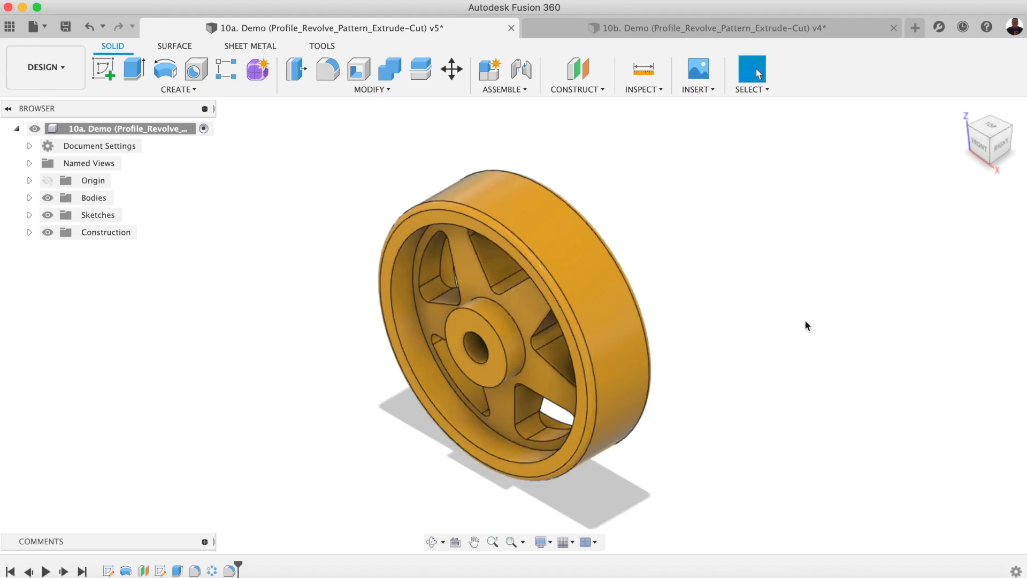
{"action": "mouse_move", "coordinate": [546, 318]}
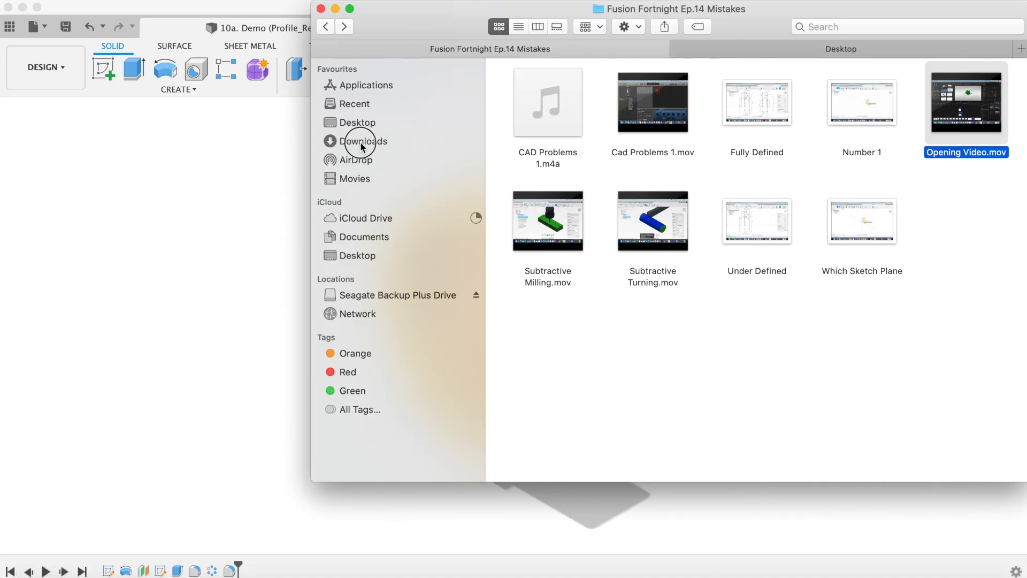
Compare Get Info sizes of 10a. Demo.f3d (118 KB) and 10b. Demo.f3d (123 KB).
{"action": "right_click", "coordinate": [588, 111]}
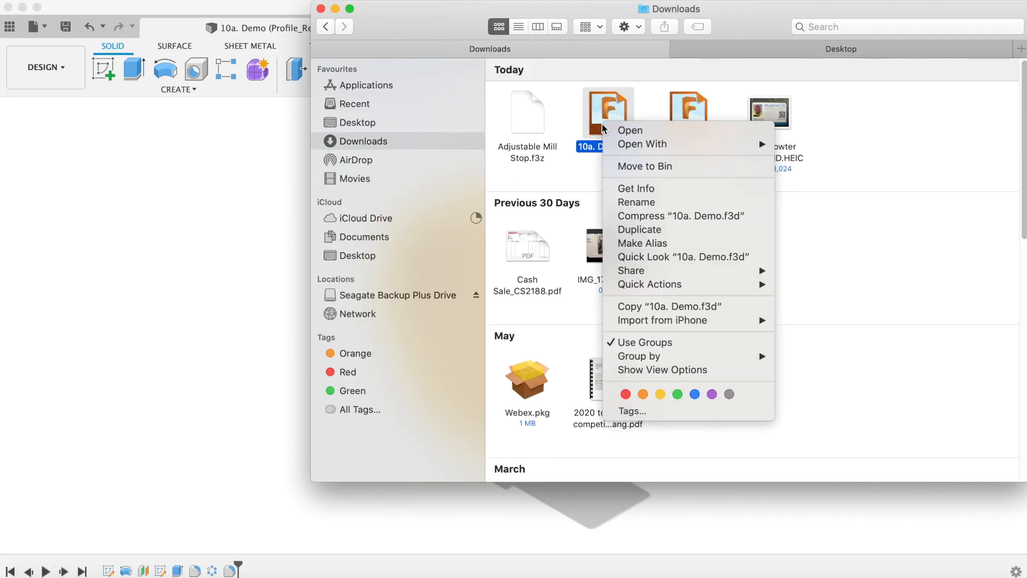
{"action": "left_click", "coordinate": [636, 189]}
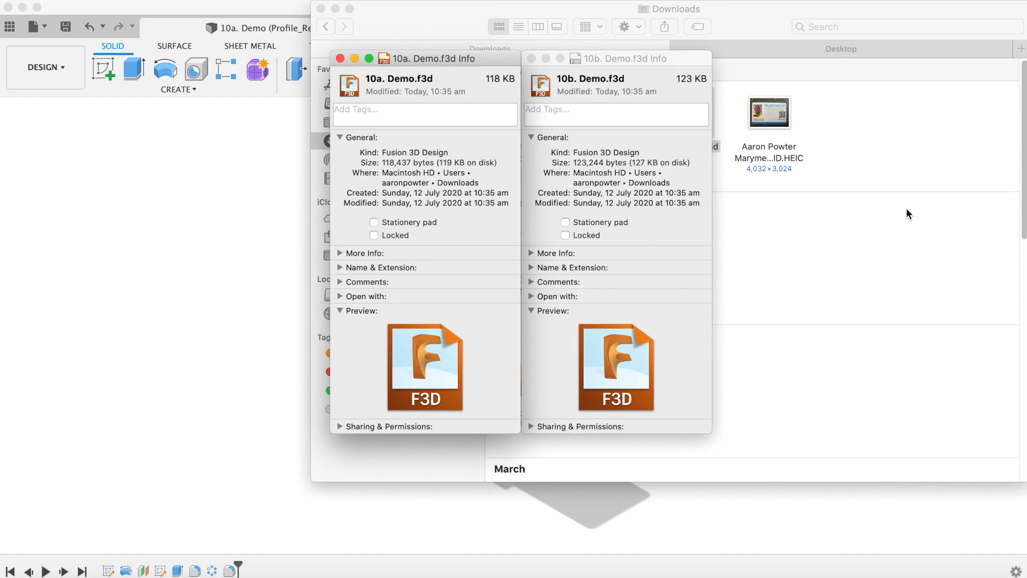
{"action": "mouse_move", "coordinate": [406, 87]}
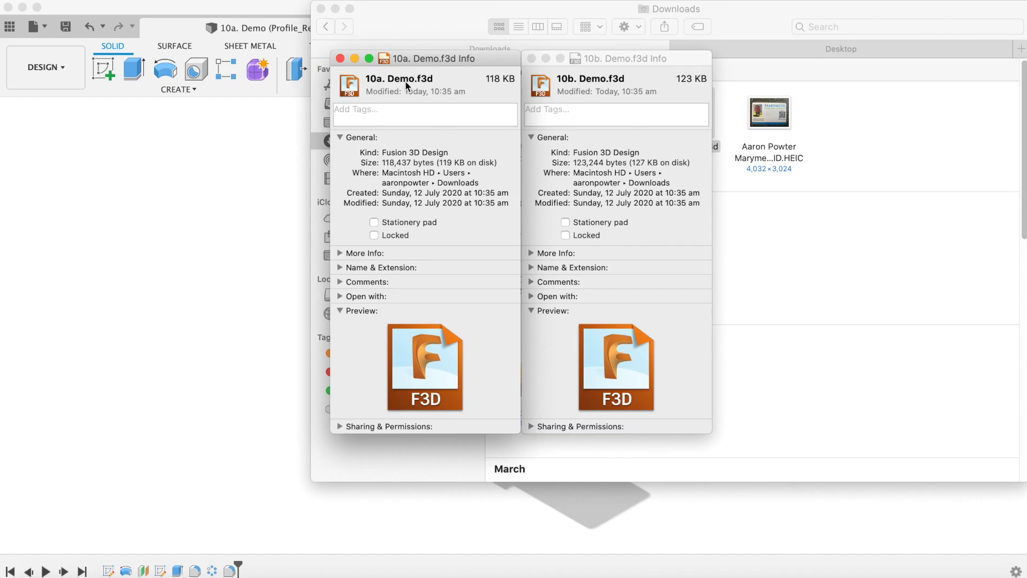
{"action": "mouse_move", "coordinate": [449, 183]}
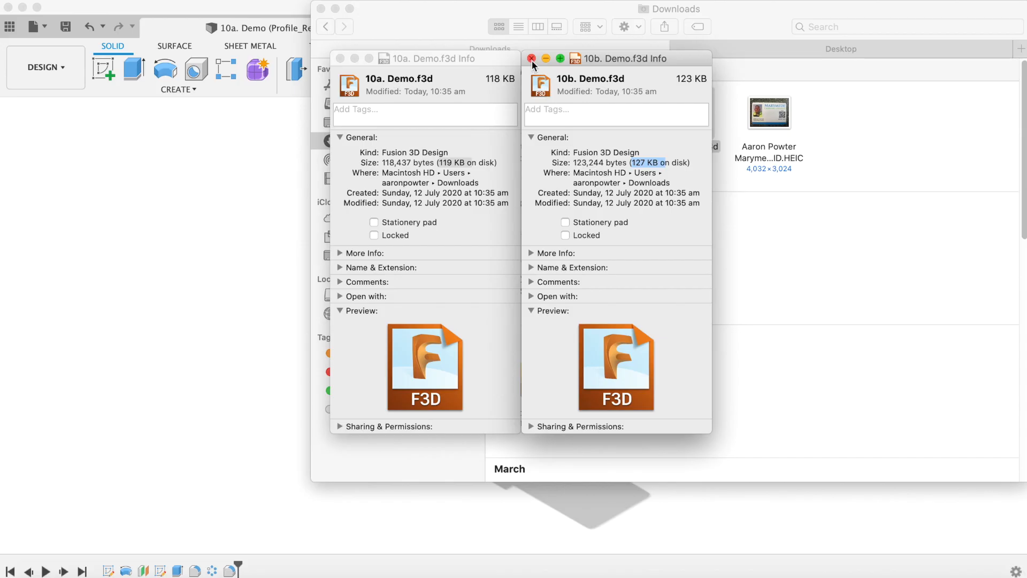
{"action": "left_click", "coordinate": [531, 58]}
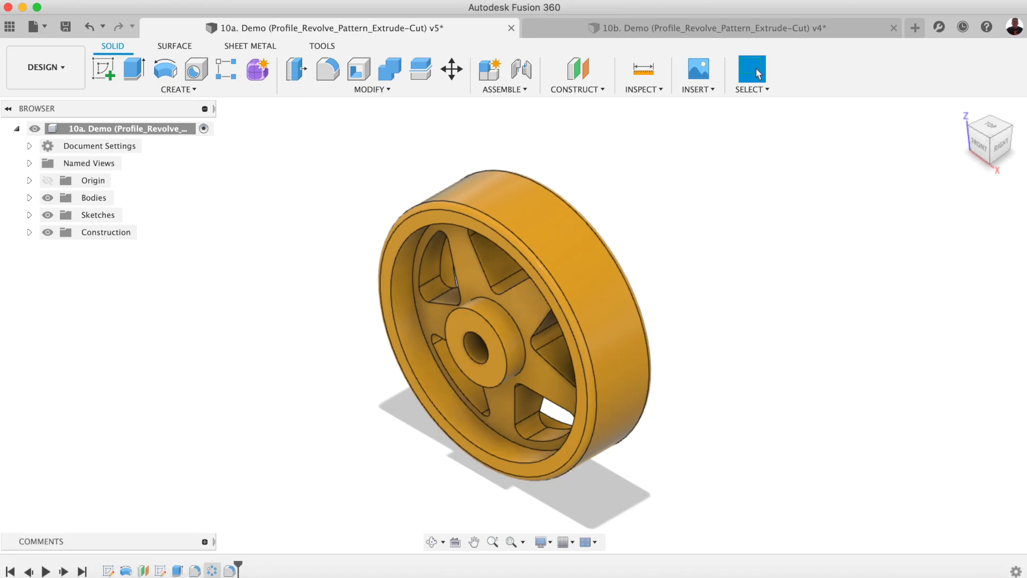
Bring the 10b. Demo wheel design back into view in place of 10a.
{"action": "left_click", "coordinate": [708, 27]}
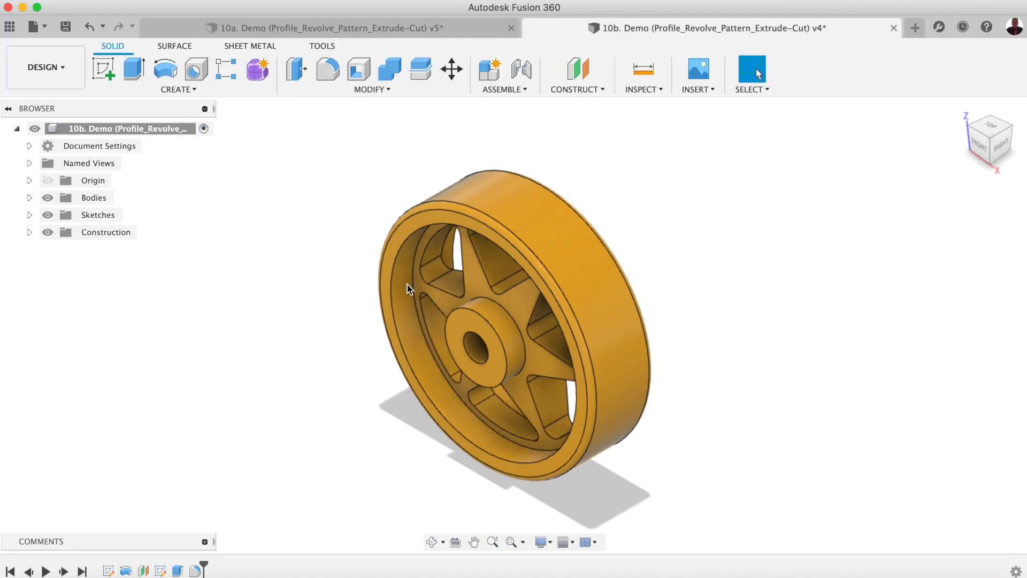
{"action": "mouse_move", "coordinate": [339, 388]}
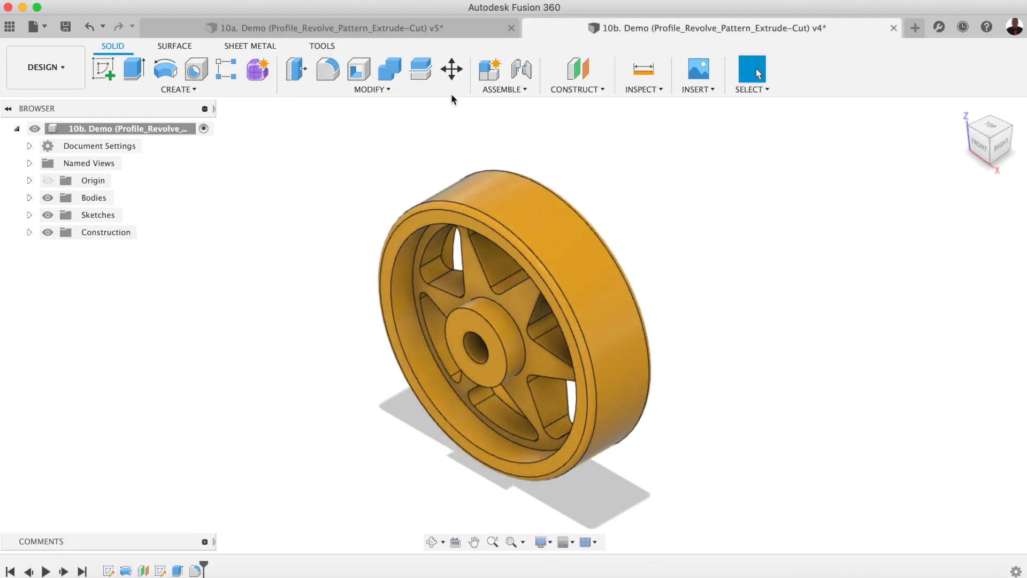
{"action": "left_click", "coordinate": [324, 28]}
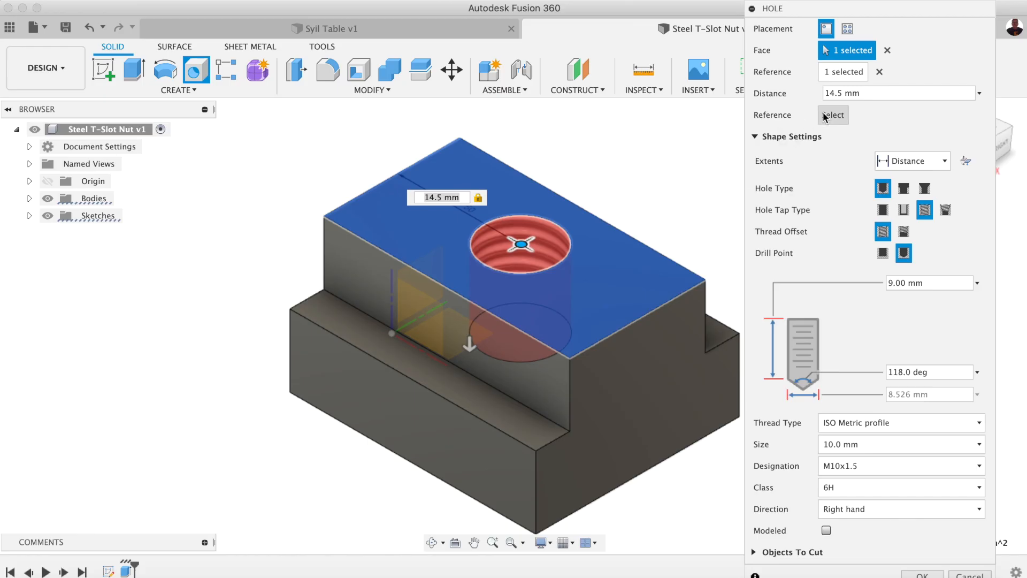
Pick the second reference edge to place the M10x1.5 hole 14.5 mm away.
{"action": "left_click", "coordinate": [832, 115]}
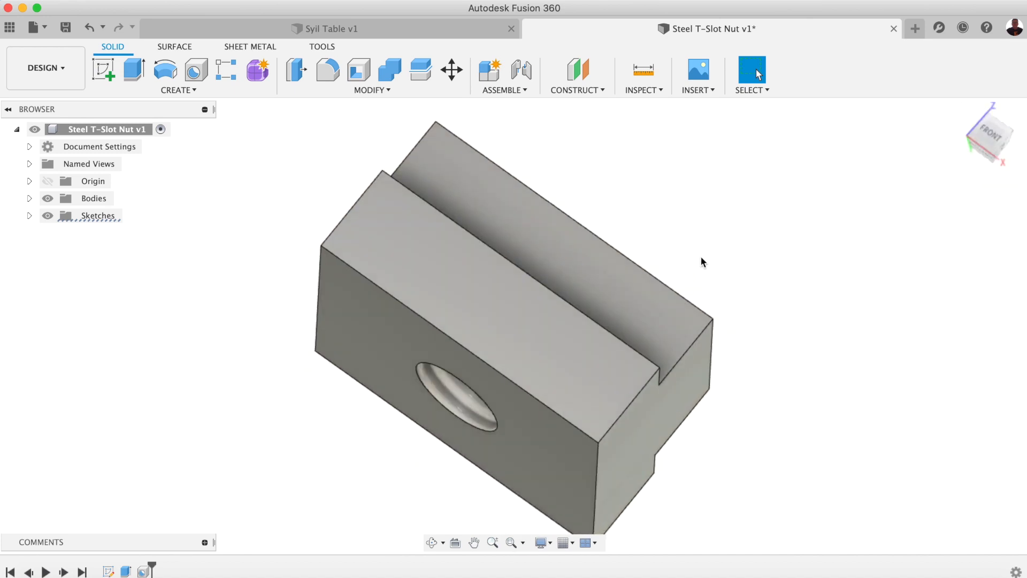
Create a drawing of the Steel T-Slot Nut on an A4 (297 x 210 mm) landscape sheet.
{"action": "right_click", "coordinate": [102, 129]}
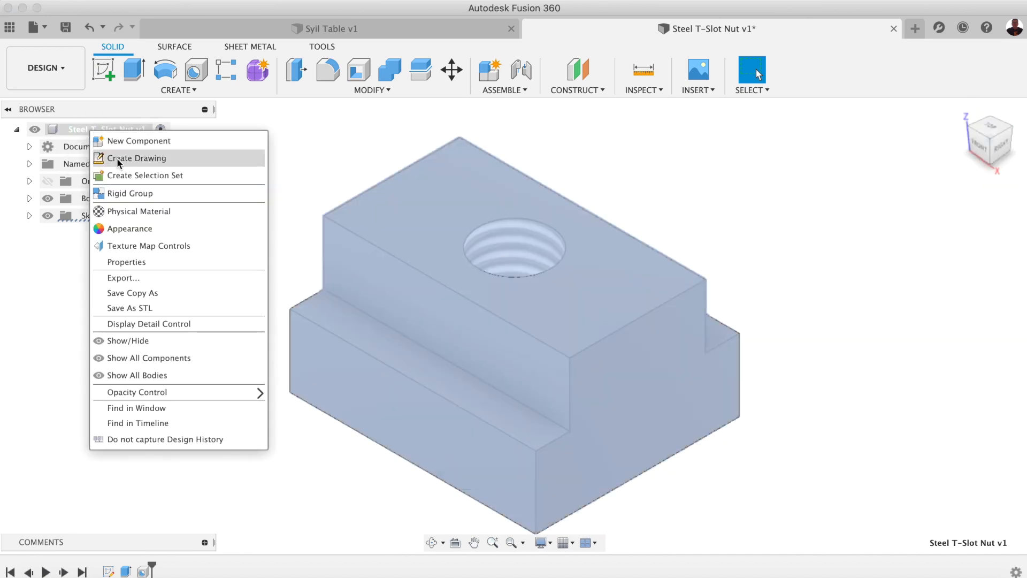
{"action": "left_click", "coordinate": [137, 158]}
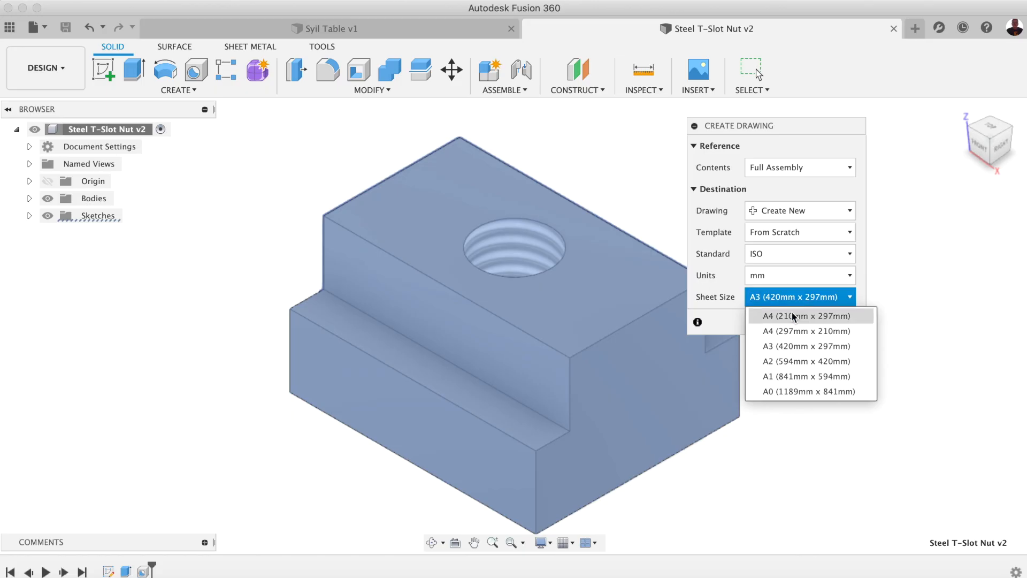
{"action": "left_click", "coordinate": [806, 330]}
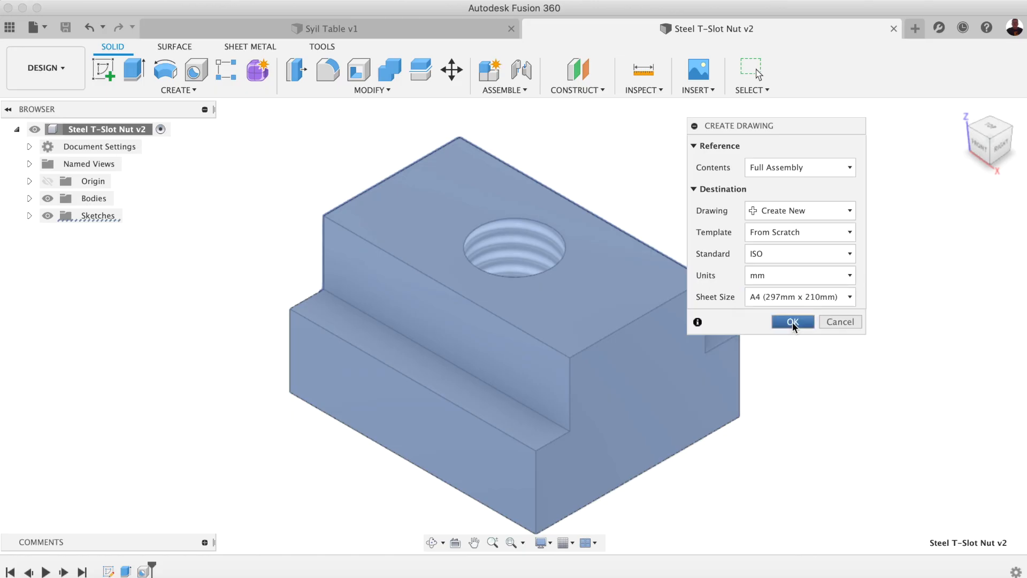
{"action": "left_click", "coordinate": [792, 322]}
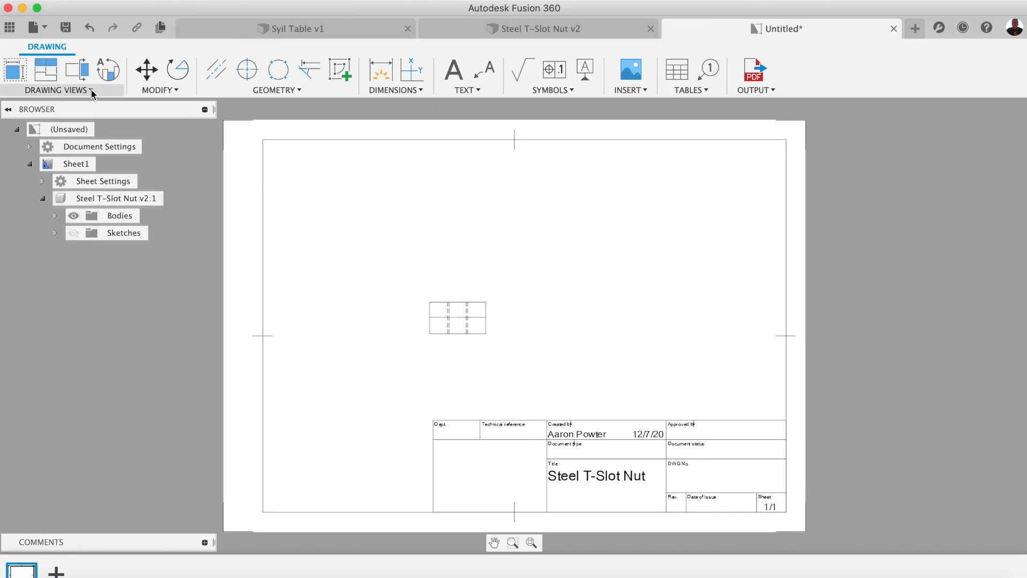
Add projected views of the nut, then pick a front-view edge for a Diameter Dimension.
{"action": "left_click", "coordinate": [45, 69]}
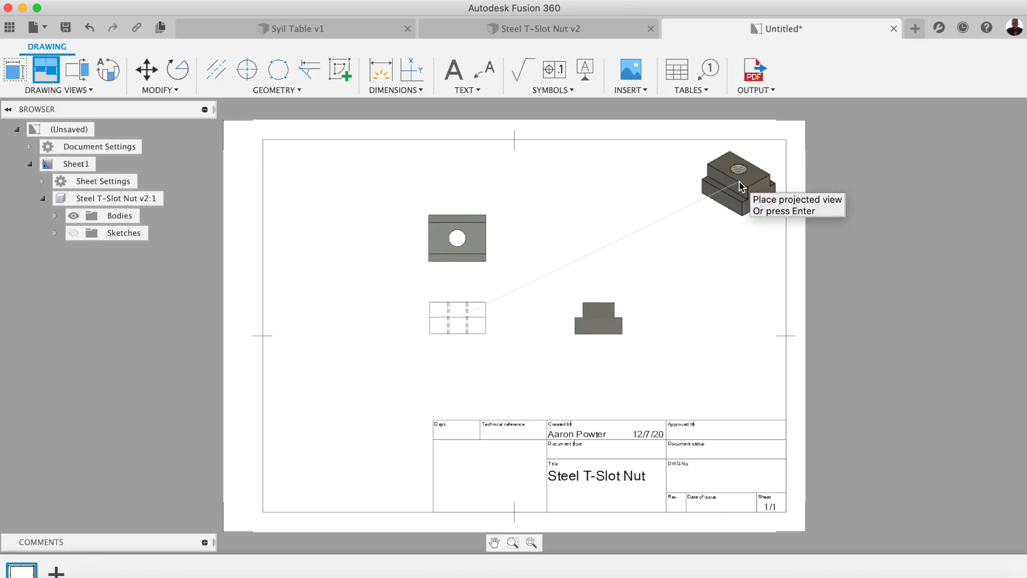
{"action": "left_click", "coordinate": [391, 73]}
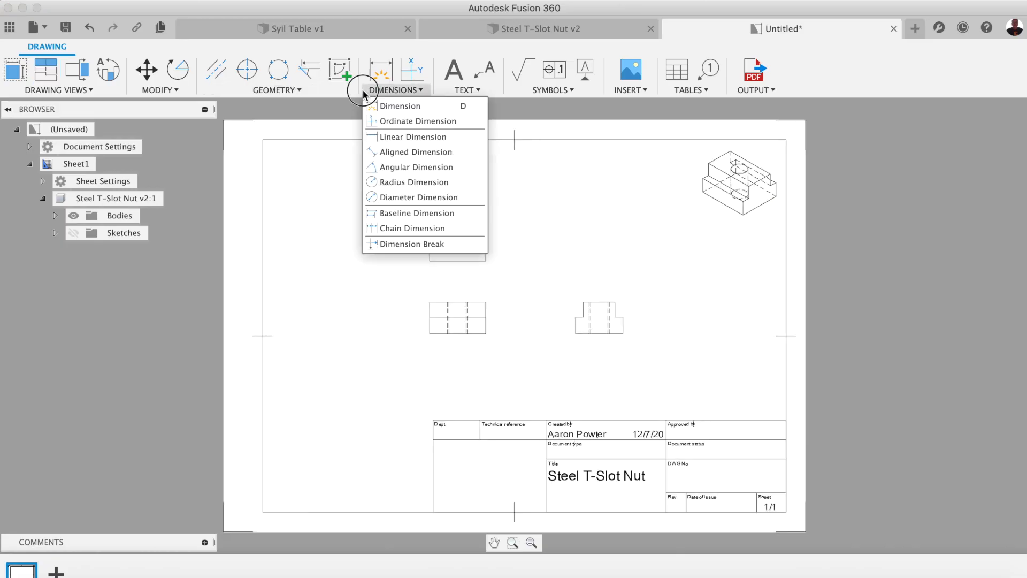
{"action": "left_click", "coordinate": [400, 105]}
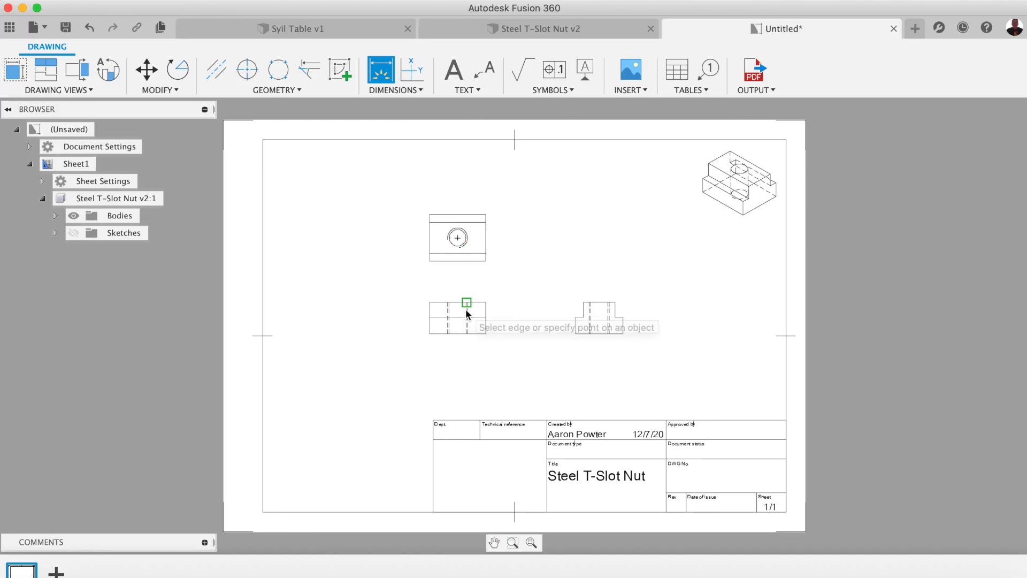
{"action": "left_click", "coordinate": [395, 74]}
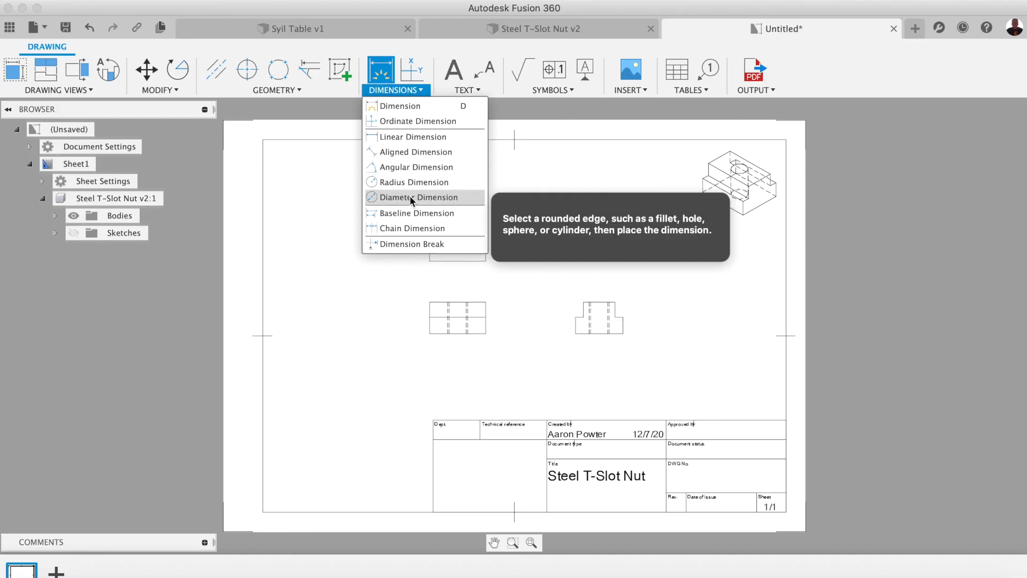
{"action": "left_click", "coordinate": [418, 197]}
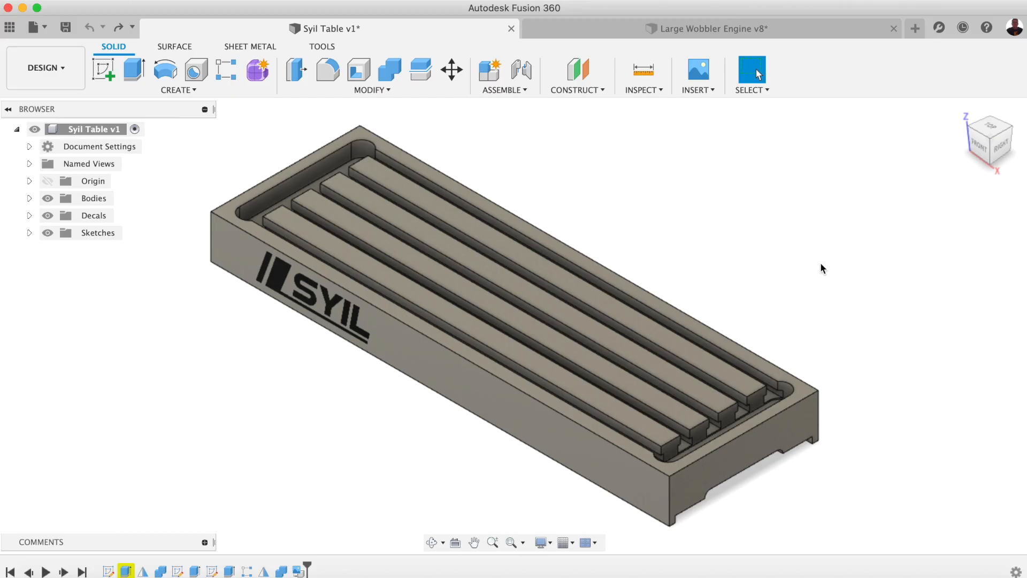
{"action": "mouse_move", "coordinate": [773, 390]}
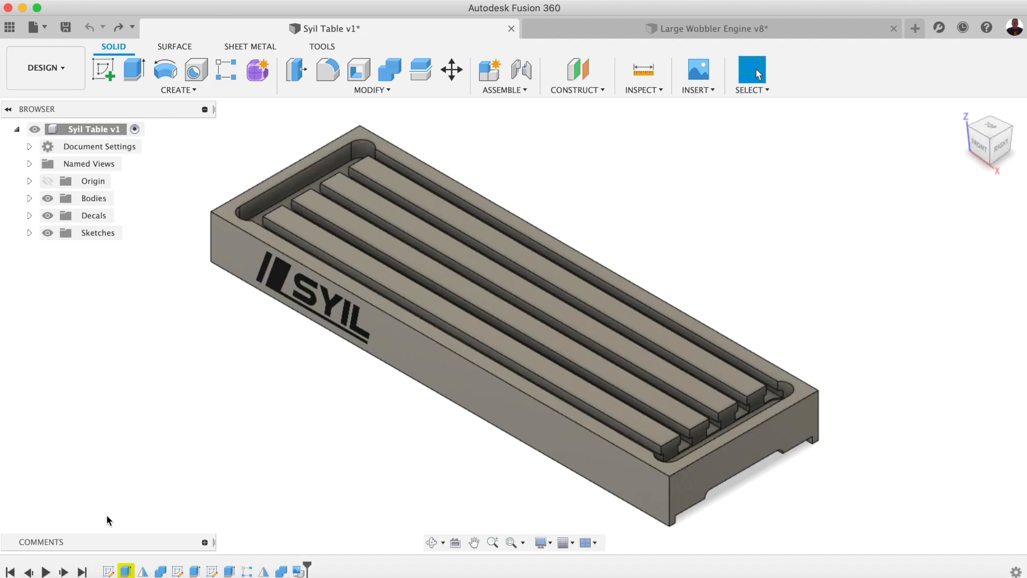
{"action": "mouse_move", "coordinate": [339, 374]}
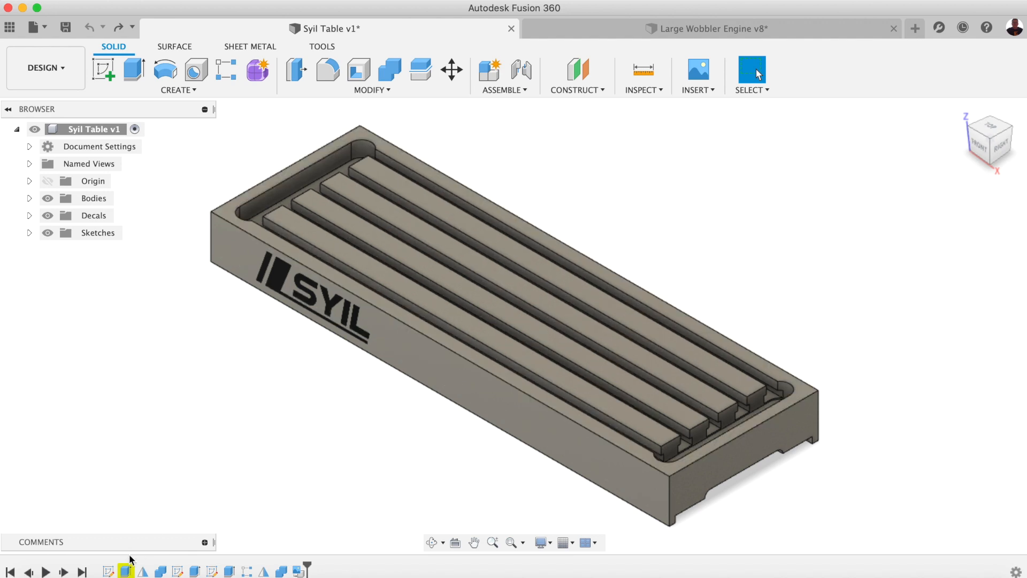
{"action": "right_click", "coordinate": [124, 571]}
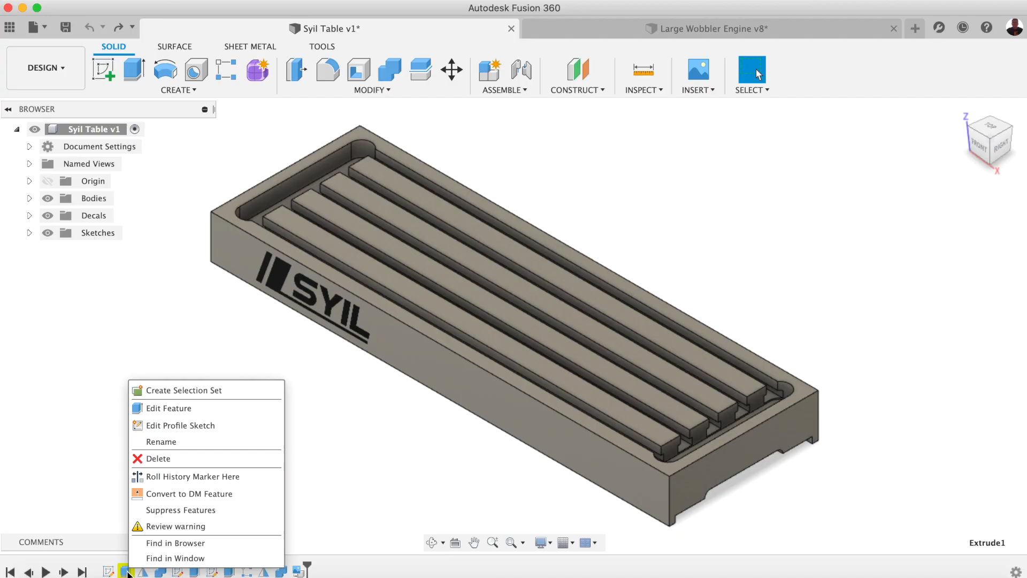
{"action": "left_click", "coordinate": [175, 526]}
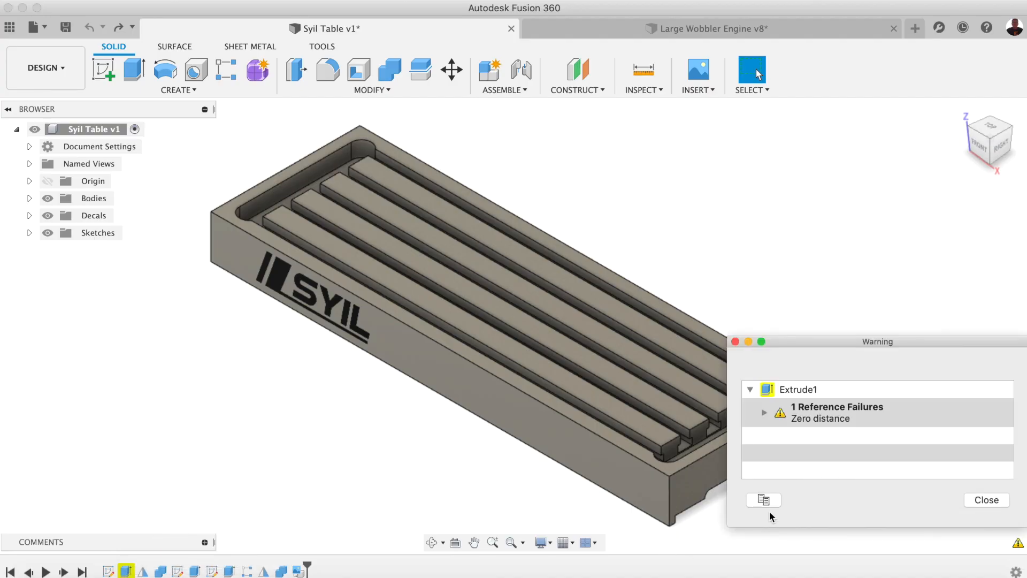
{"action": "mouse_move", "coordinate": [817, 426]}
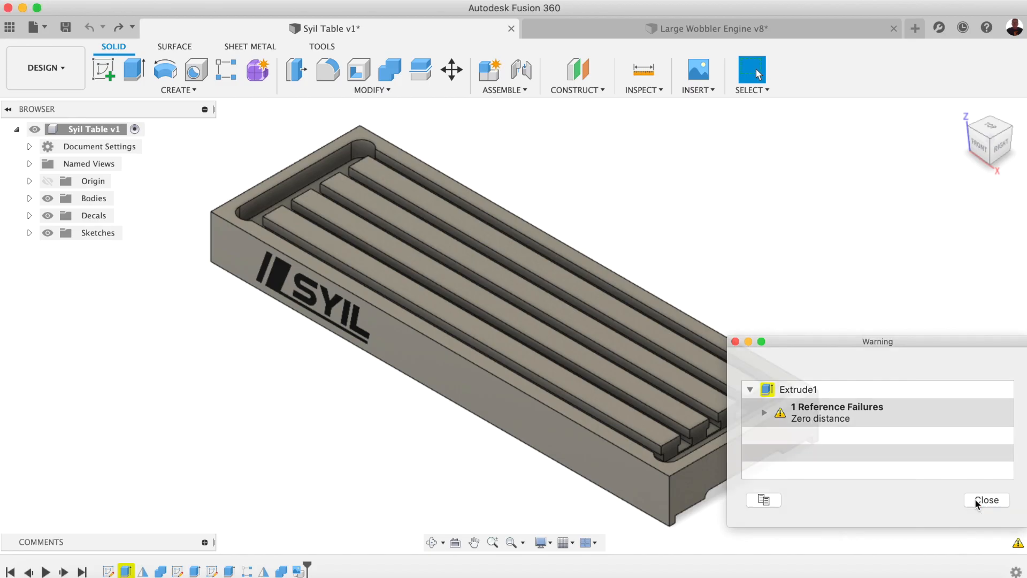
{"action": "left_click", "coordinate": [987, 499]}
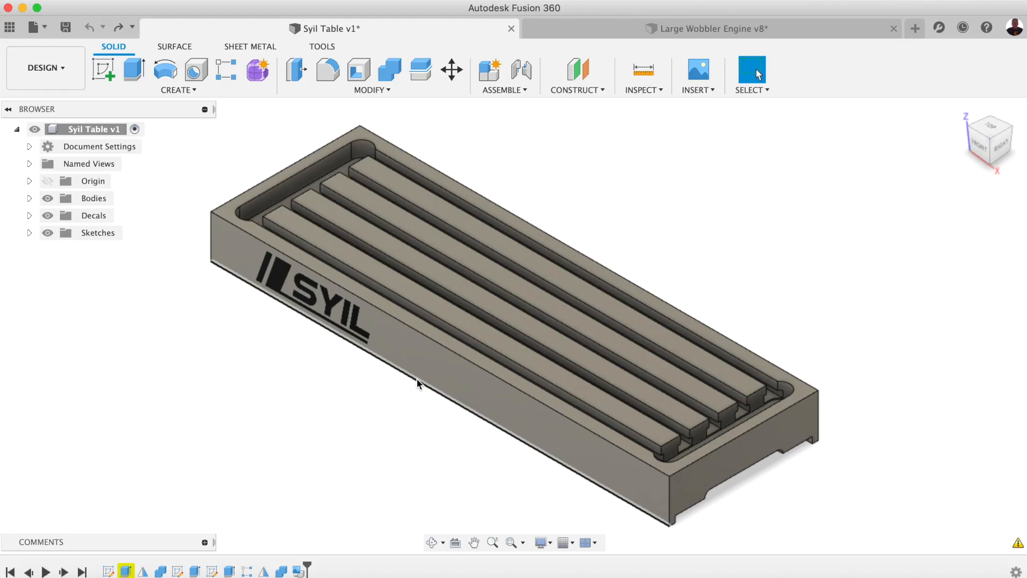
{"action": "mouse_move", "coordinate": [341, 482]}
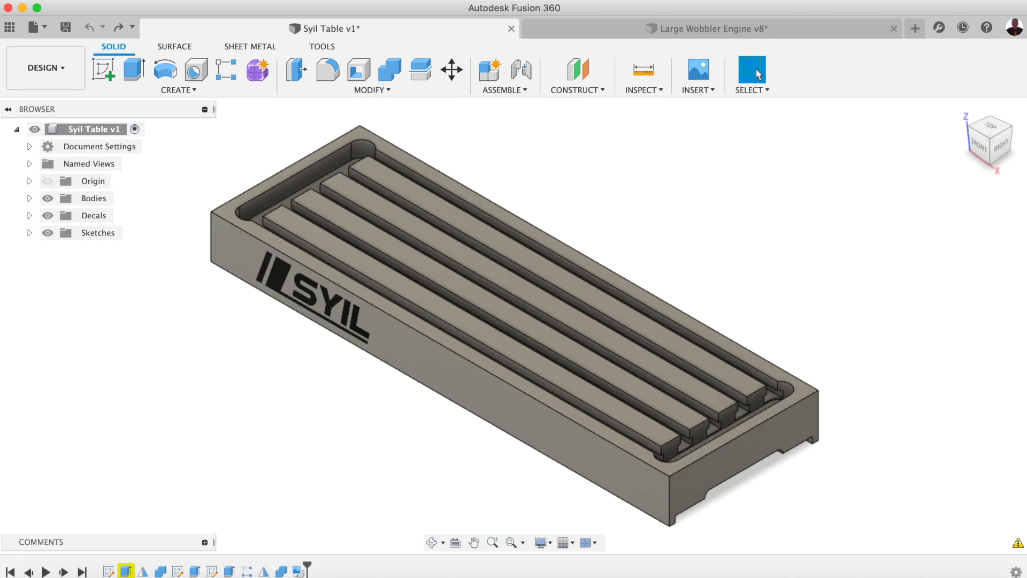
{"action": "mouse_move", "coordinate": [158, 518]}
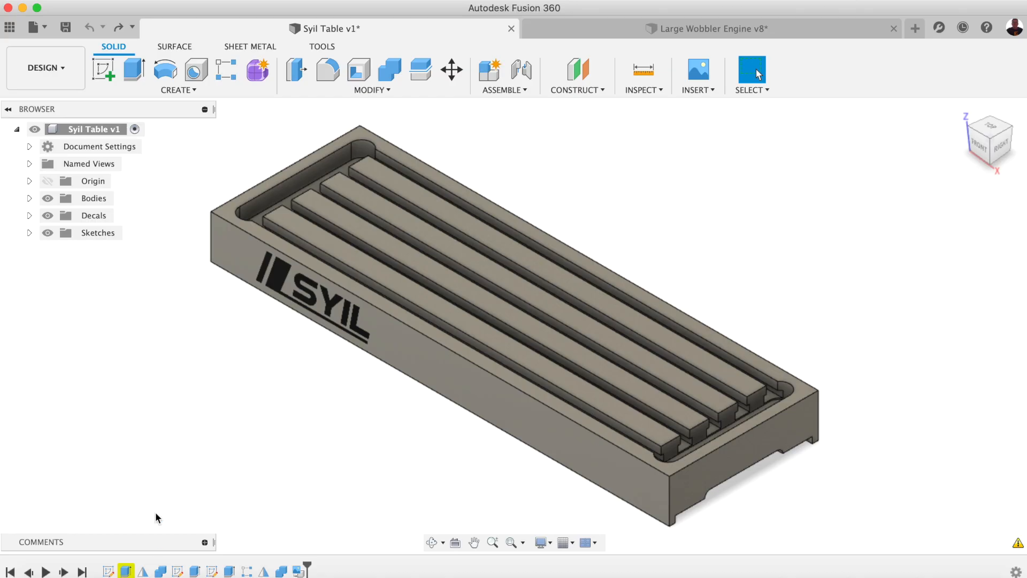
{"action": "mouse_move", "coordinate": [192, 534]}
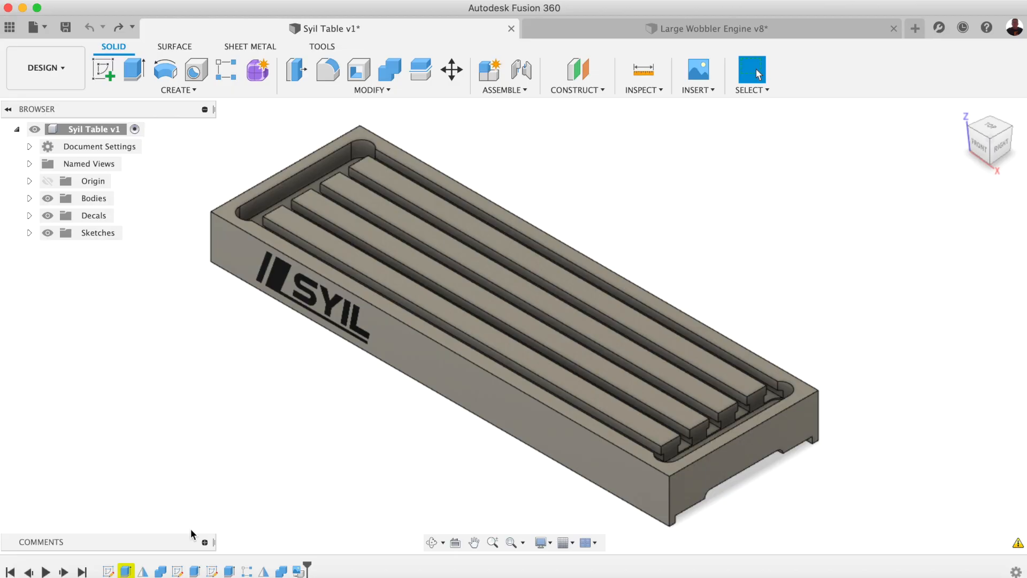
{"action": "mouse_move", "coordinate": [142, 571]}
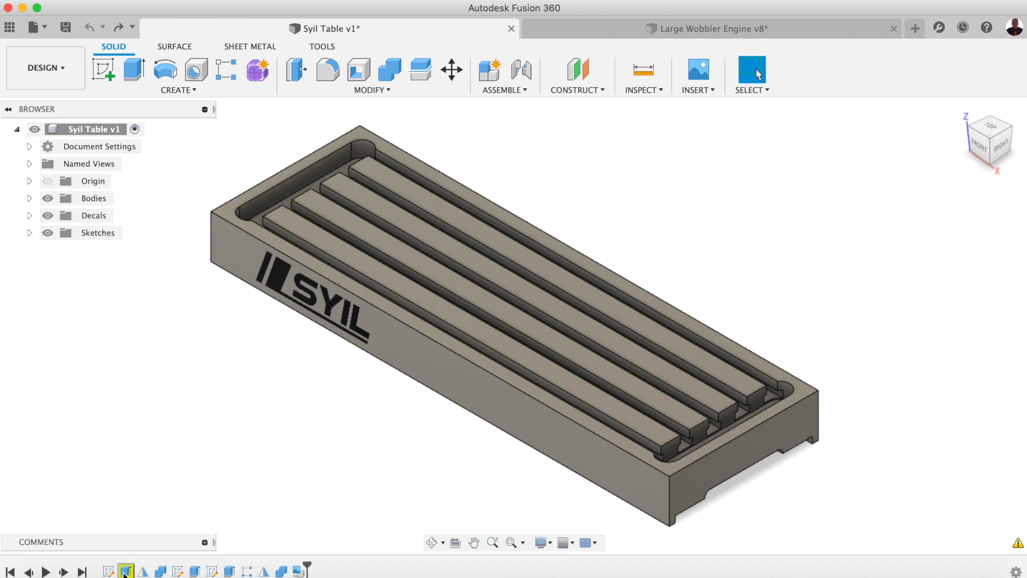
Edit the Syil Table's Extrude1 to a distance of -400 mm.
{"action": "right_click", "coordinate": [125, 571]}
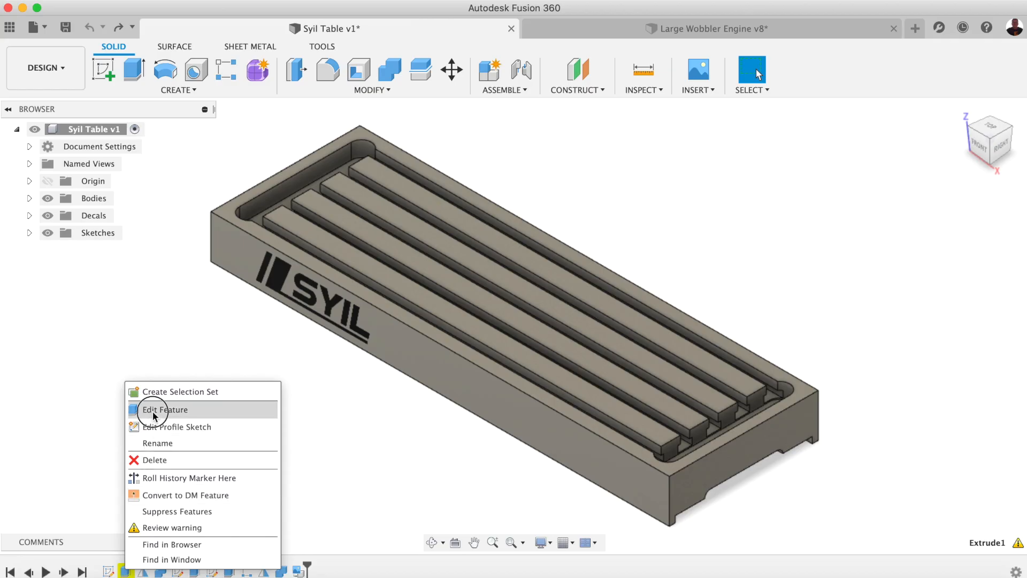
{"action": "left_click", "coordinate": [164, 409]}
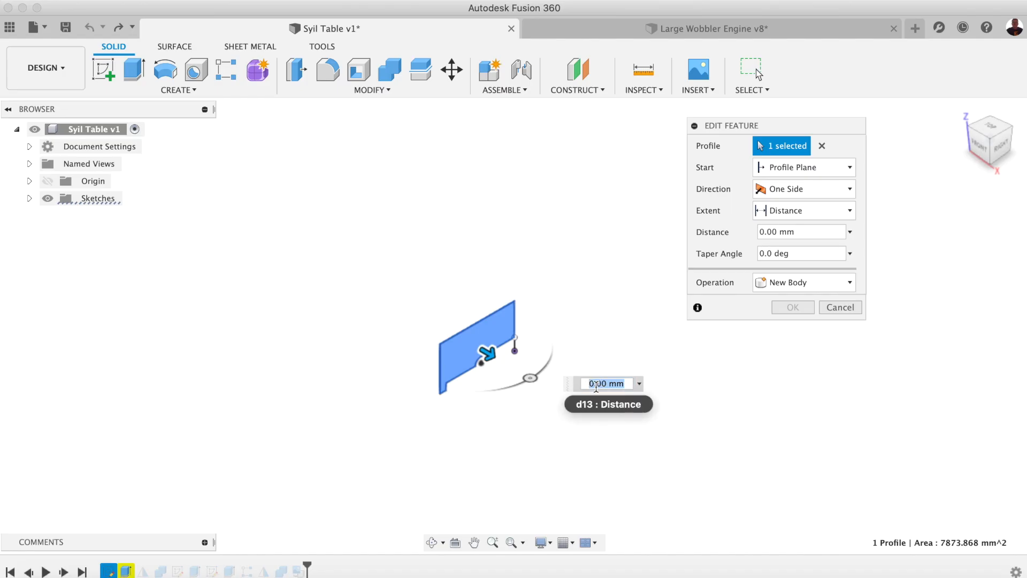
{"action": "mouse_move", "coordinate": [645, 443]}
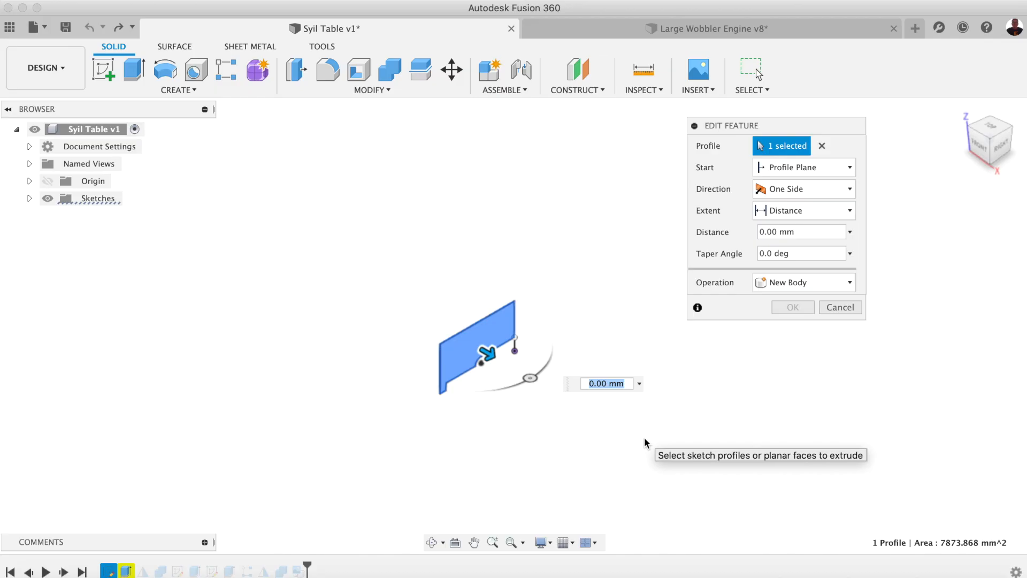
{"action": "type", "text": "-400"}
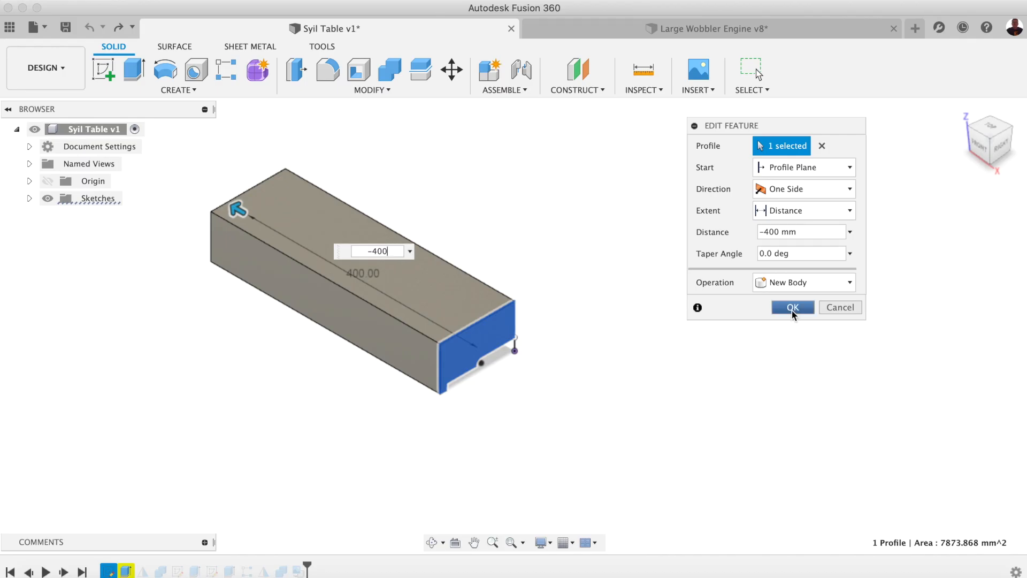
{"action": "left_click", "coordinate": [792, 308]}
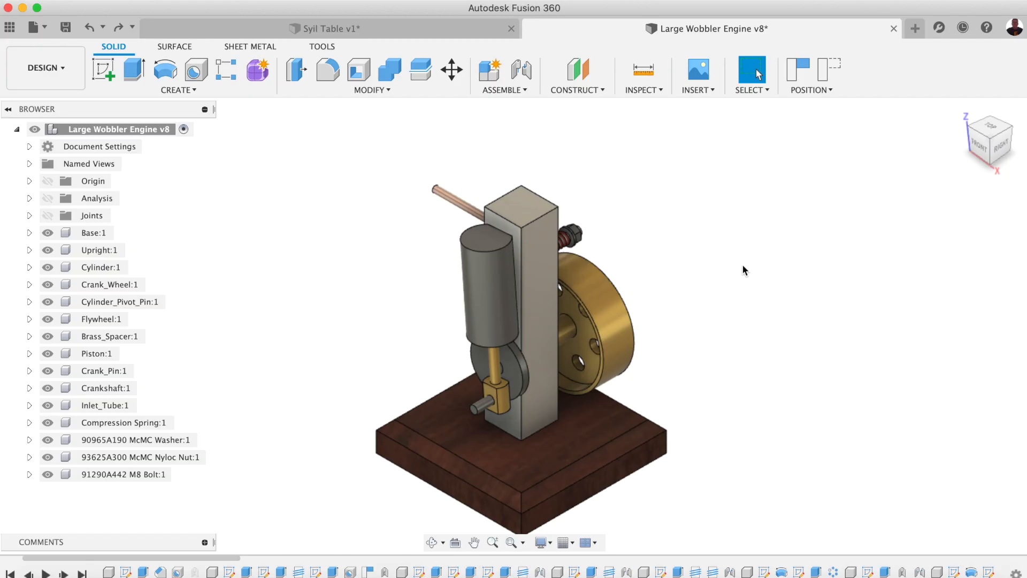
{"action": "mouse_move", "coordinate": [676, 257]}
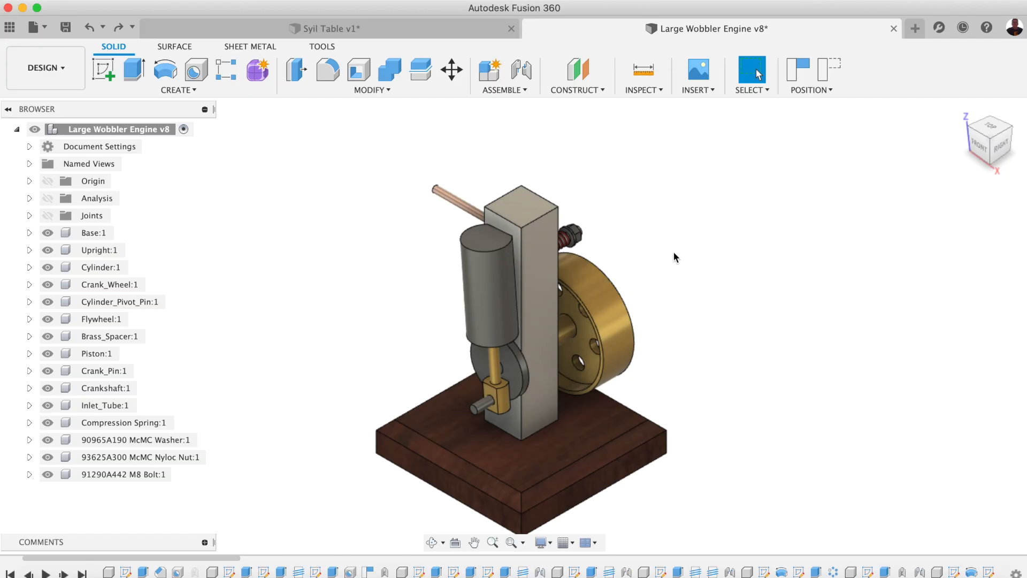
{"action": "mouse_move", "coordinate": [707, 381]}
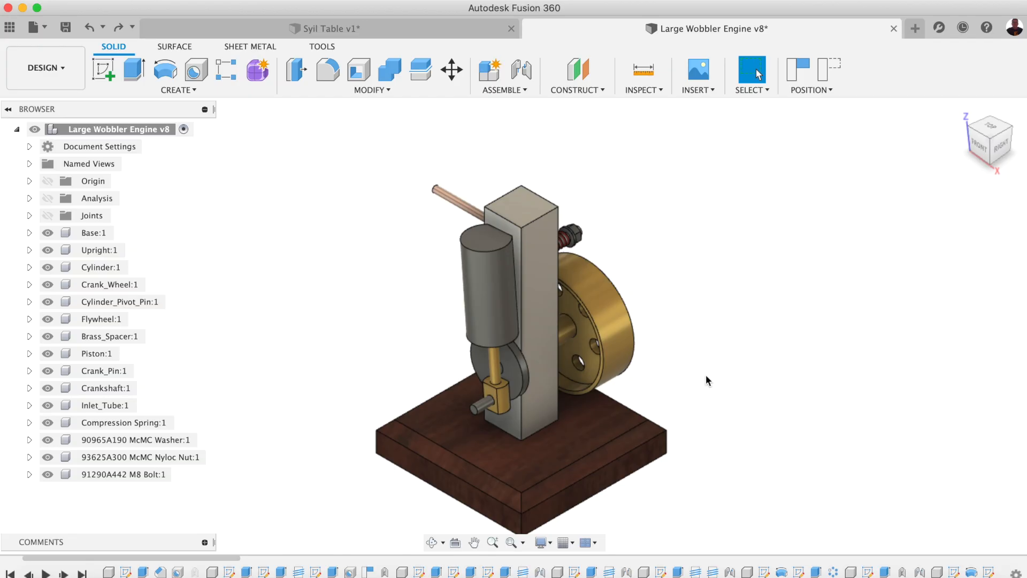
{"action": "mouse_move", "coordinate": [790, 320]}
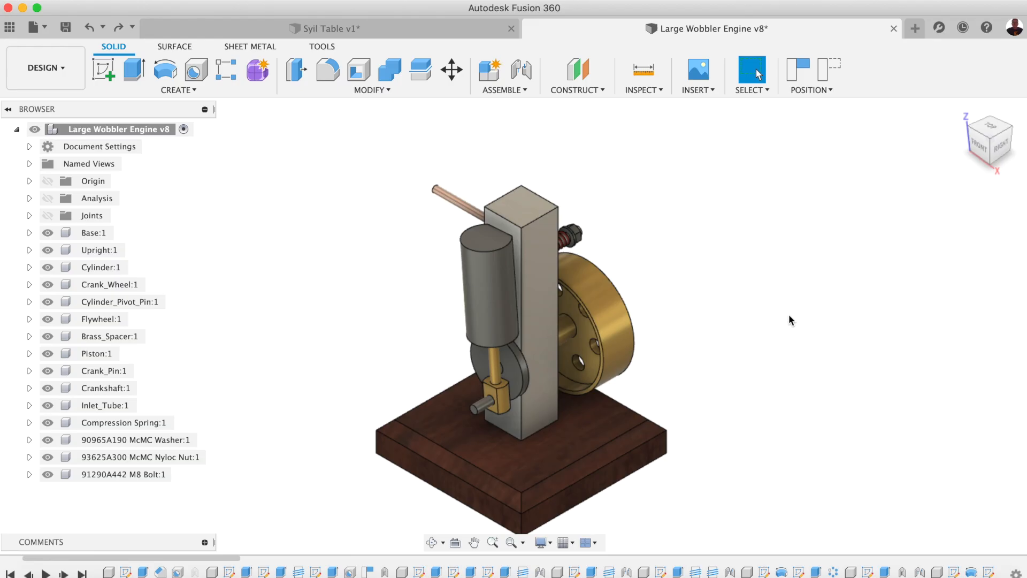
{"action": "mouse_move", "coordinate": [726, 378]}
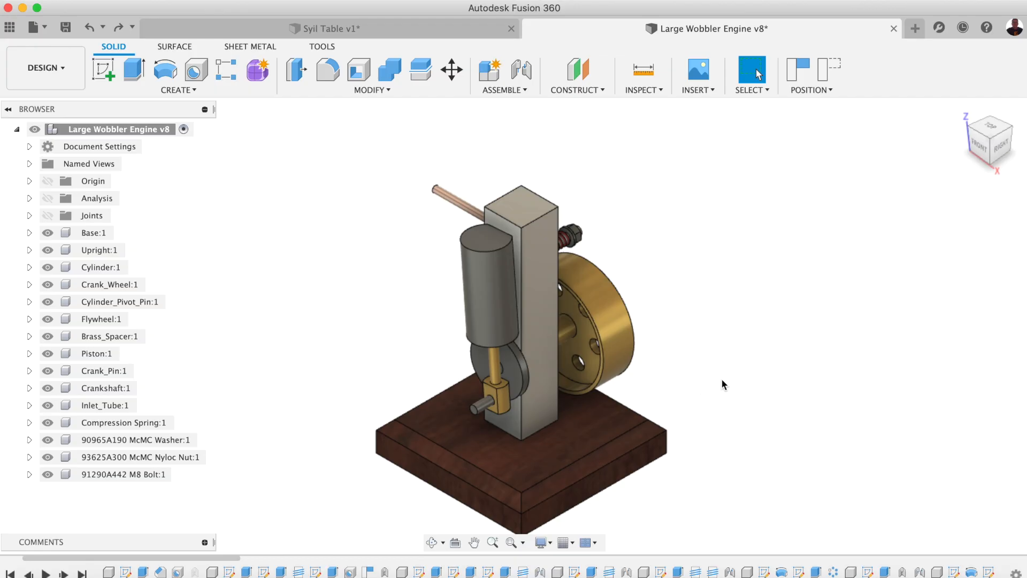
{"action": "mouse_move", "coordinate": [548, 303]}
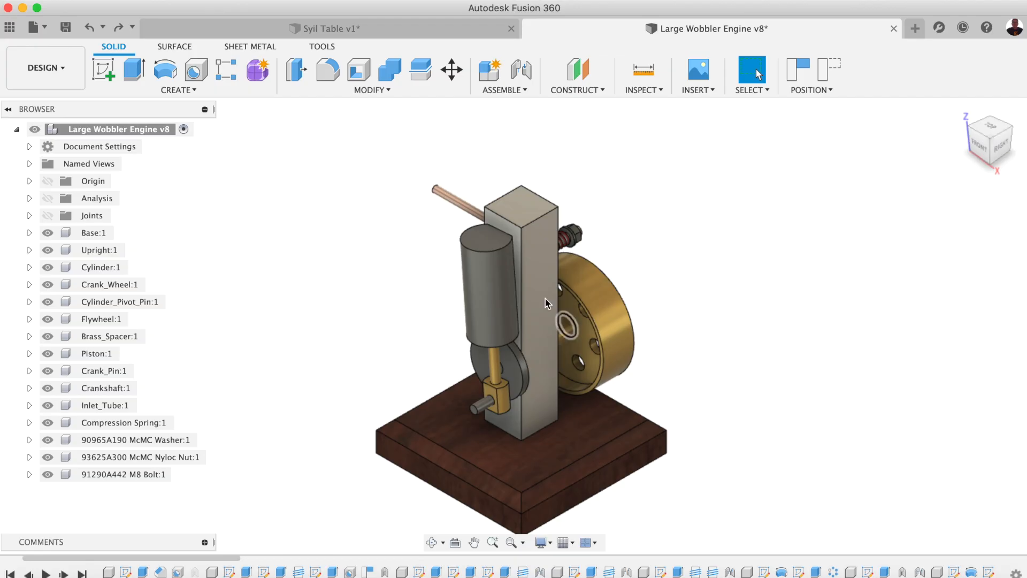
{"action": "mouse_move", "coordinate": [989, 135]}
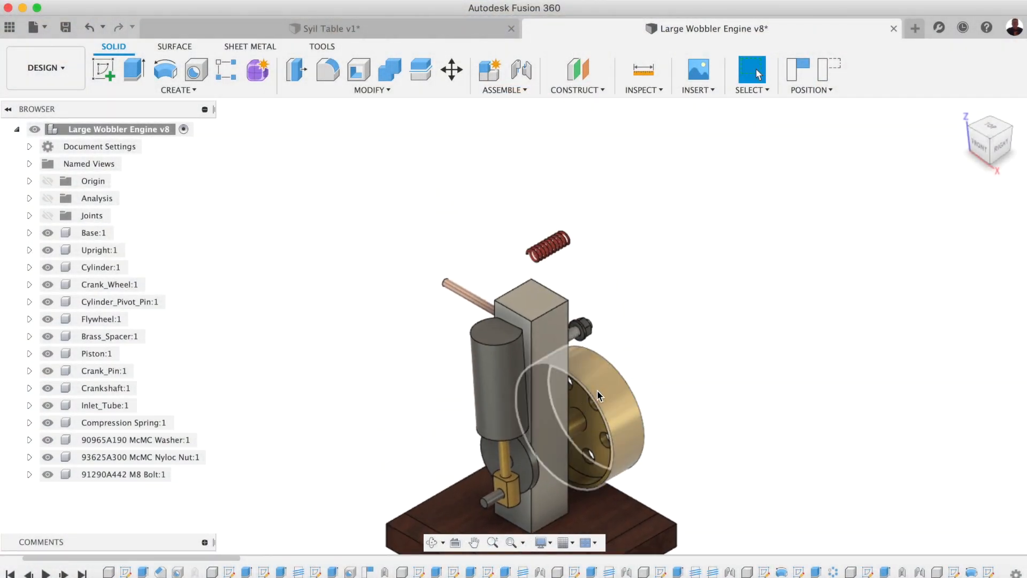
{"action": "mouse_move", "coordinate": [603, 379]}
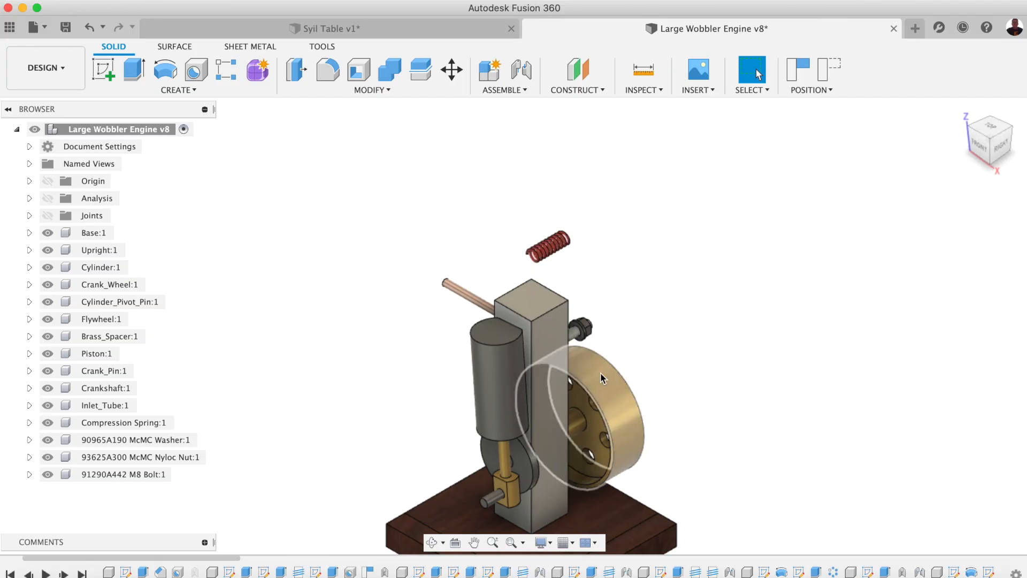
{"action": "left_click", "coordinate": [85, 27]}
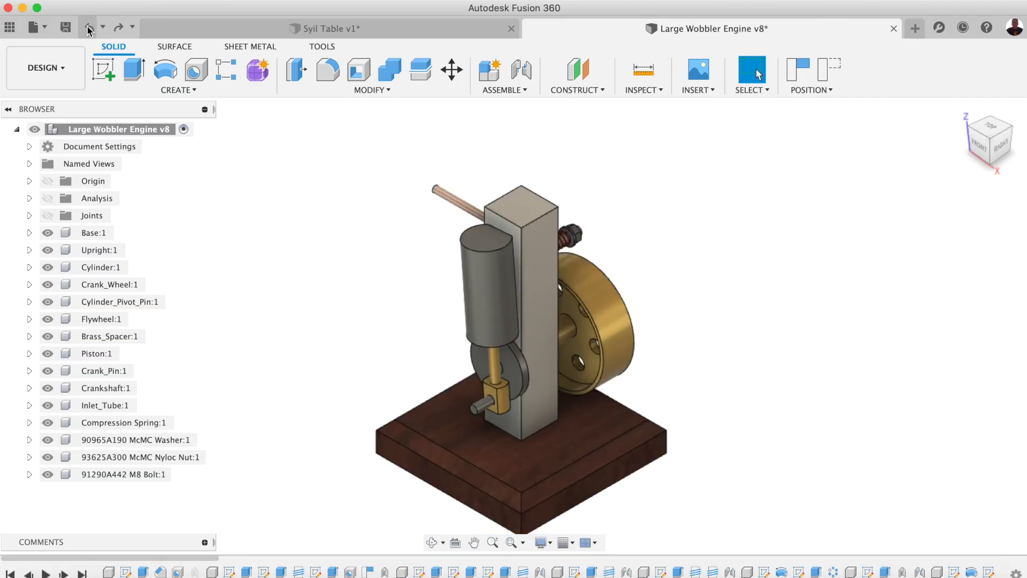
{"action": "left_click", "coordinate": [65, 27]}
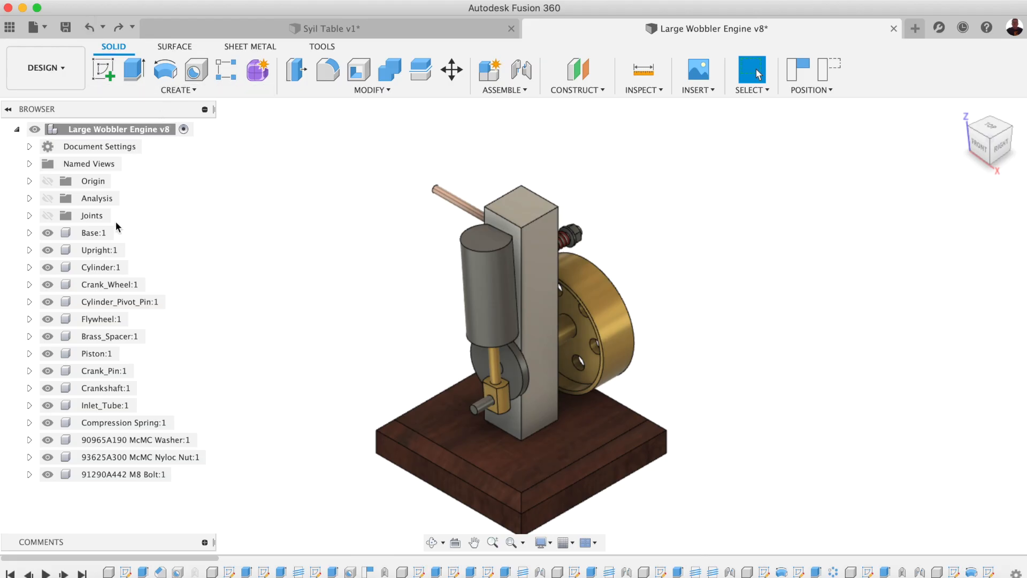
Ground the Base:1 component and locate the Rigid1 group in the Browser.
{"action": "right_click", "coordinate": [93, 232]}
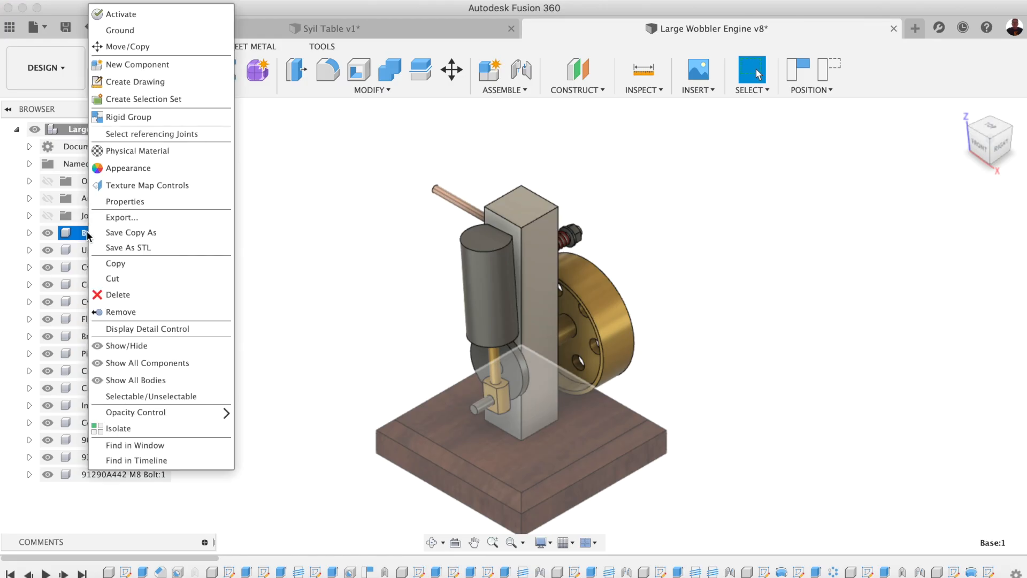
{"action": "mouse_move", "coordinate": [145, 37]}
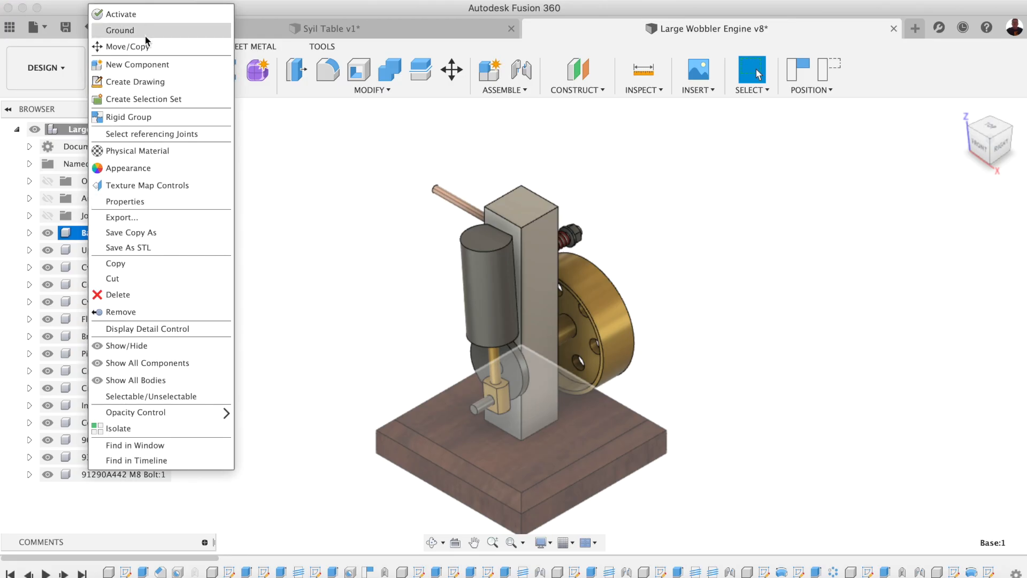
{"action": "left_click", "coordinate": [603, 364]}
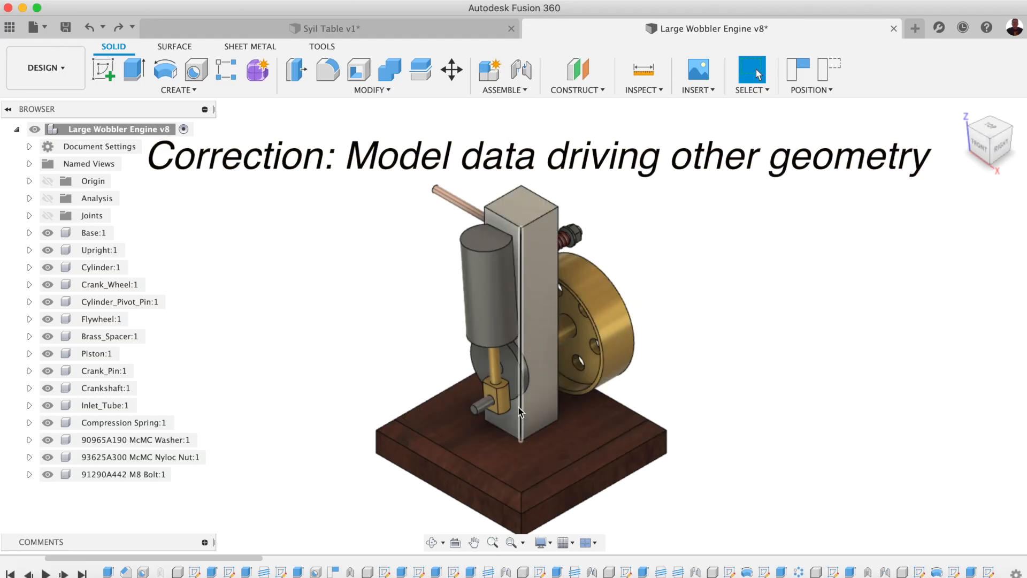
{"action": "mouse_move", "coordinate": [332, 427]}
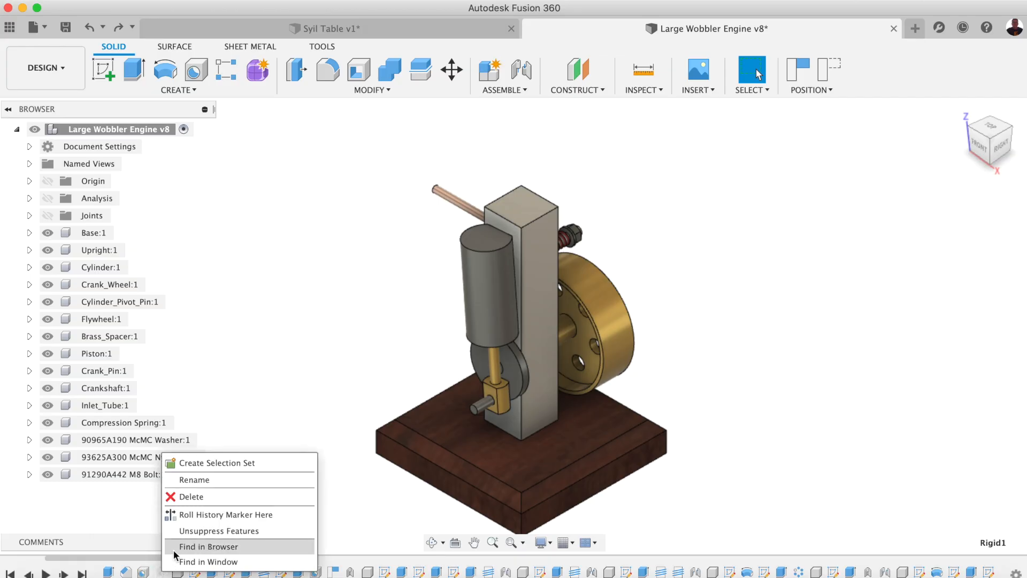
{"action": "left_click", "coordinate": [259, 477]}
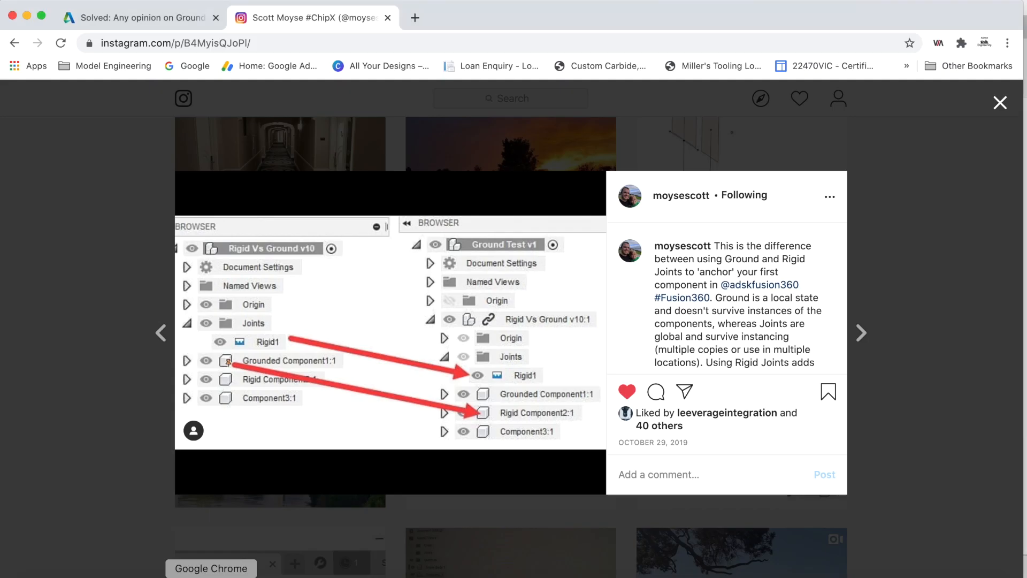
{"action": "mouse_move", "coordinate": [658, 470]}
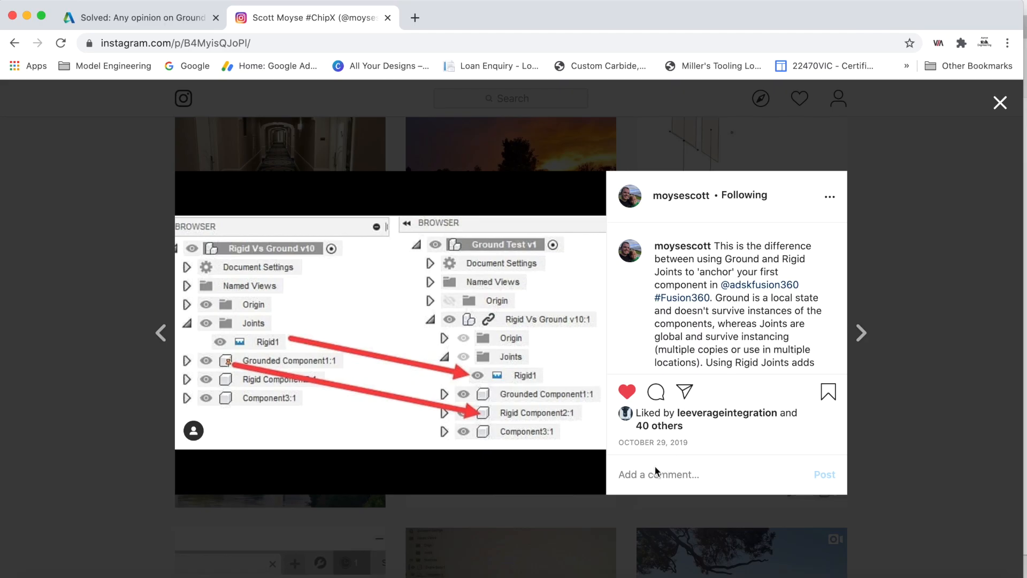
{"action": "mouse_move", "coordinate": [688, 452]}
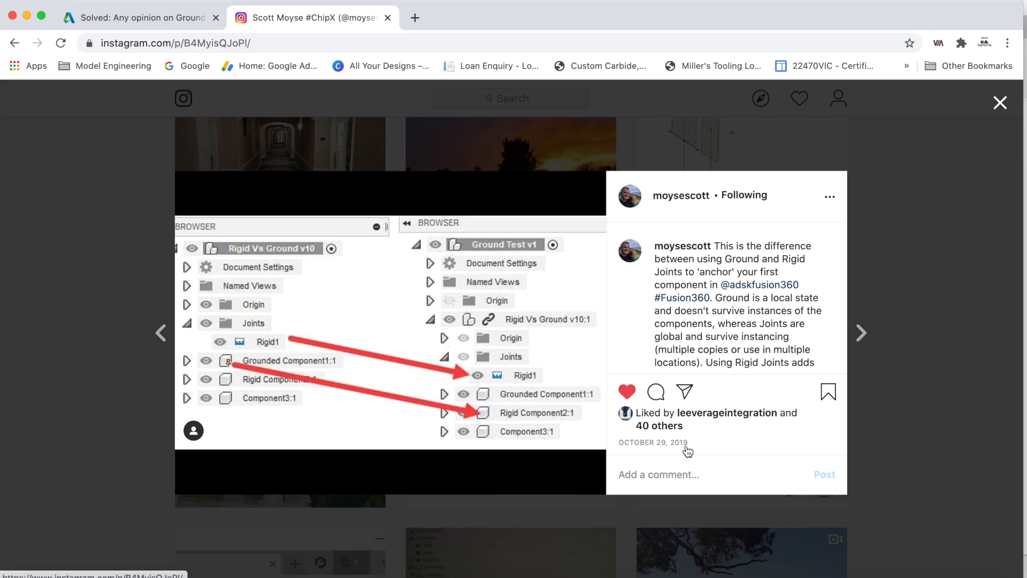
{"action": "mouse_move", "coordinate": [742, 402]}
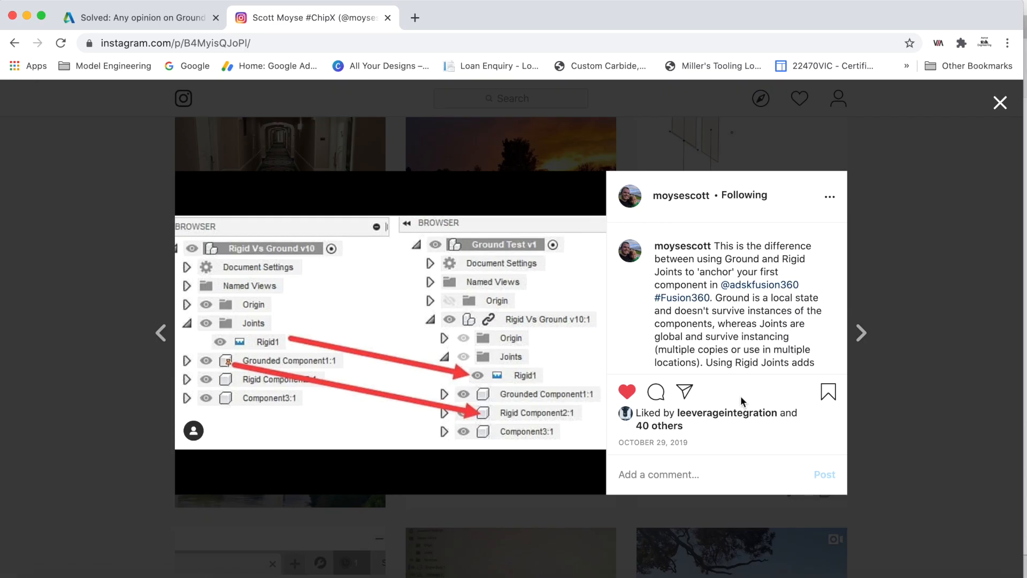
{"action": "mouse_move", "coordinate": [628, 323]}
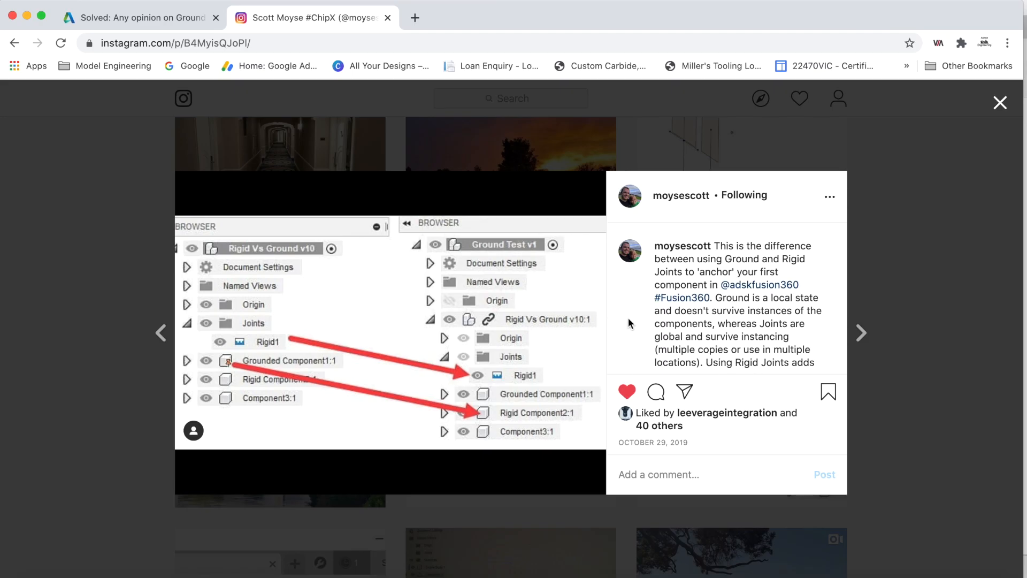
{"action": "mouse_move", "coordinate": [556, 203]}
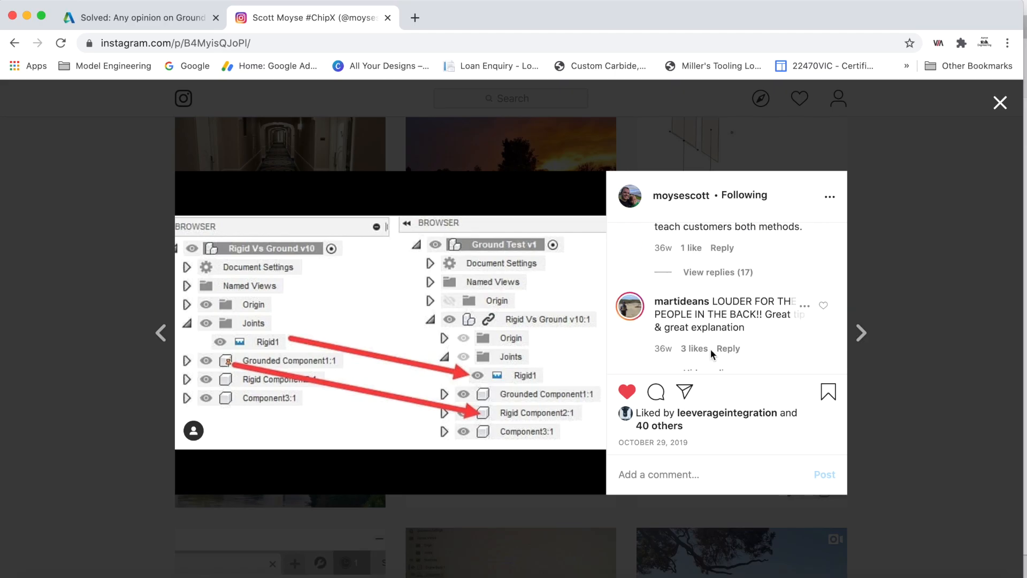
{"action": "scroll", "scroll_direction": "up", "scroll_amount": 3}
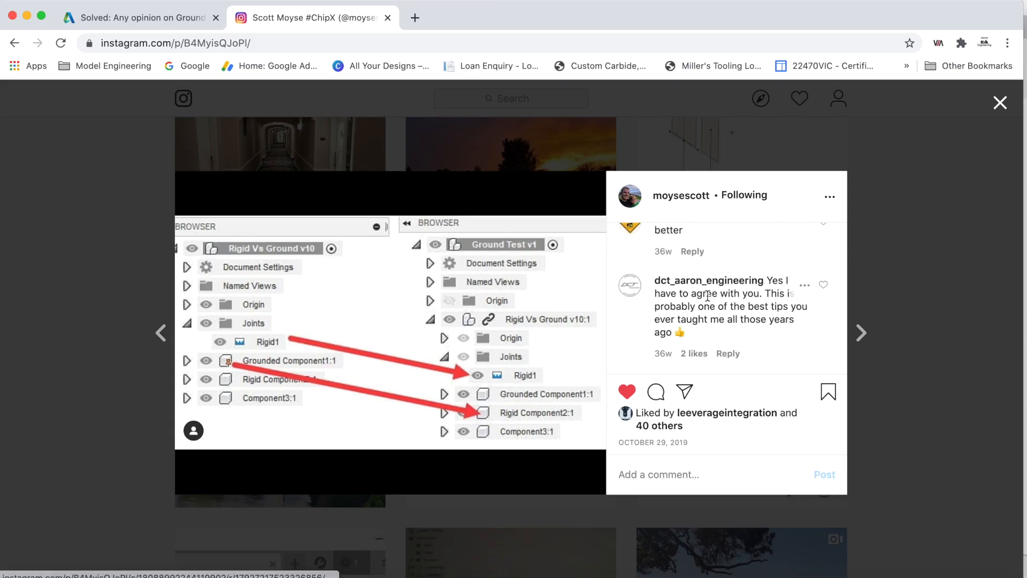
{"action": "mouse_move", "coordinate": [453, 244]}
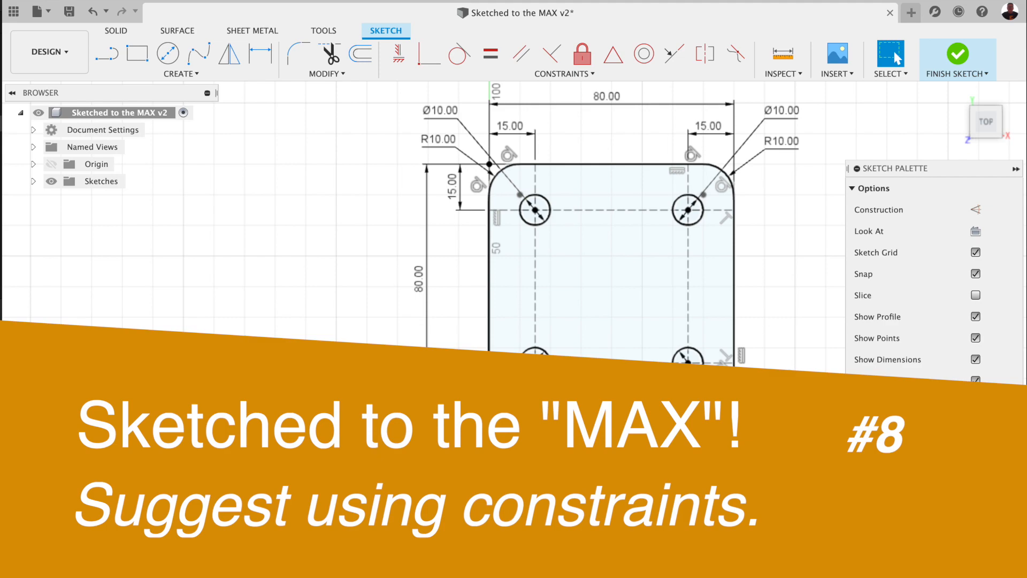
View the Preferred Method v1 design, then return to Sketched to the MAX v1.
{"action": "left_click", "coordinate": [957, 73]}
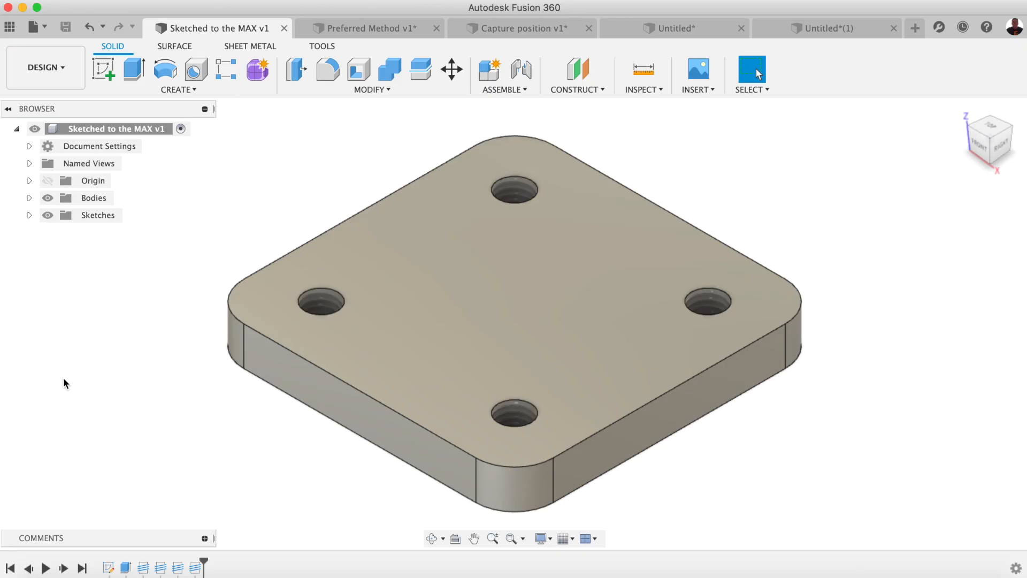
{"action": "mouse_move", "coordinate": [266, 138]}
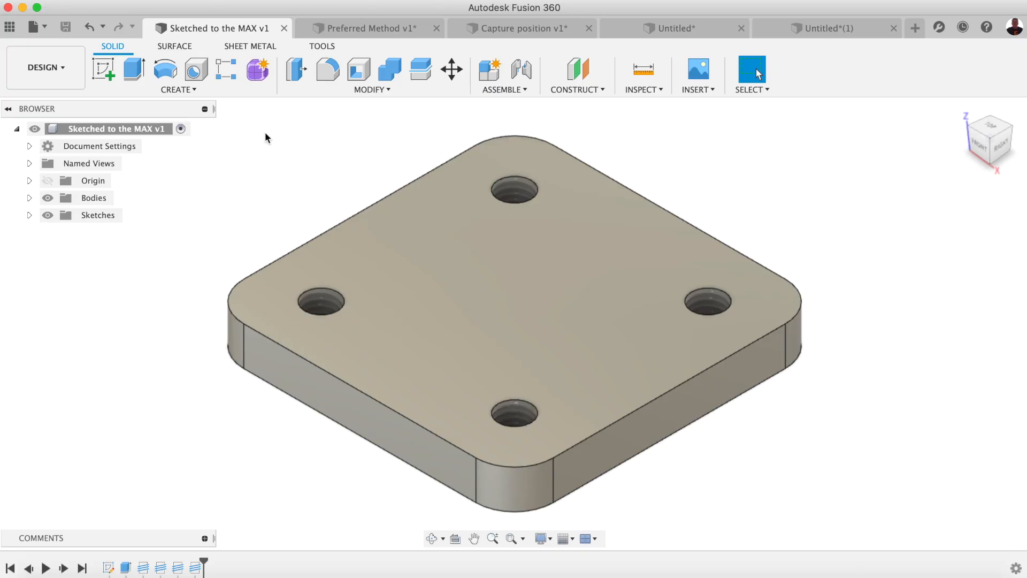
{"action": "mouse_move", "coordinate": [250, 132]}
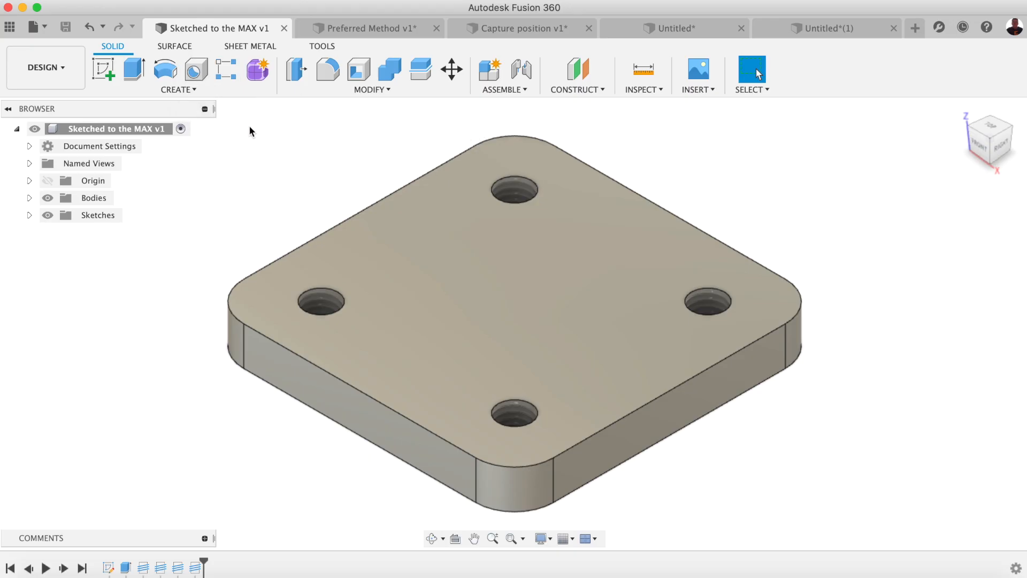
{"action": "mouse_move", "coordinate": [263, 122]}
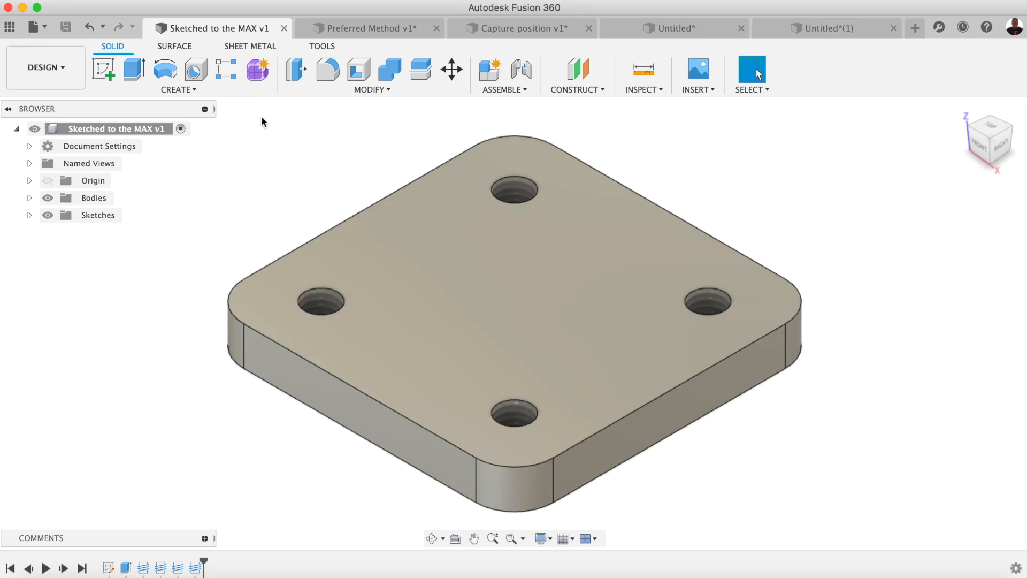
{"action": "left_click", "coordinate": [367, 29]}
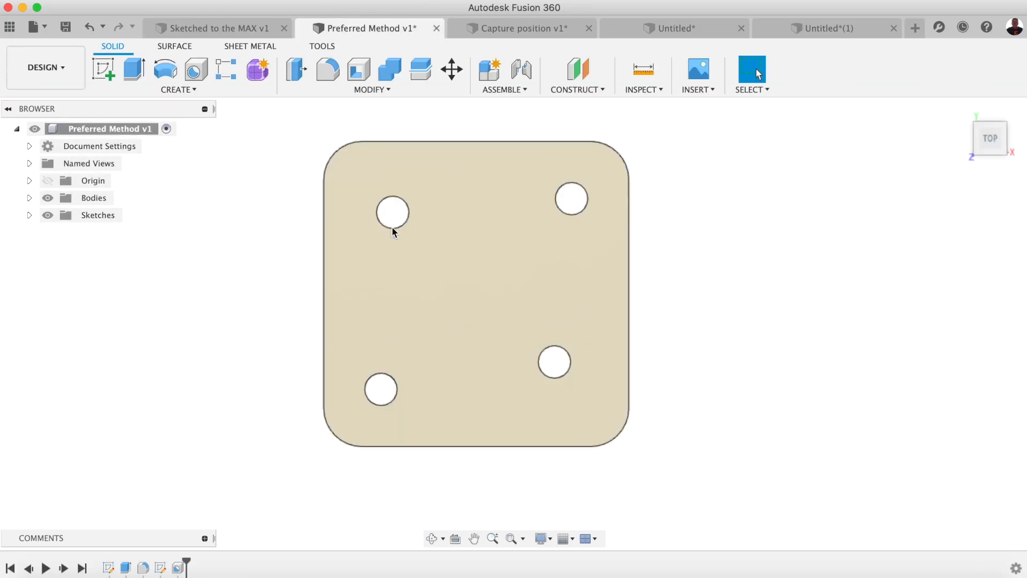
{"action": "mouse_move", "coordinate": [328, 69]}
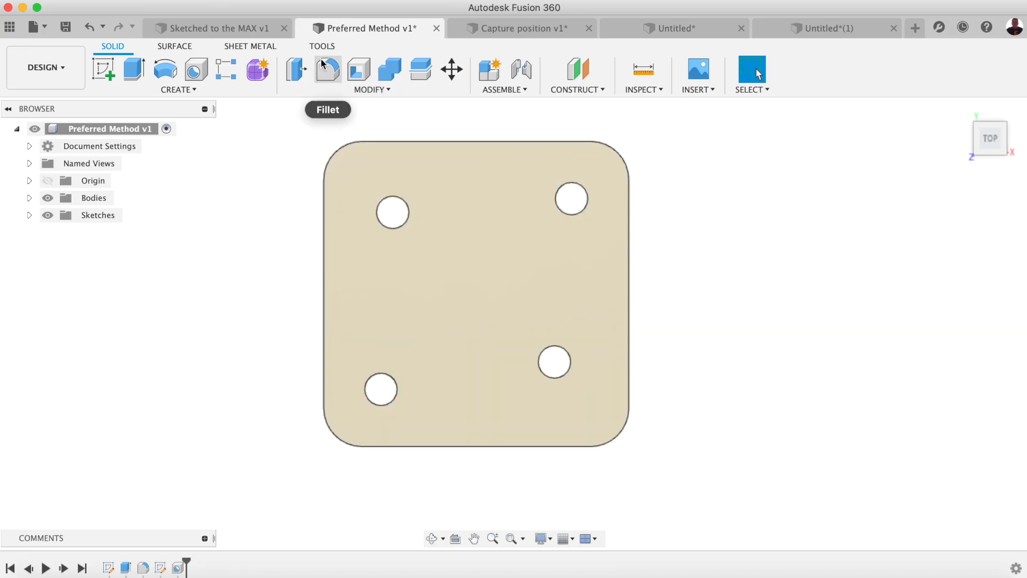
{"action": "left_click", "coordinate": [216, 28]}
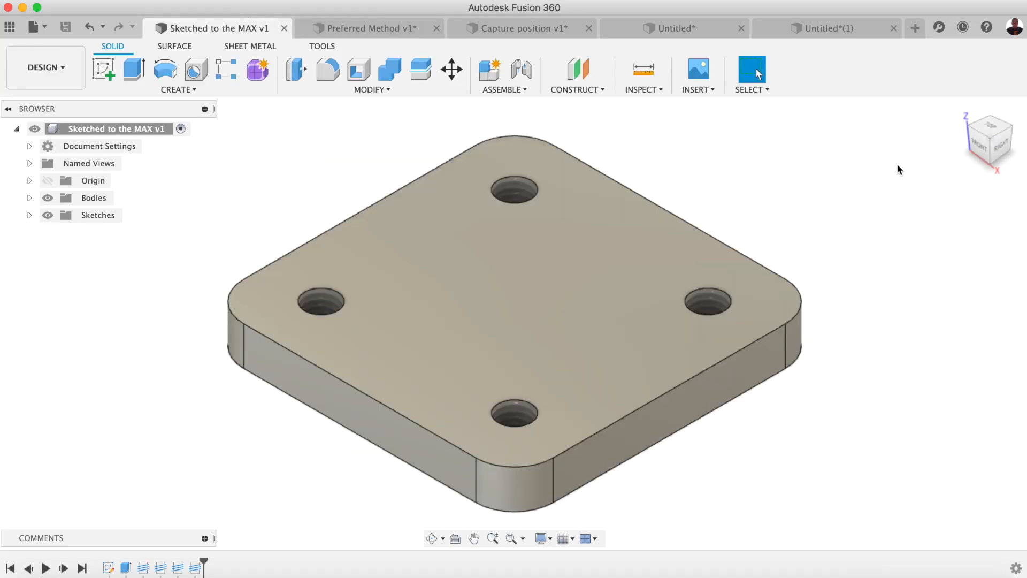
{"action": "right_click", "coordinate": [511, 295]}
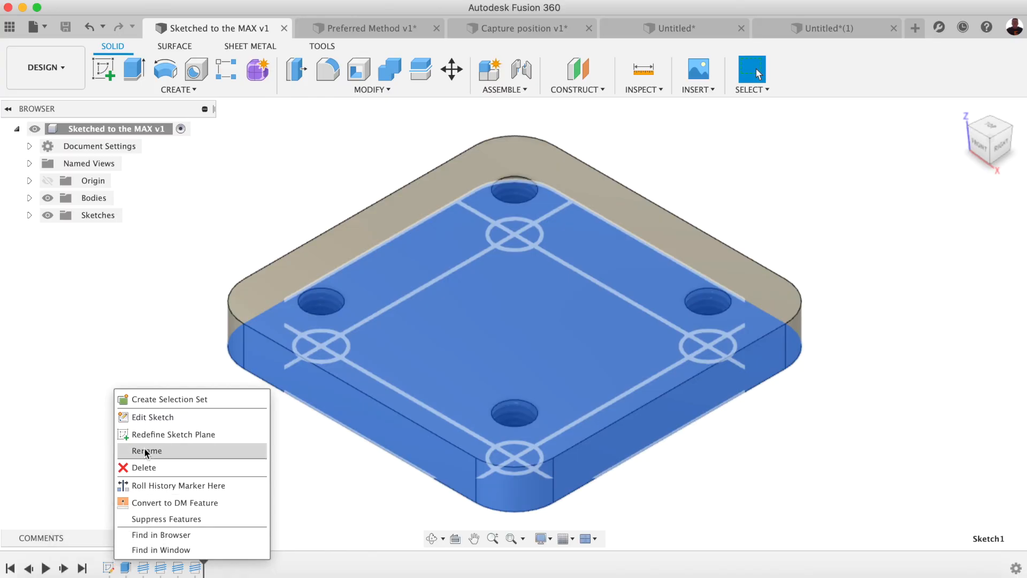
{"action": "left_click", "coordinate": [152, 417]}
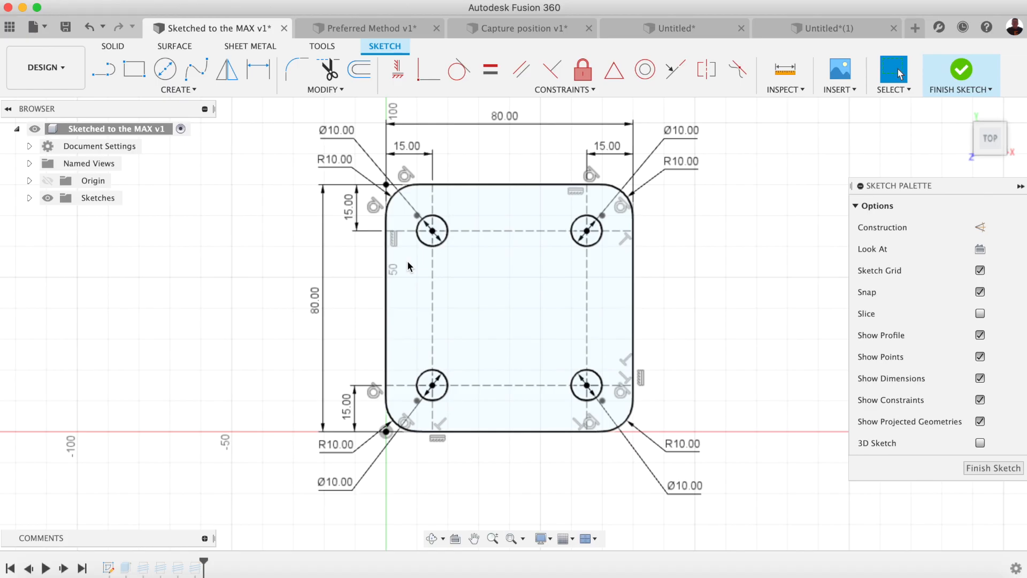
{"action": "mouse_move", "coordinate": [481, 203]}
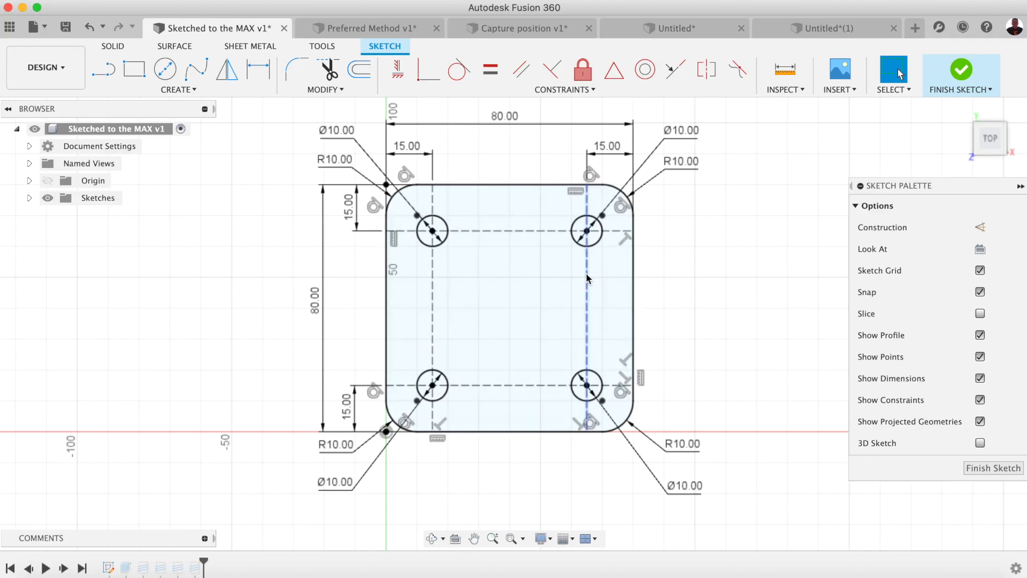
{"action": "left_click", "coordinate": [431, 230]}
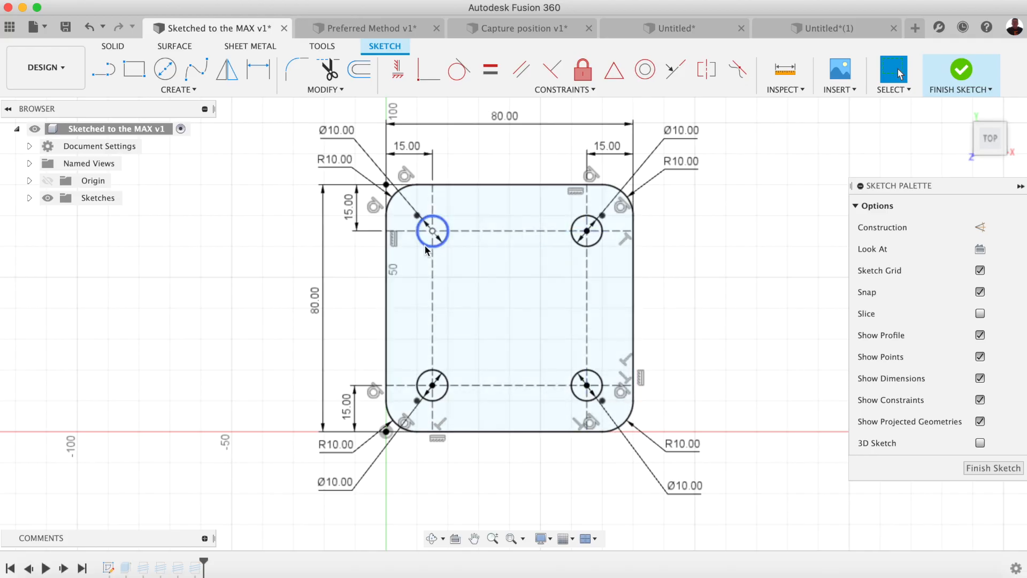
{"action": "left_click", "coordinate": [498, 327]}
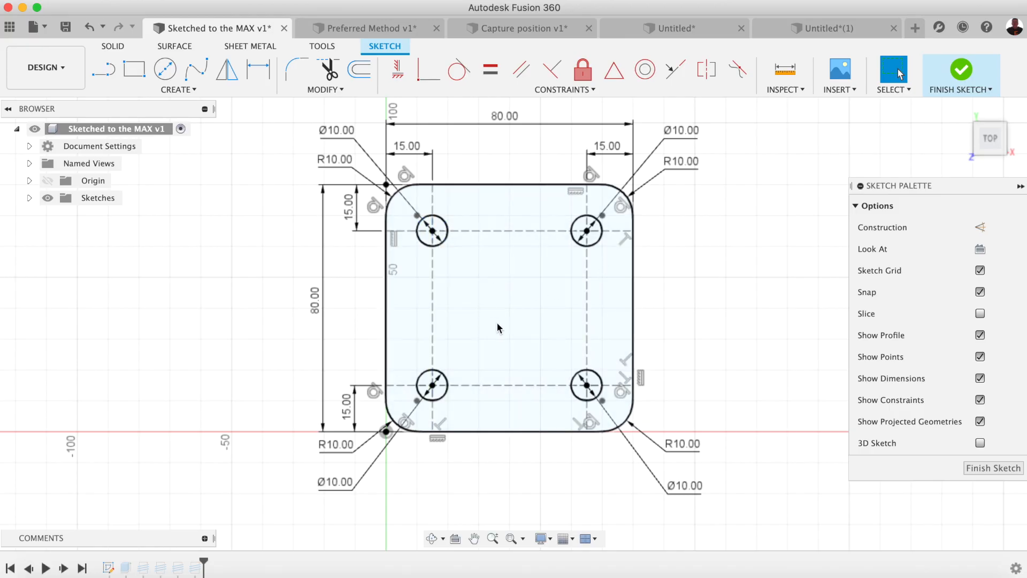
{"action": "mouse_move", "coordinate": [505, 280]}
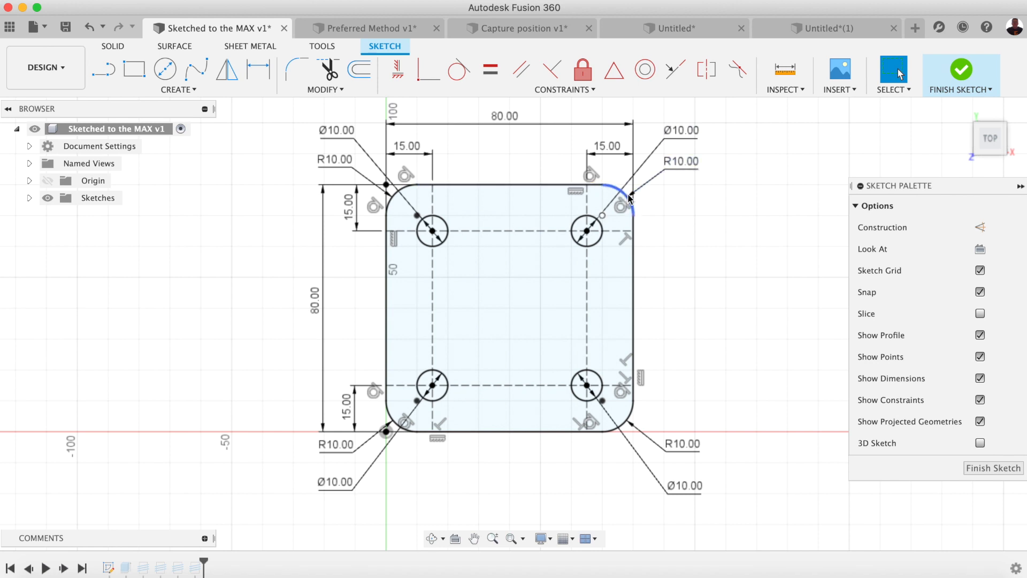
{"action": "mouse_move", "coordinate": [667, 205]}
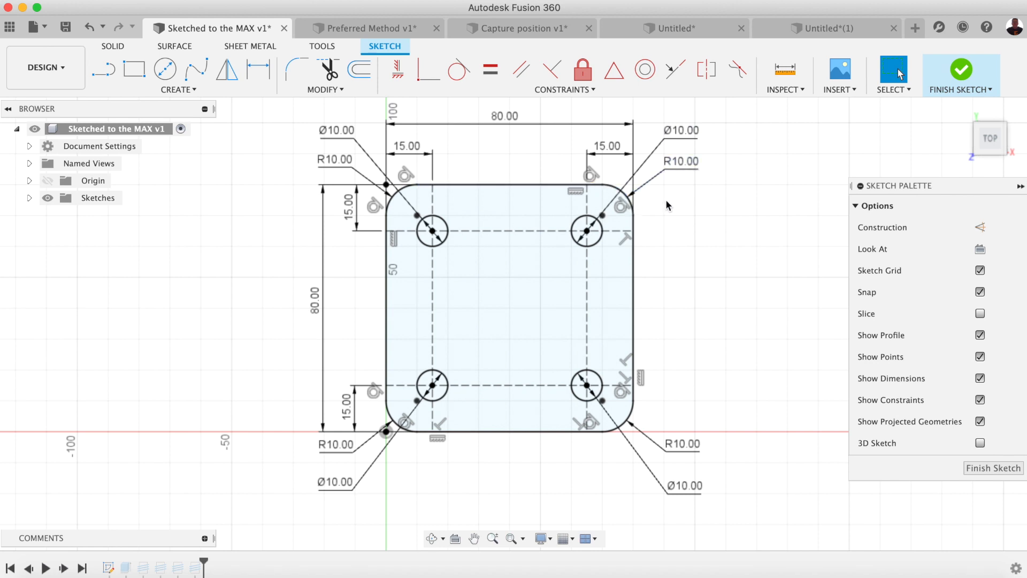
{"action": "left_click", "coordinate": [961, 70]}
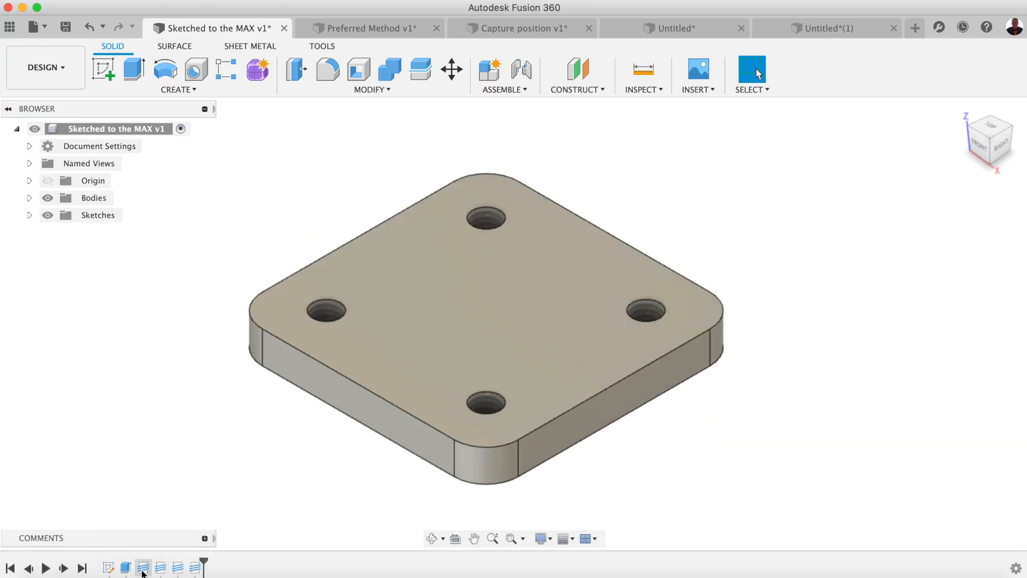
{"action": "mouse_move", "coordinate": [143, 567]}
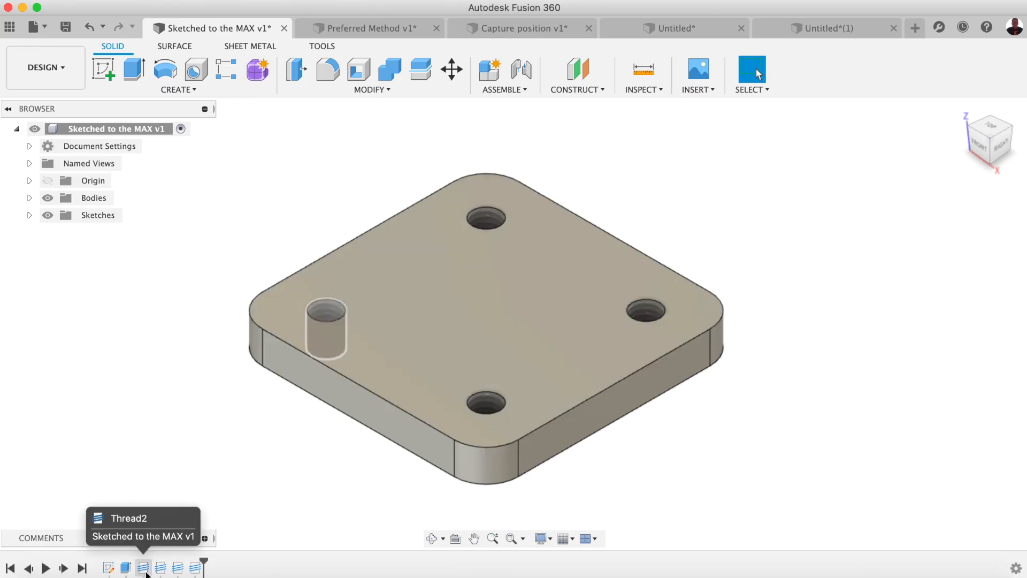
Inspect a timeline feature, then switch to the Preferred Method v1 design.
{"action": "left_click", "coordinate": [143, 567]}
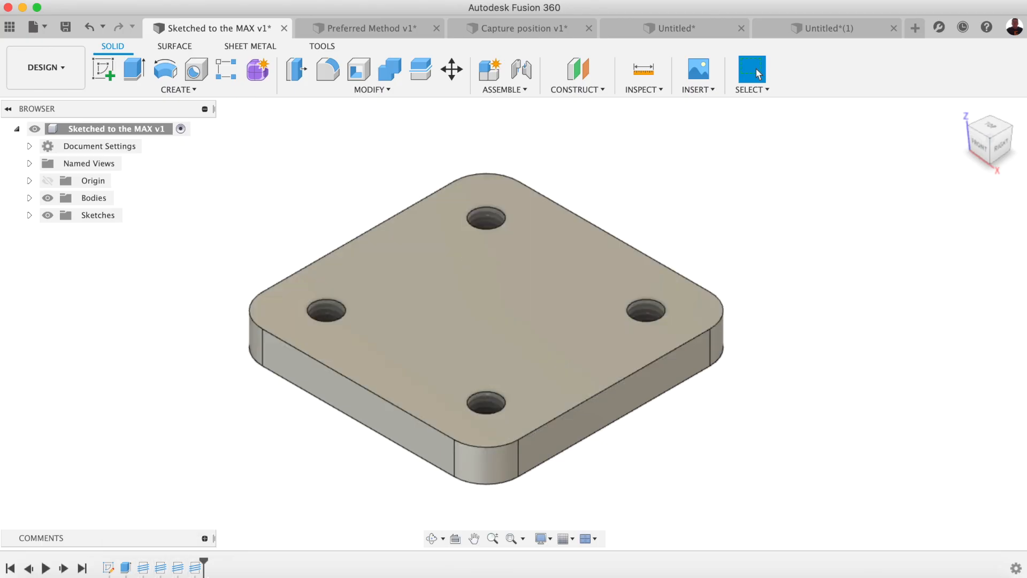
{"action": "mouse_move", "coordinate": [224, 467]}
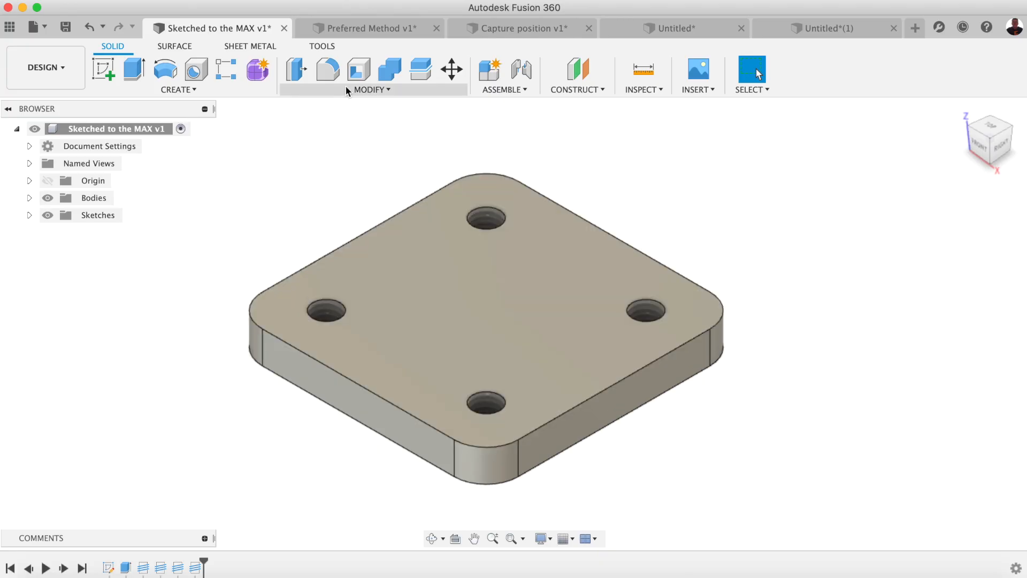
{"action": "left_click", "coordinate": [367, 28]}
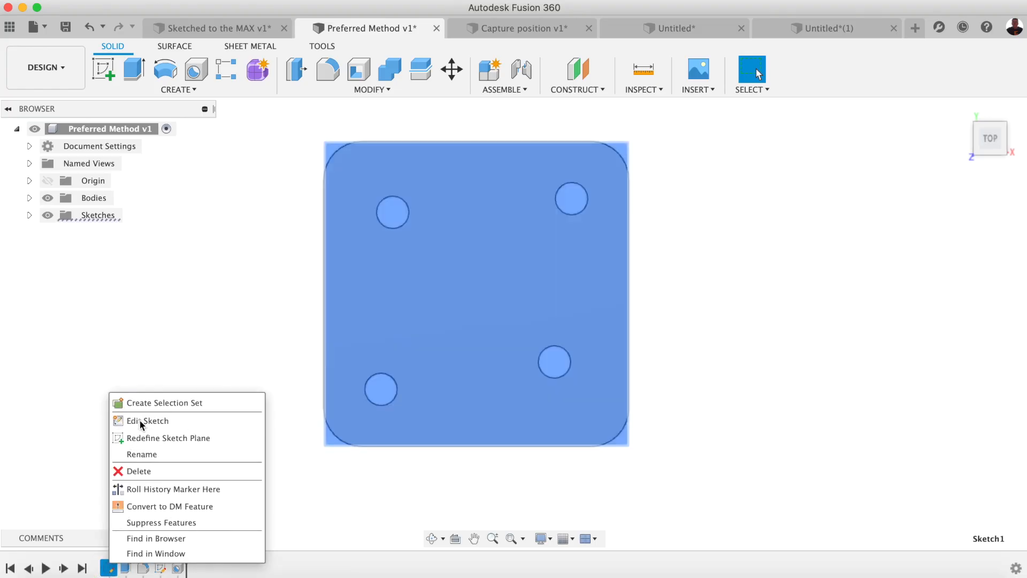
{"action": "left_click", "coordinate": [146, 420]}
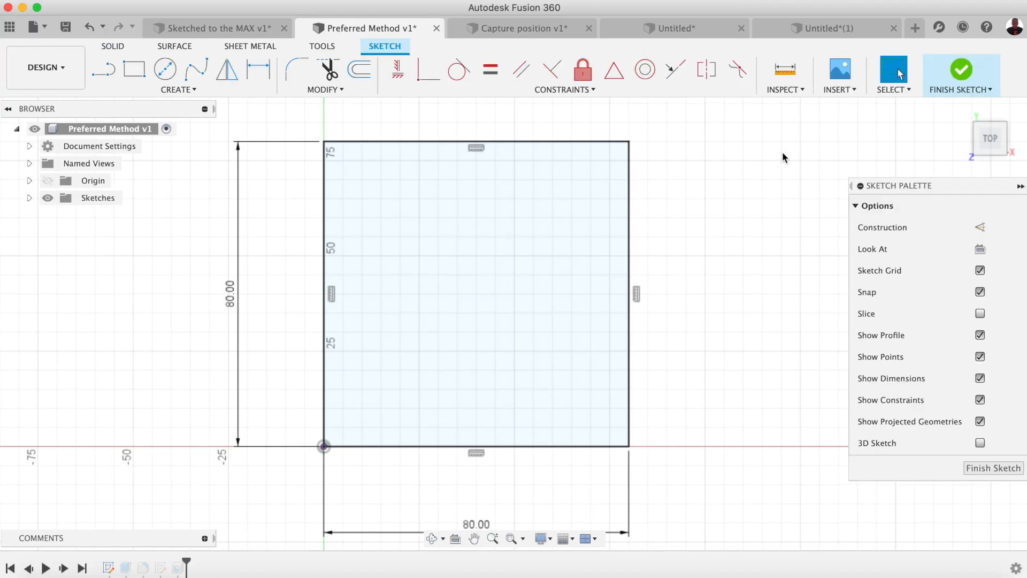
{"action": "left_click", "coordinate": [961, 90]}
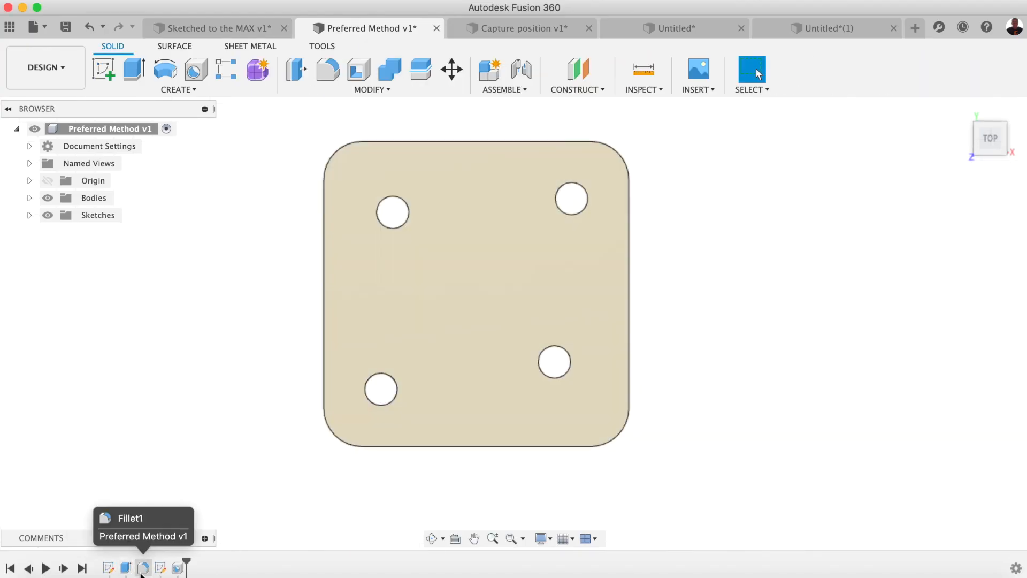
{"action": "left_click", "coordinate": [159, 567]}
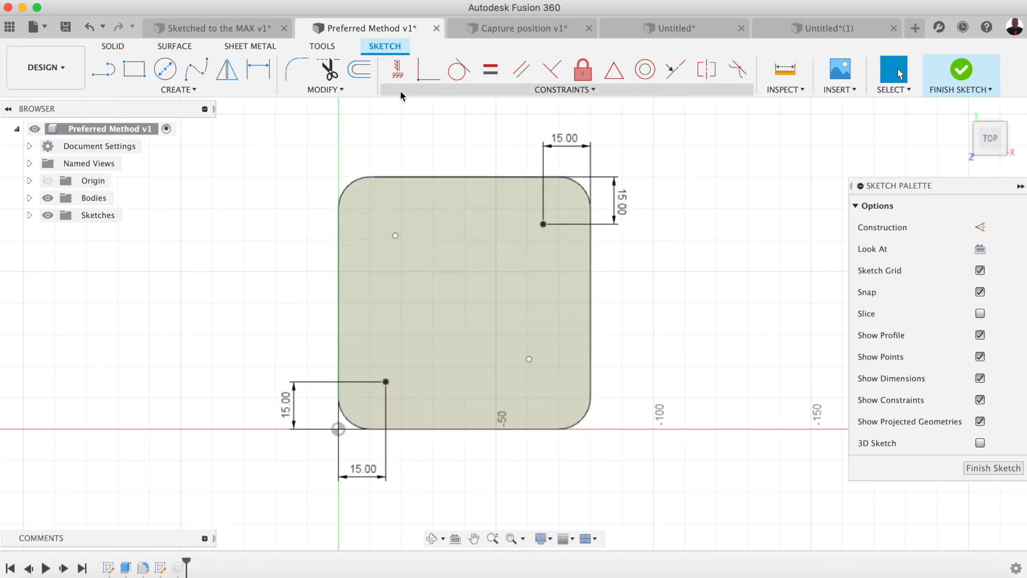
{"action": "mouse_move", "coordinate": [459, 117]}
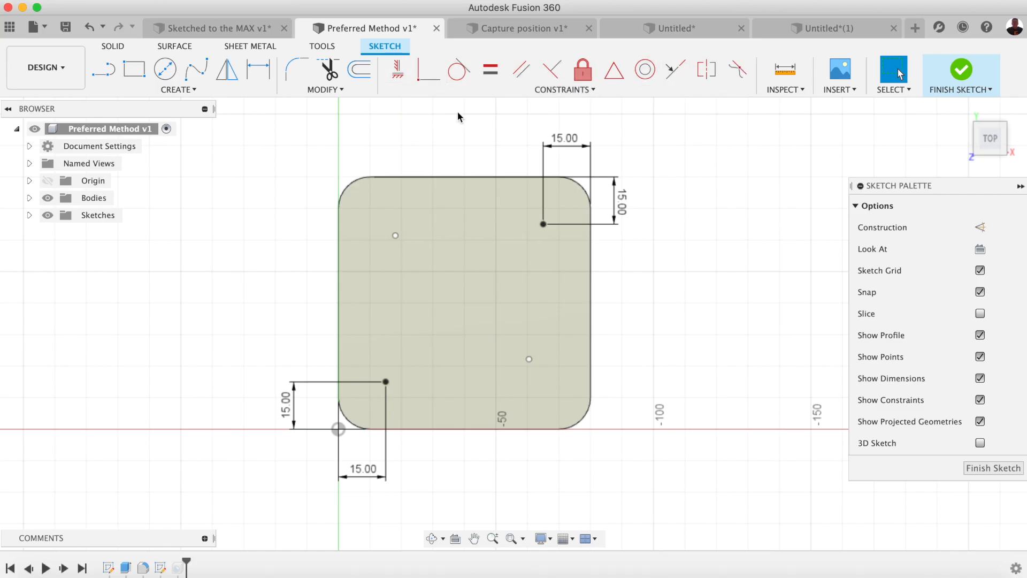
{"action": "mouse_move", "coordinate": [428, 70]}
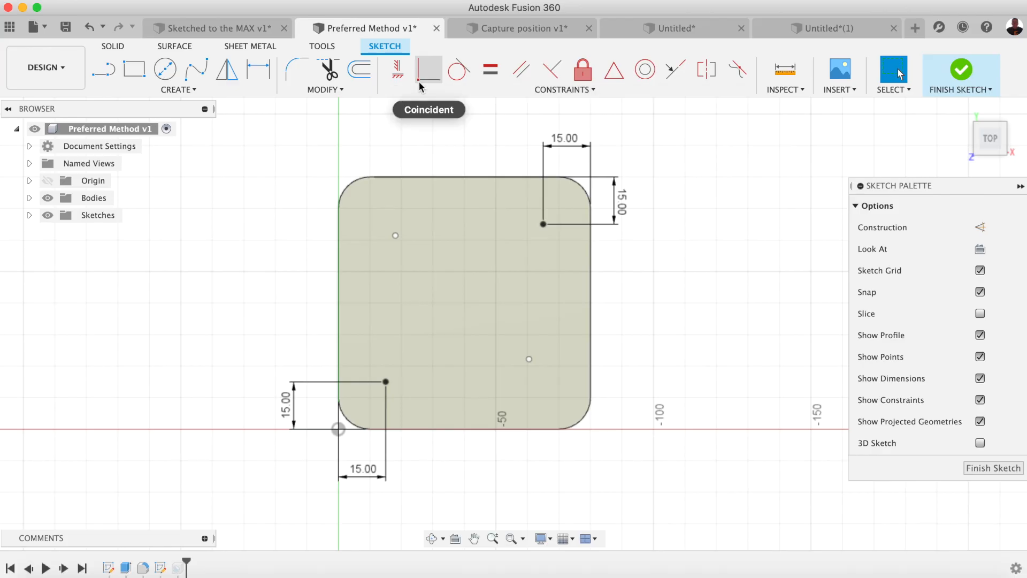
{"action": "mouse_move", "coordinate": [397, 69]}
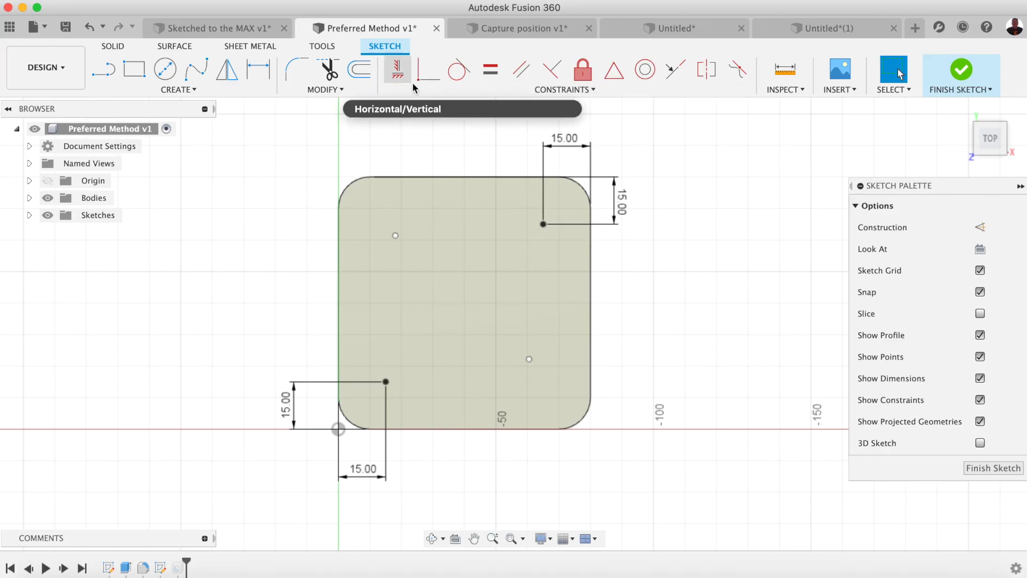
{"action": "mouse_move", "coordinate": [520, 69]}
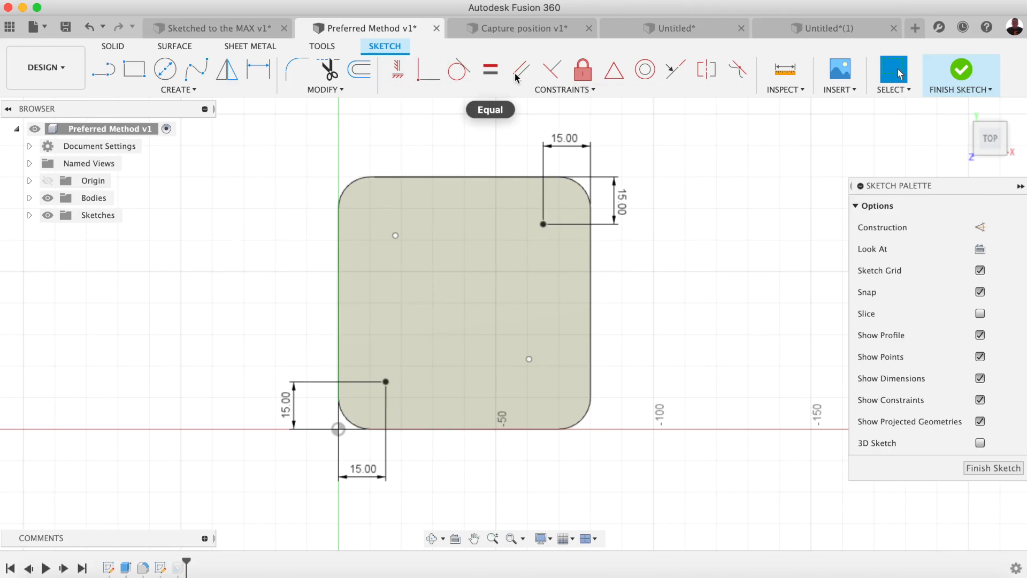
{"action": "mouse_move", "coordinate": [551, 70]}
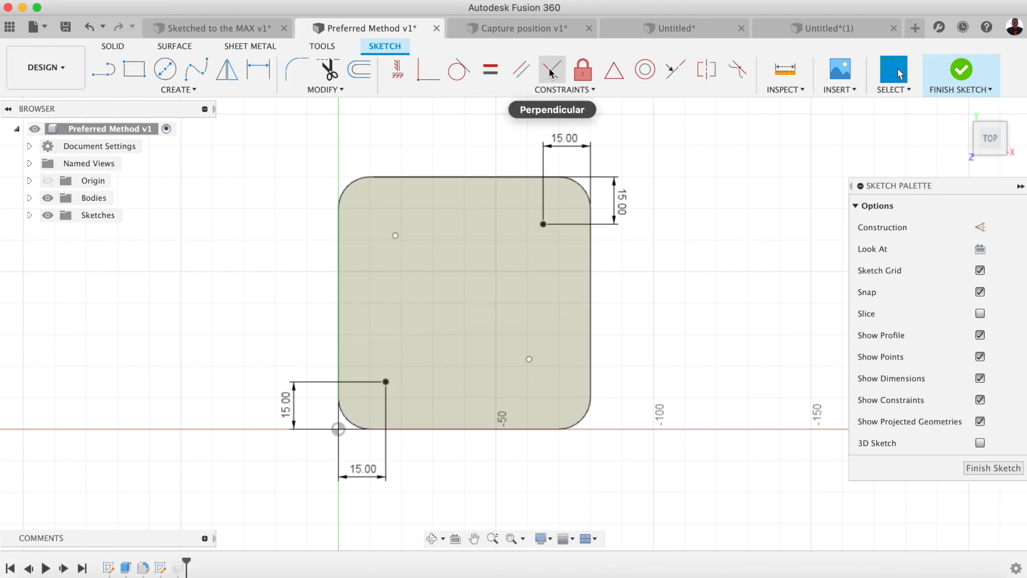
{"action": "mouse_move", "coordinate": [613, 69]}
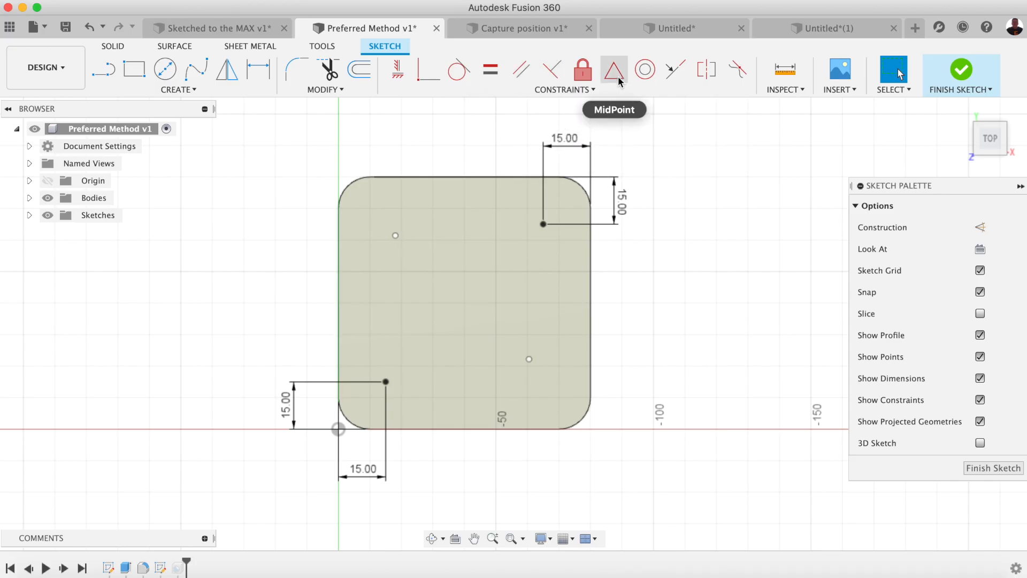
{"action": "mouse_move", "coordinate": [653, 175]}
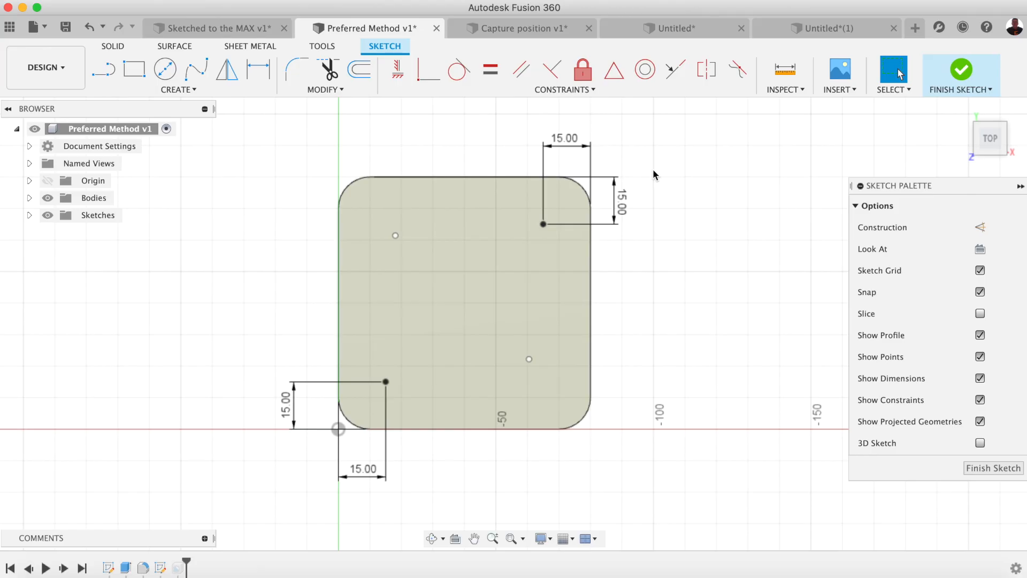
{"action": "mouse_move", "coordinate": [396, 70]}
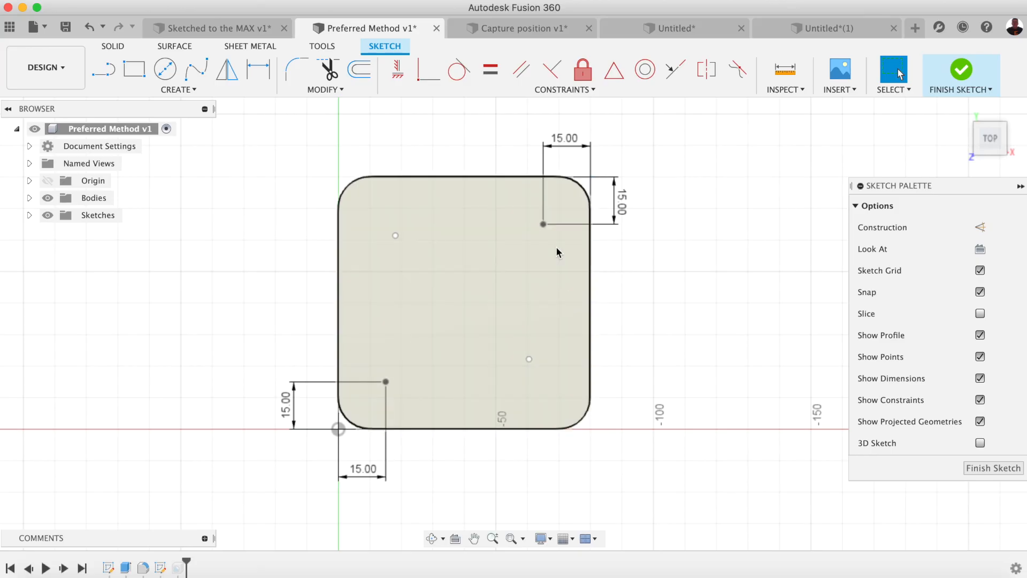
{"action": "mouse_move", "coordinate": [539, 365]}
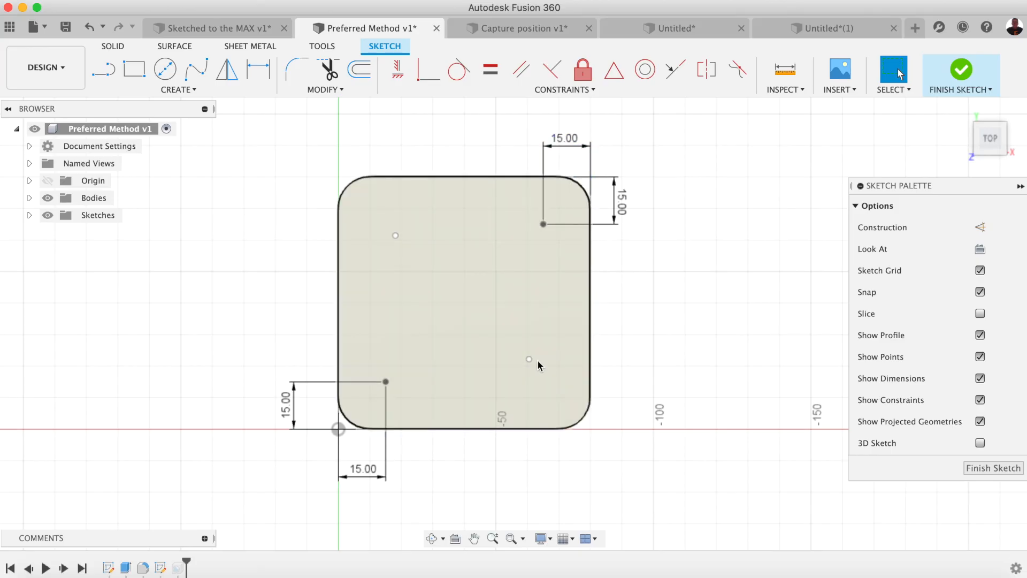
Line up the four hole-centre points in rows and columns with Horizontal/Vertical constraints.
{"action": "left_click", "coordinate": [396, 69]}
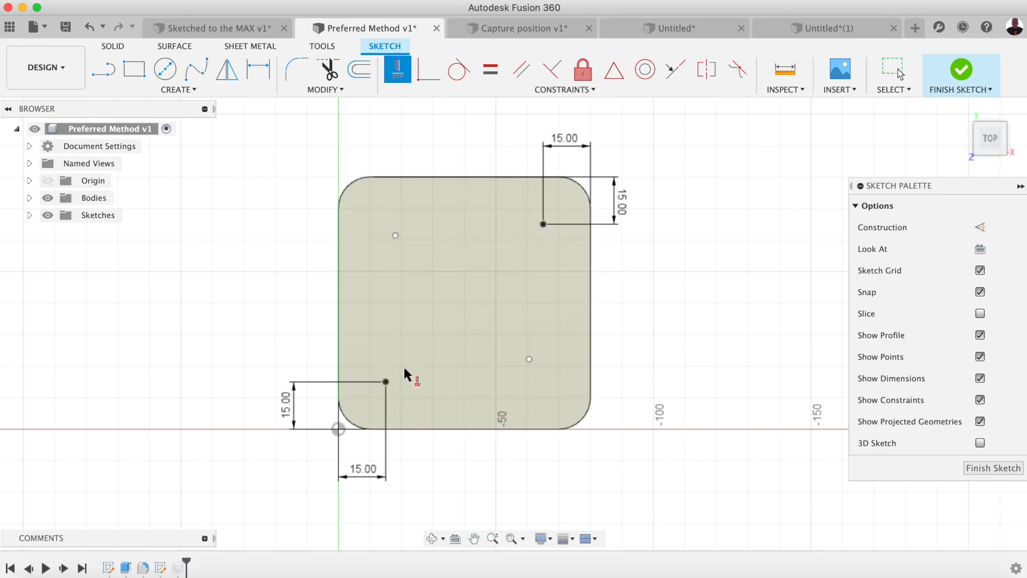
{"action": "mouse_move", "coordinate": [393, 236]}
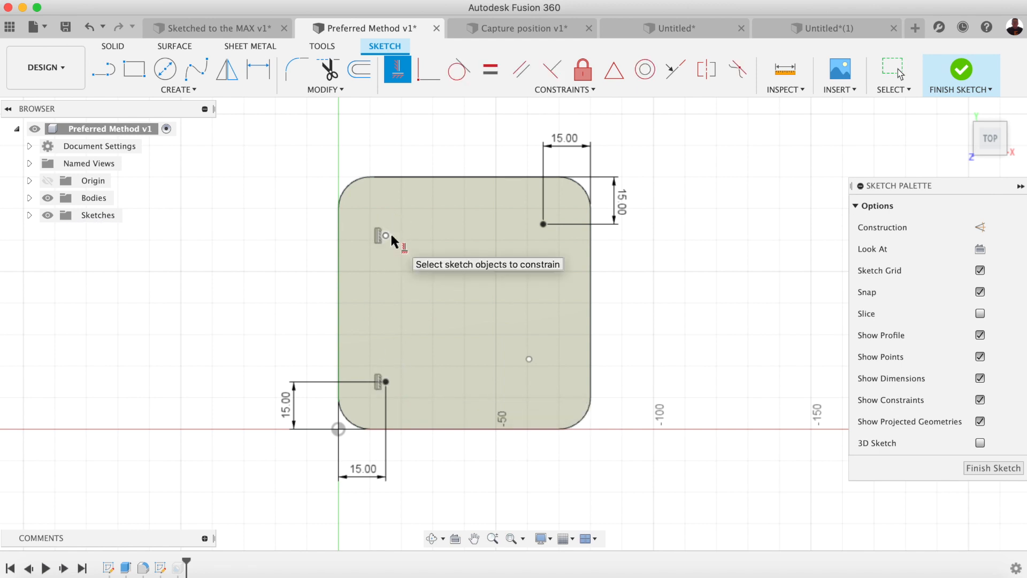
{"action": "mouse_move", "coordinate": [530, 365]}
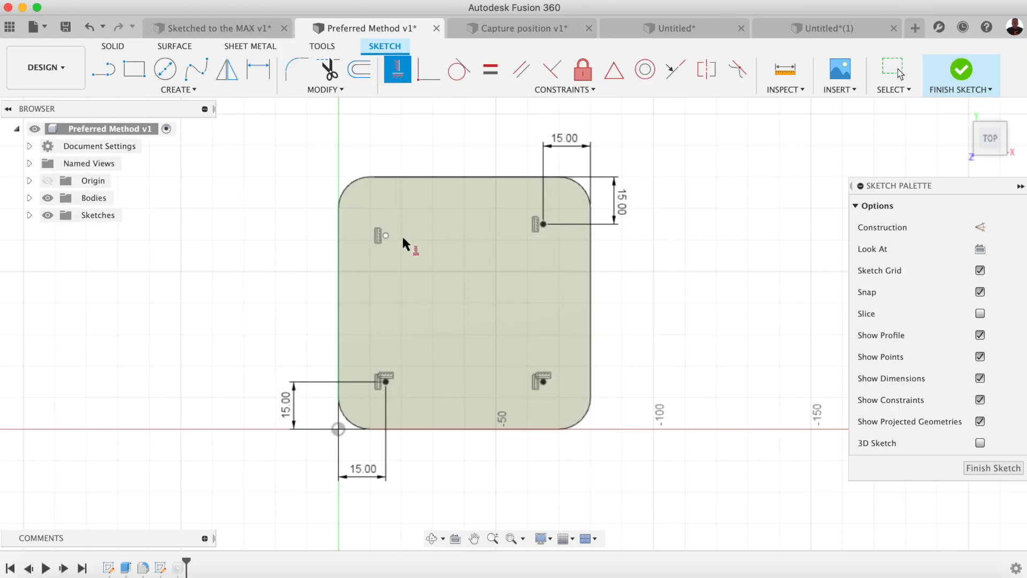
{"action": "left_click", "coordinate": [383, 236]}
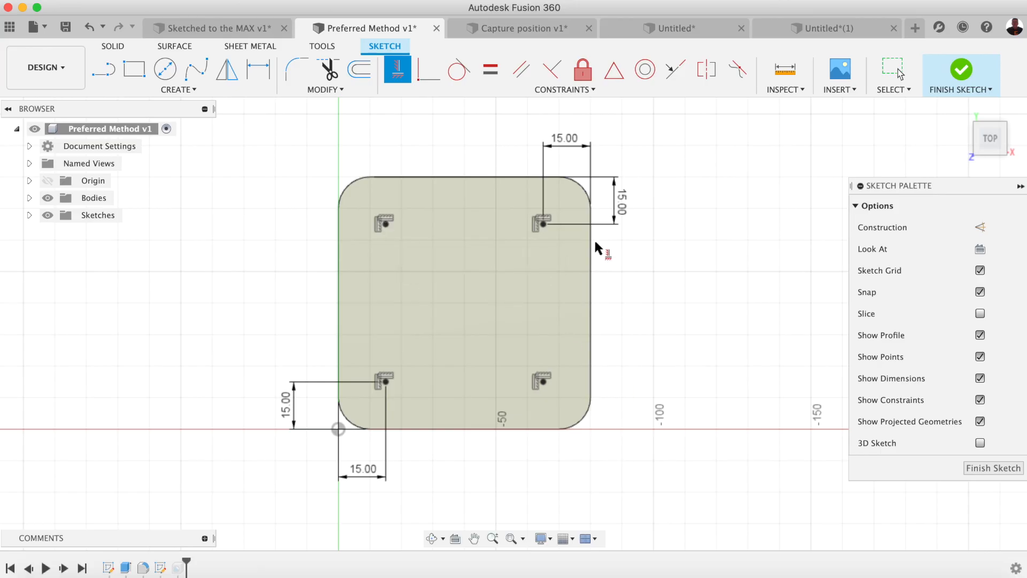
{"action": "mouse_move", "coordinate": [401, 365]}
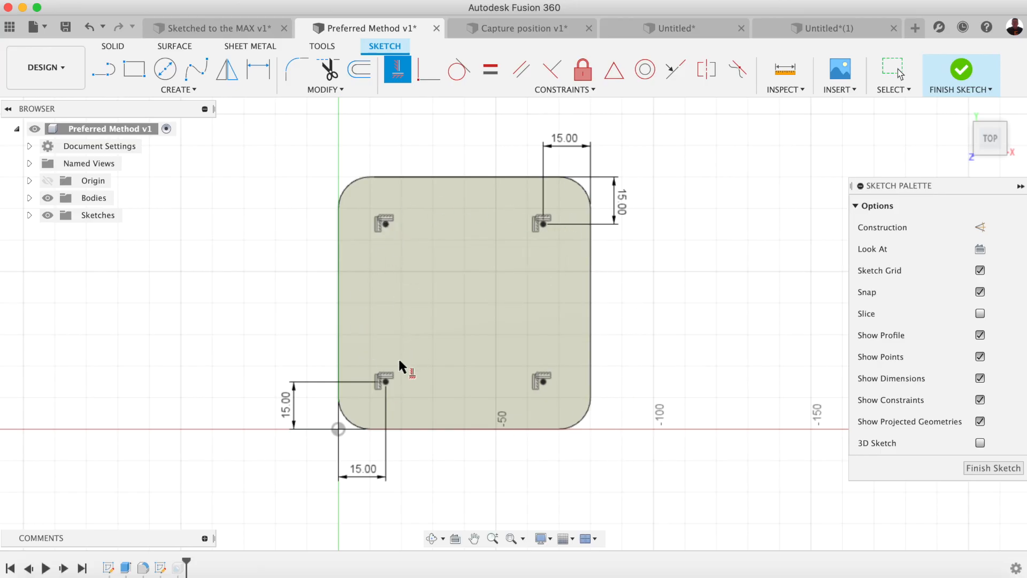
{"action": "mouse_move", "coordinate": [983, 480]}
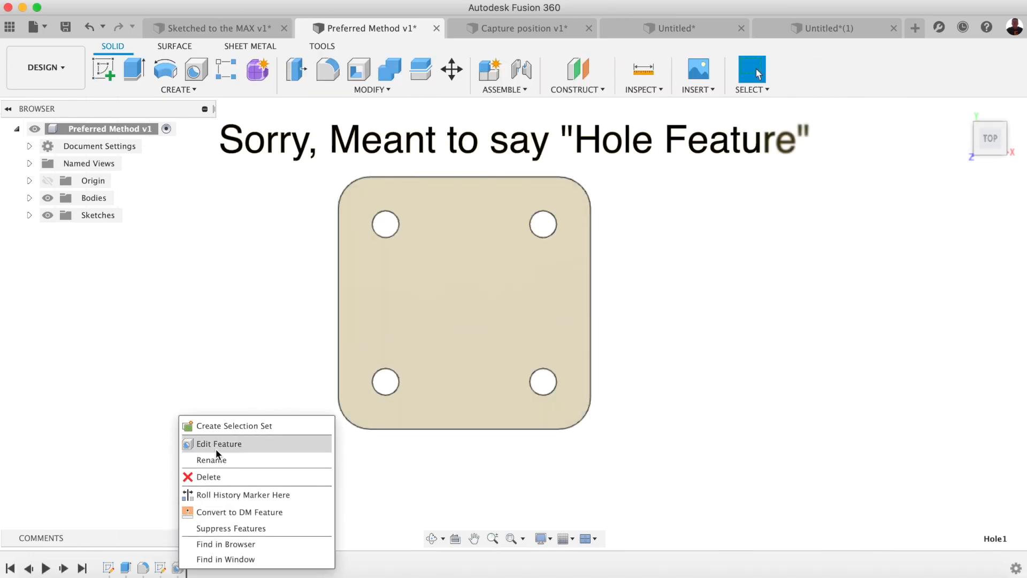
Make the plate's holes tapped ISO M10x1.5, then return to Sketched to the MAX.
{"action": "left_click", "coordinate": [219, 443]}
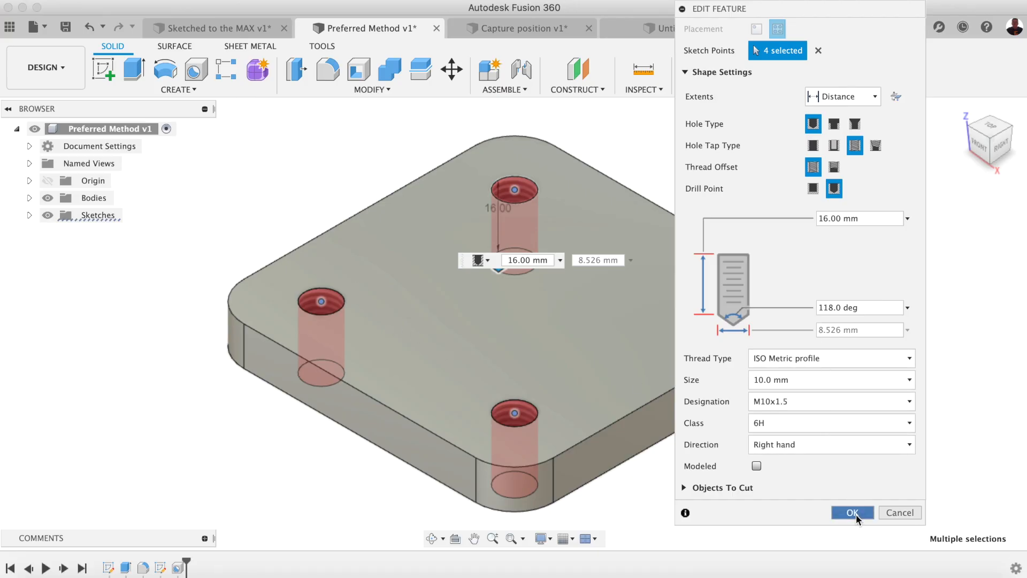
{"action": "left_click", "coordinate": [851, 513]}
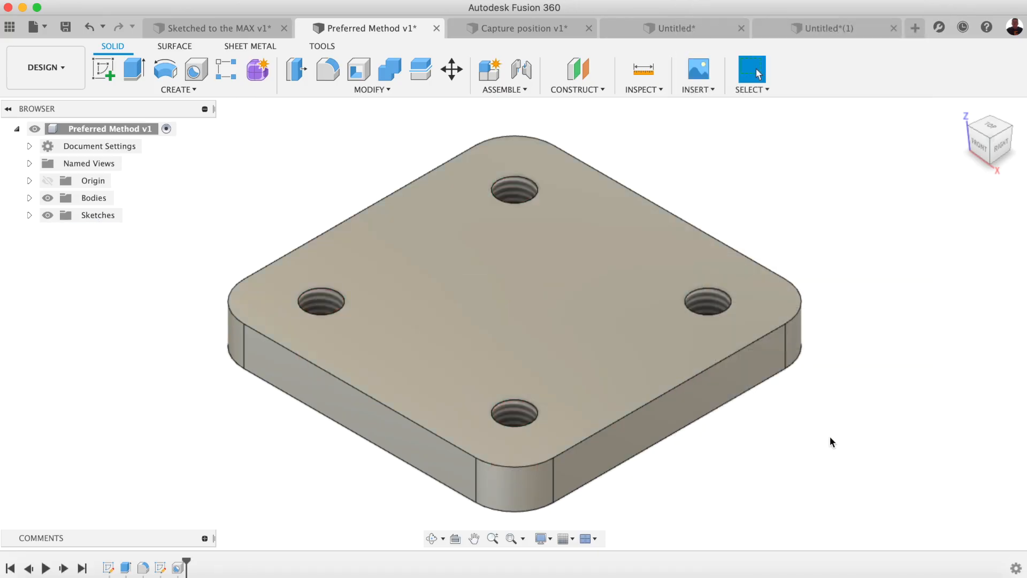
{"action": "mouse_move", "coordinate": [141, 491]}
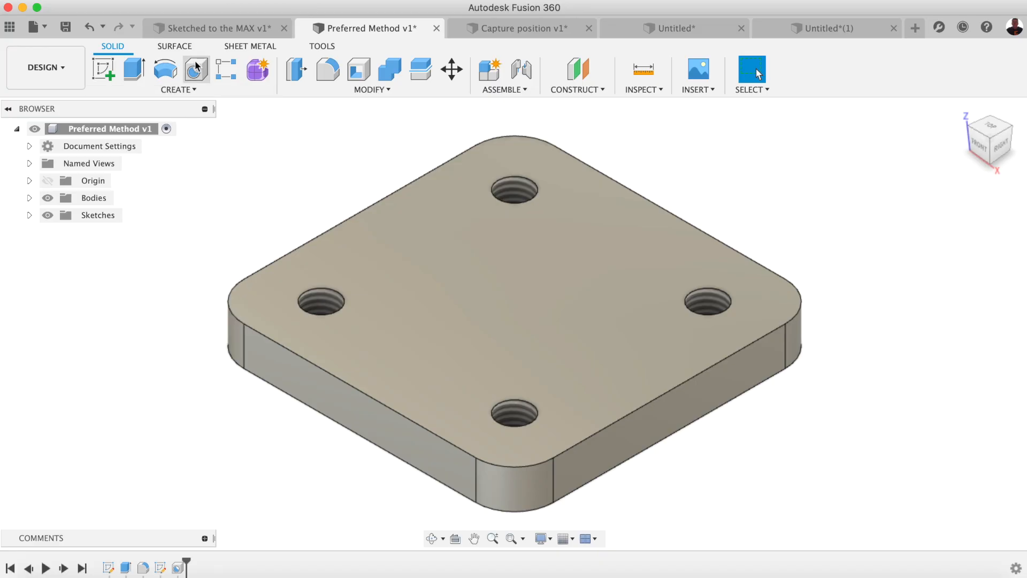
{"action": "left_click", "coordinate": [211, 29]}
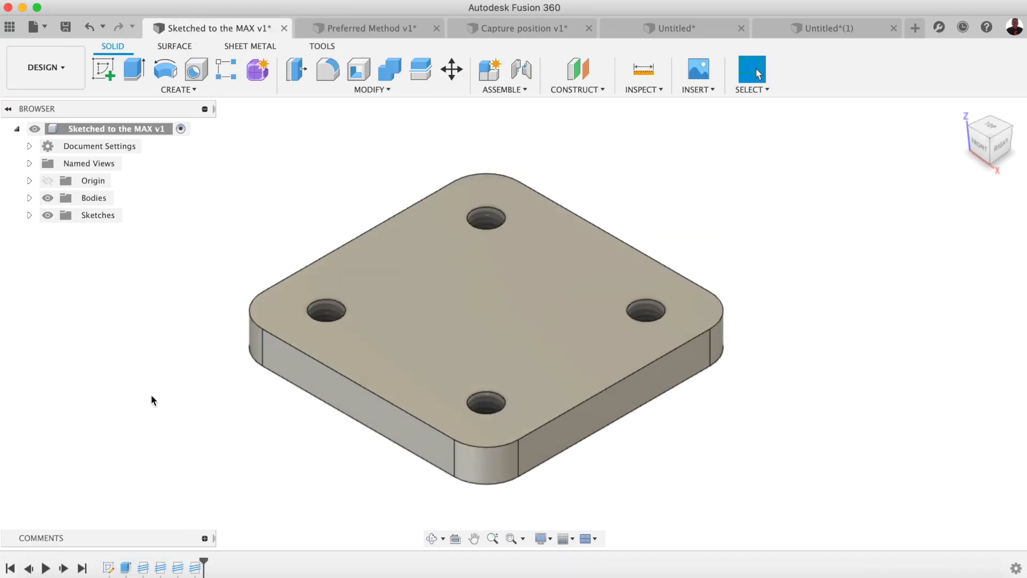
Bring up the Capture position v1 design with its sheet-metal base and end panel.
{"action": "left_click", "coordinate": [514, 28]}
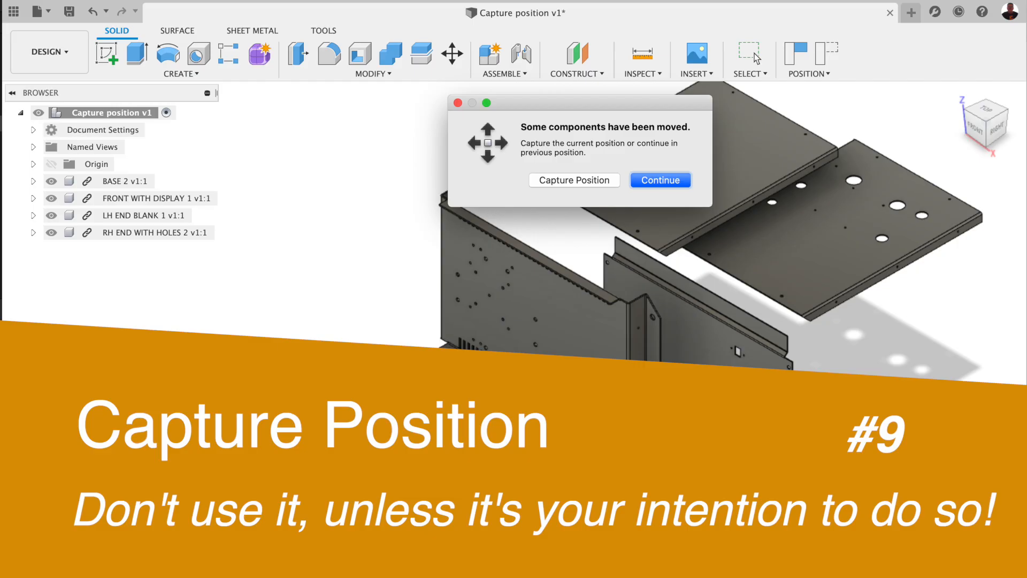
{"action": "left_click", "coordinate": [659, 179]}
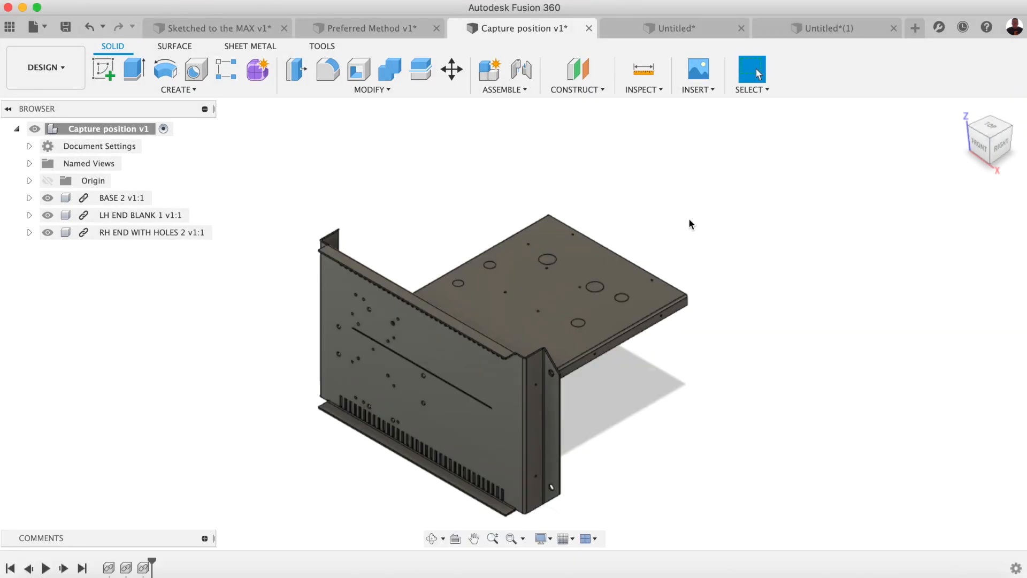
{"action": "mouse_move", "coordinate": [685, 215]}
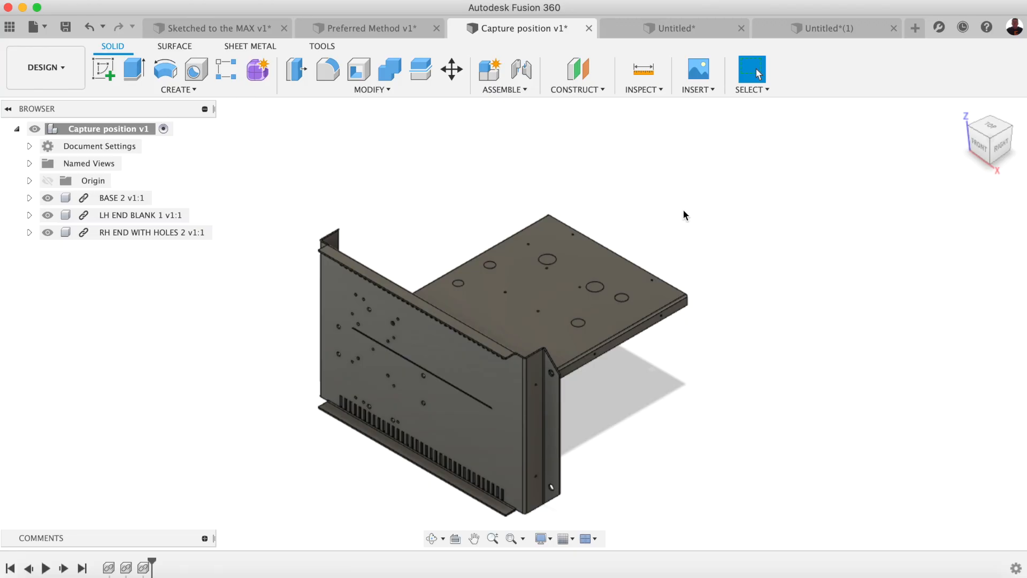
{"action": "mouse_move", "coordinate": [405, 364]}
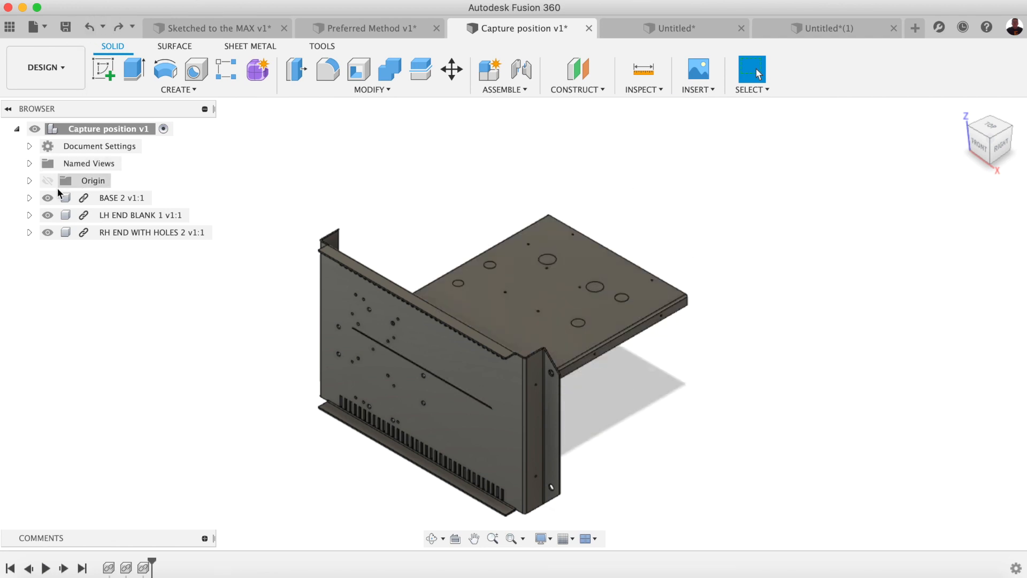
Toggle the base panel's visibility and move a panel, raising the capture-position prompt.
{"action": "left_click", "coordinate": [47, 197]}
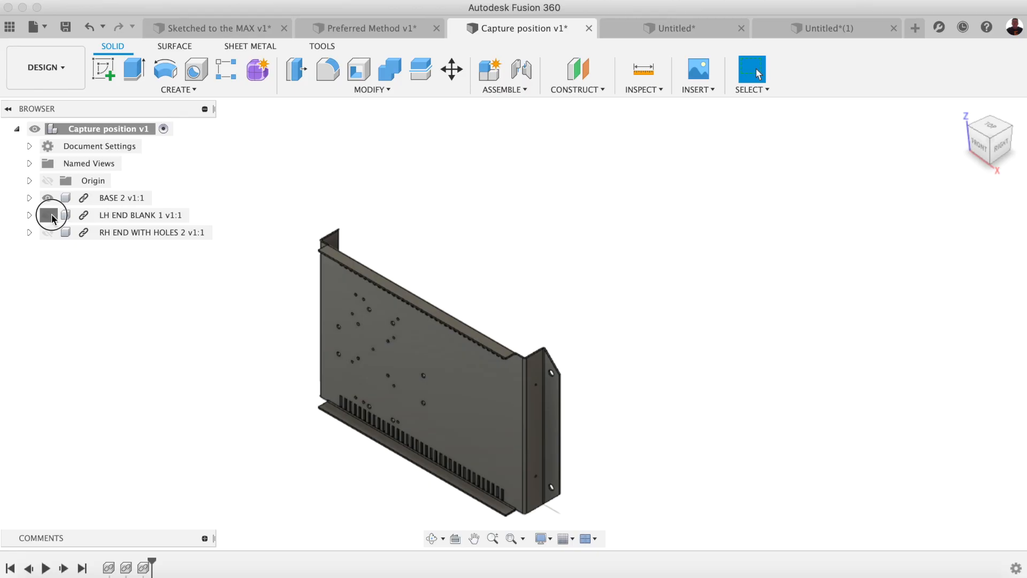
{"action": "left_click", "coordinate": [47, 215]}
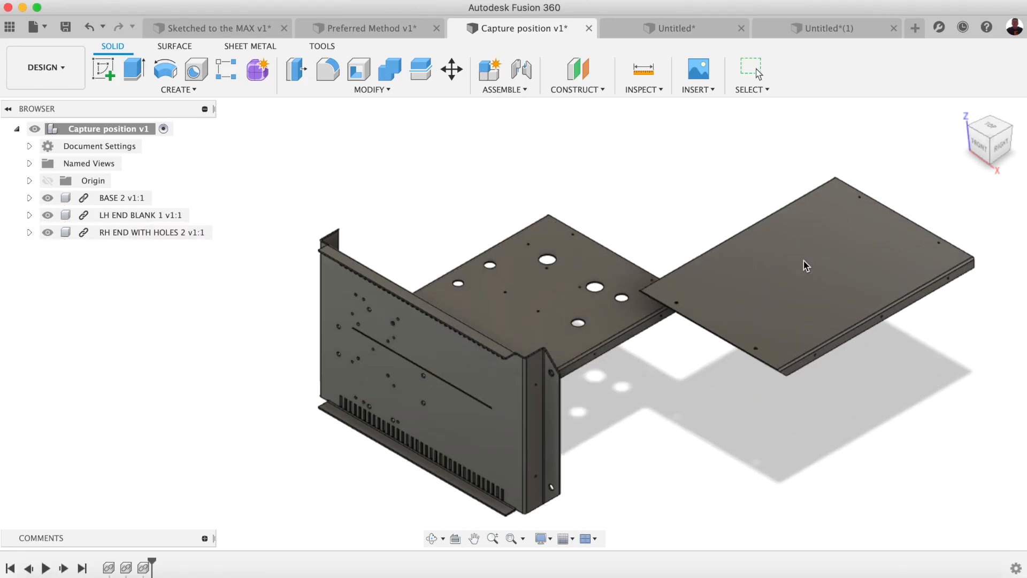
{"action": "left_click", "coordinate": [521, 70]}
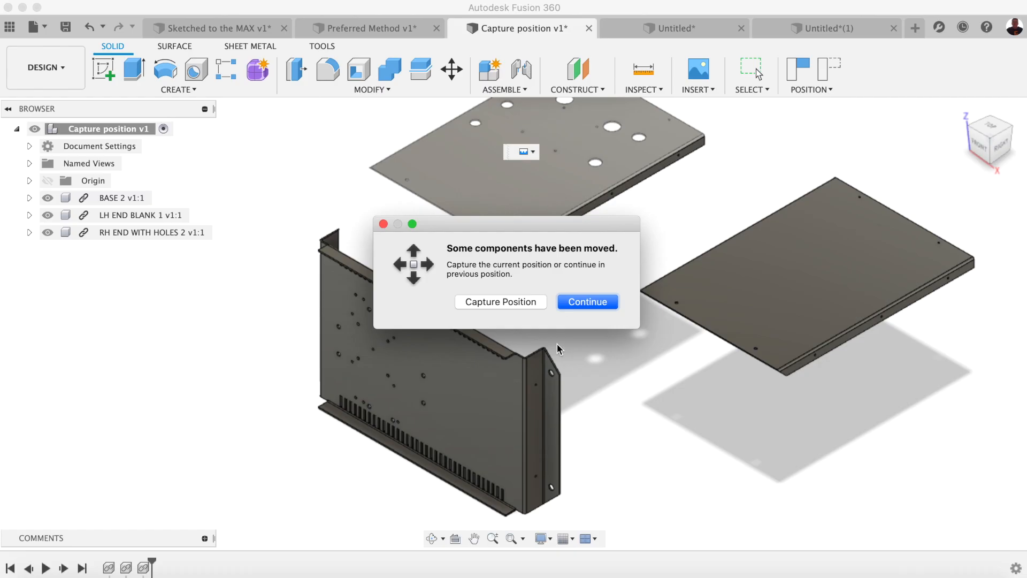
{"action": "mouse_move", "coordinate": [604, 348]}
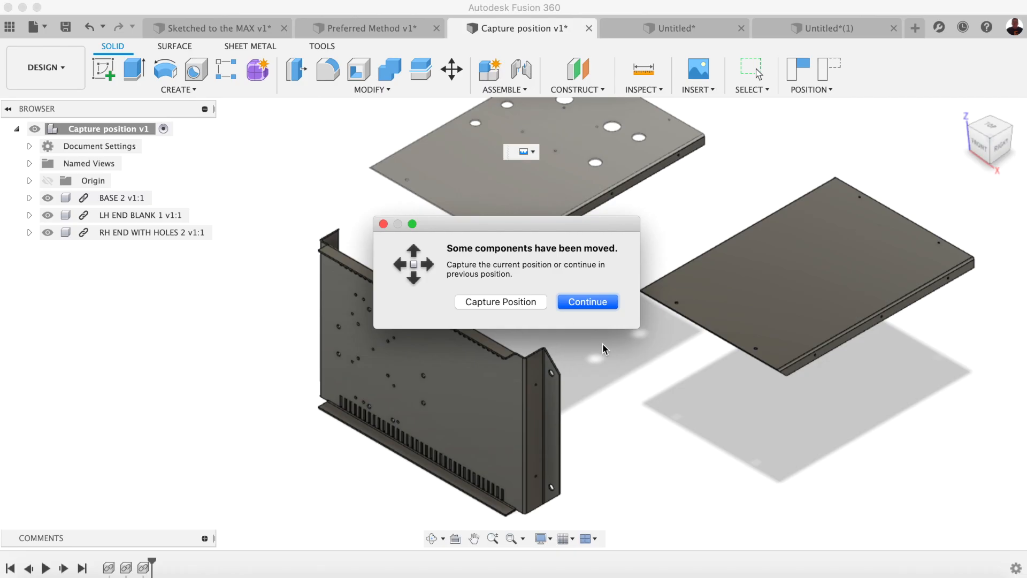
{"action": "mouse_move", "coordinate": [555, 329]}
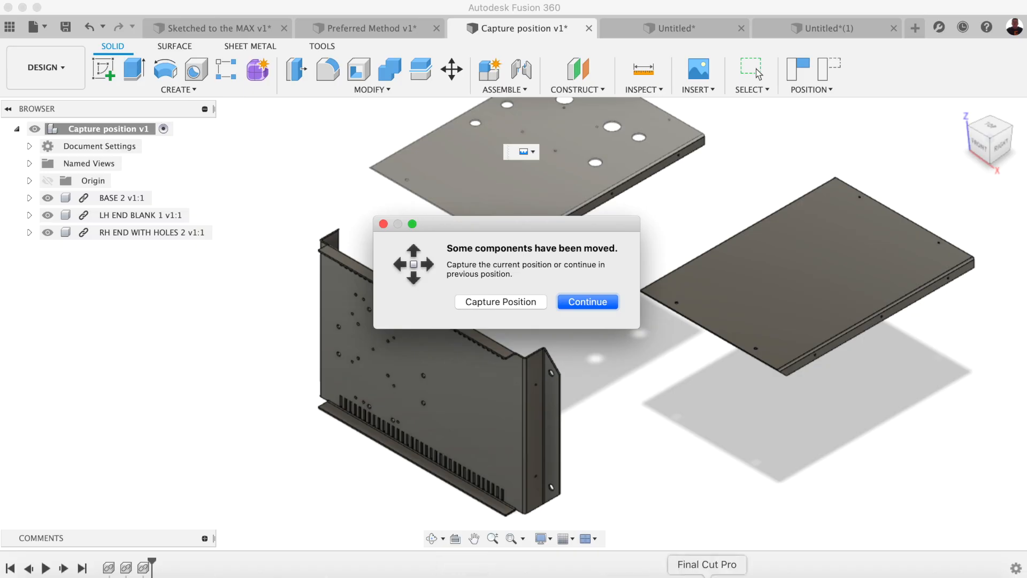
{"action": "mouse_move", "coordinate": [738, 472]}
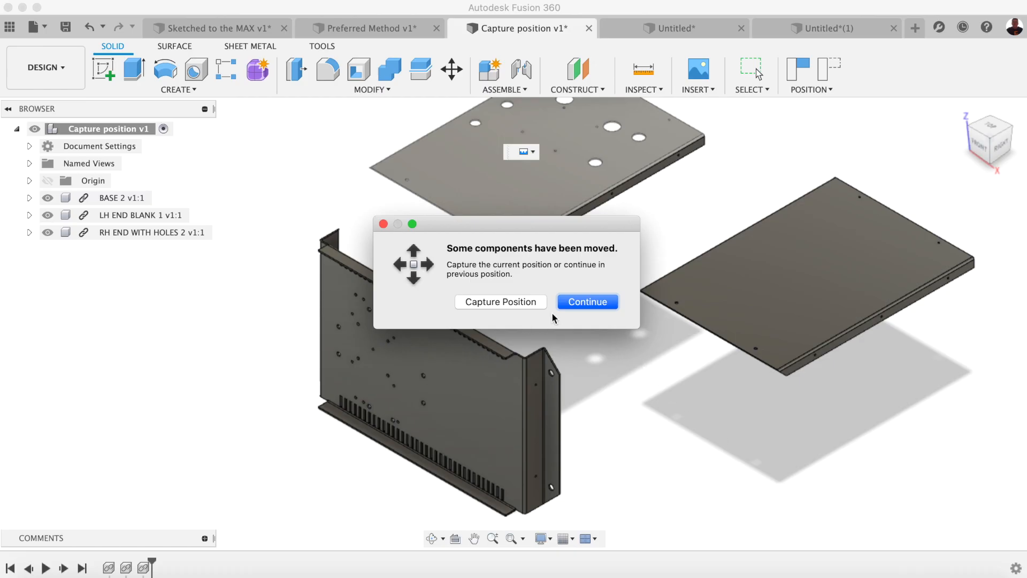
{"action": "mouse_move", "coordinate": [688, 313]}
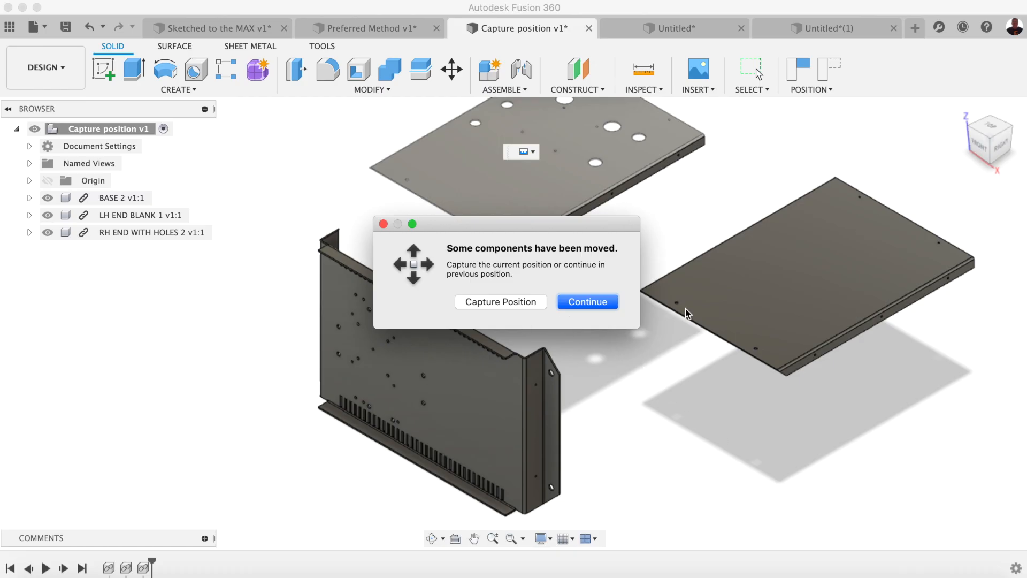
{"action": "mouse_move", "coordinate": [516, 309]}
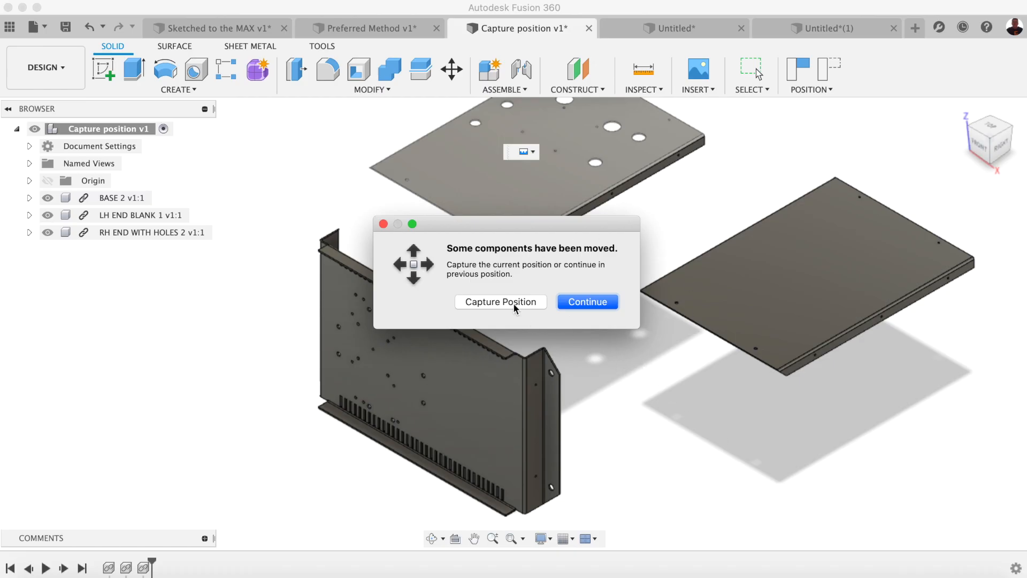
{"action": "left_click", "coordinate": [586, 302]}
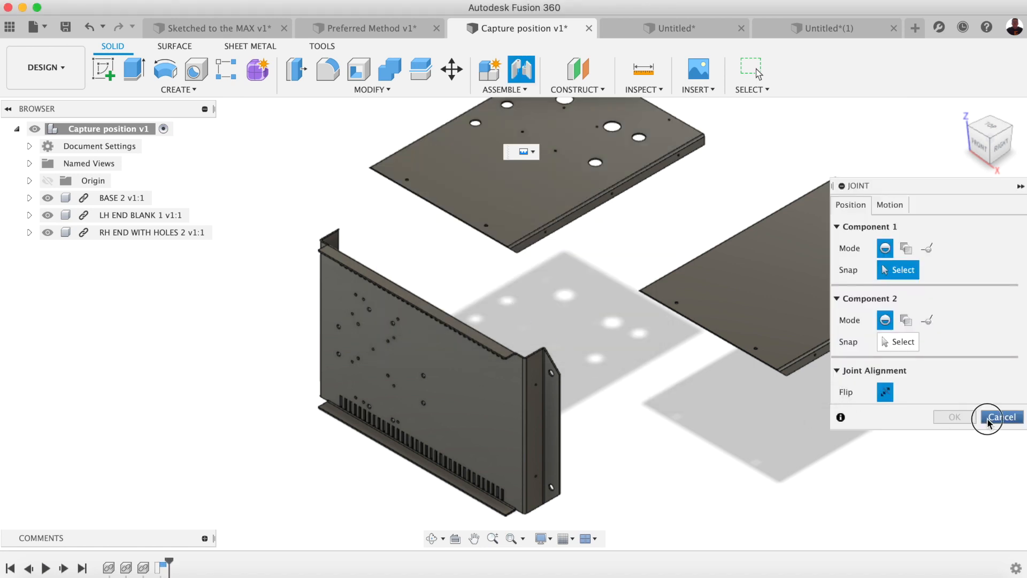
{"action": "left_click", "coordinate": [1000, 417]}
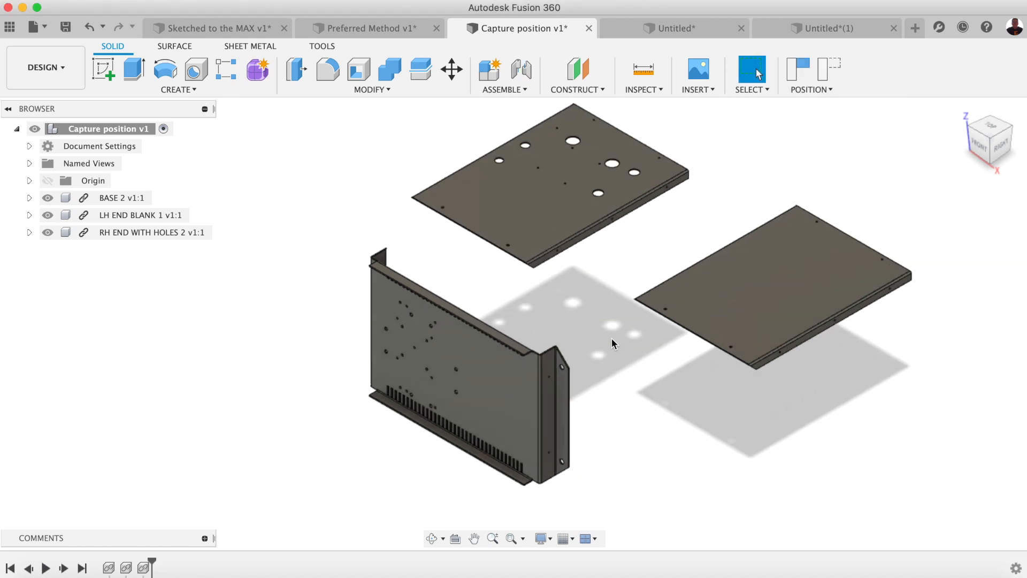
{"action": "mouse_move", "coordinate": [647, 334]}
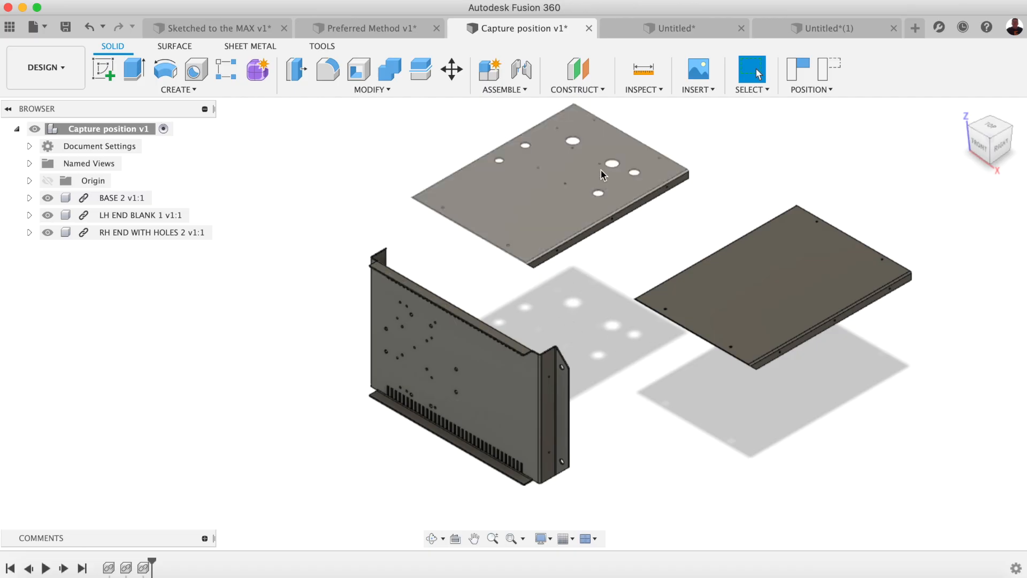
{"action": "left_click", "coordinate": [826, 28]}
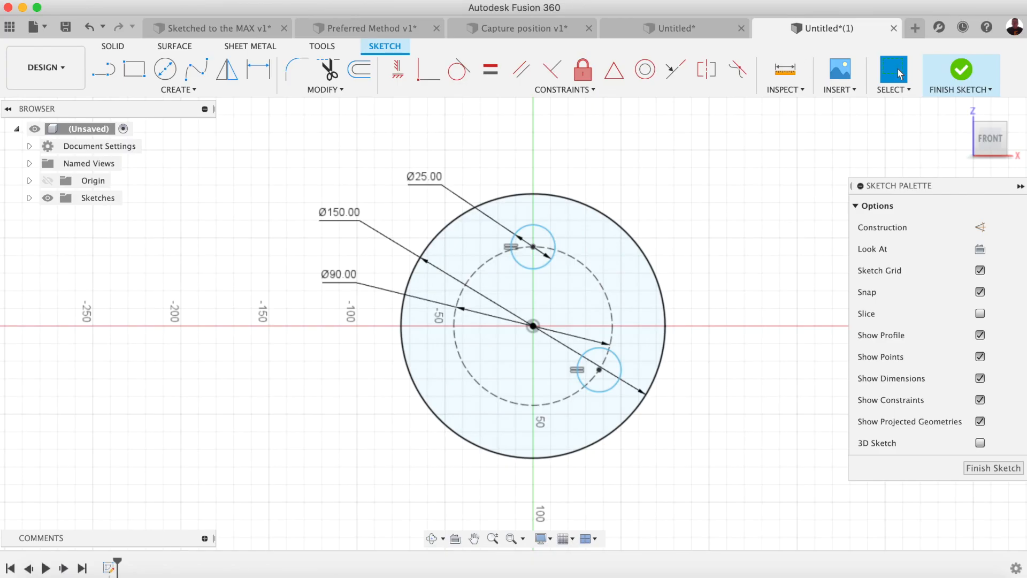
{"action": "mouse_move", "coordinate": [694, 179]}
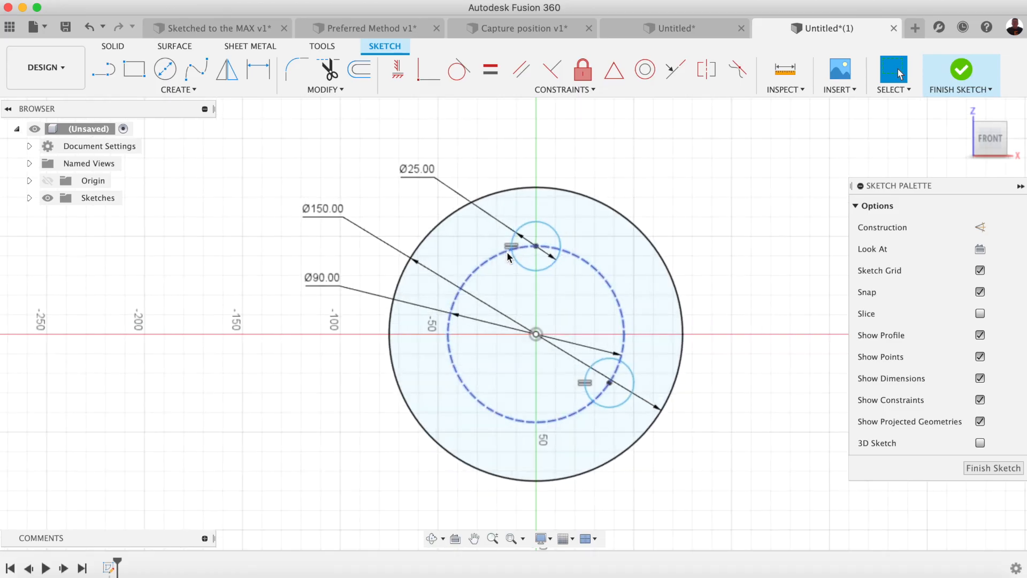
Resize both small hole circles from Ø25 to Ø20, then pick the lower hole for an angle.
{"action": "left_click", "coordinate": [510, 140]}
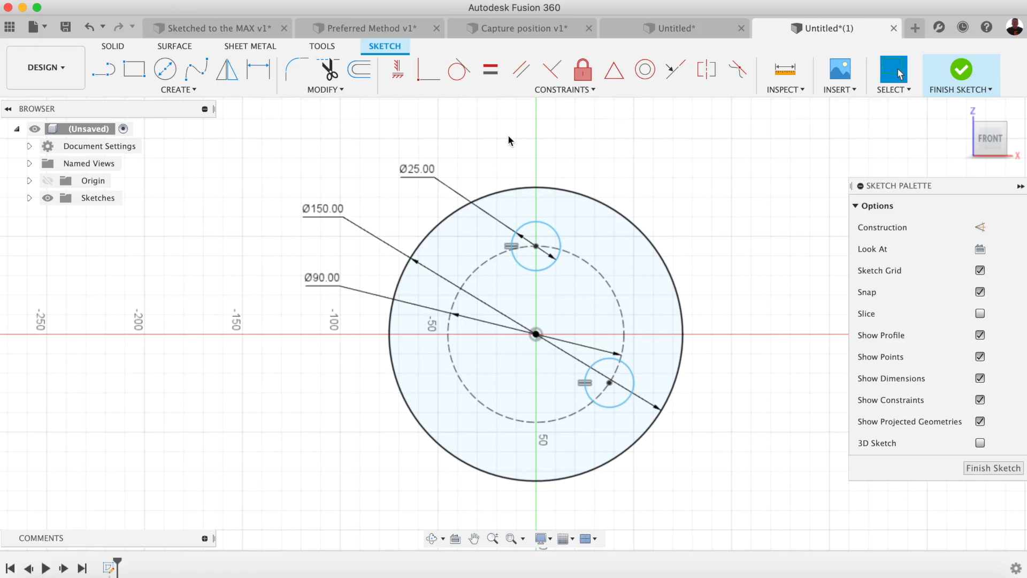
{"action": "left_click", "coordinate": [418, 169]}
{"action": "type", "text": "20"}
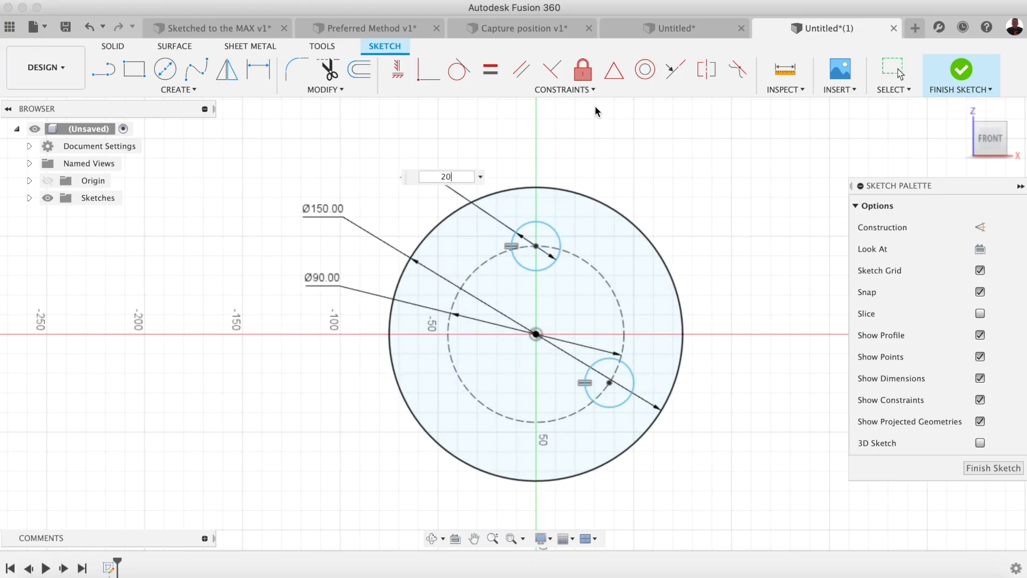
{"action": "key", "text": "Return"}
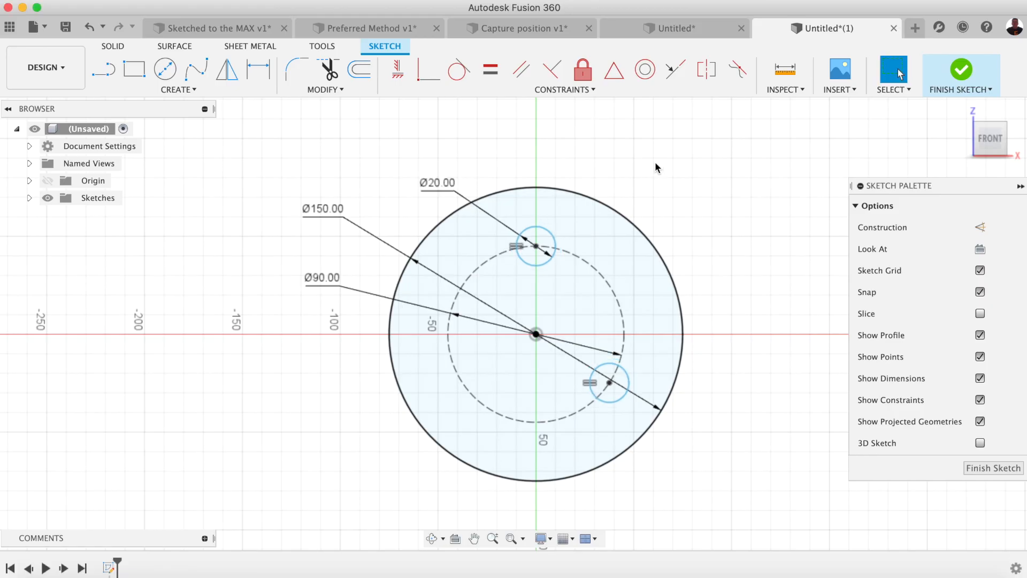
{"action": "mouse_move", "coordinate": [645, 158]}
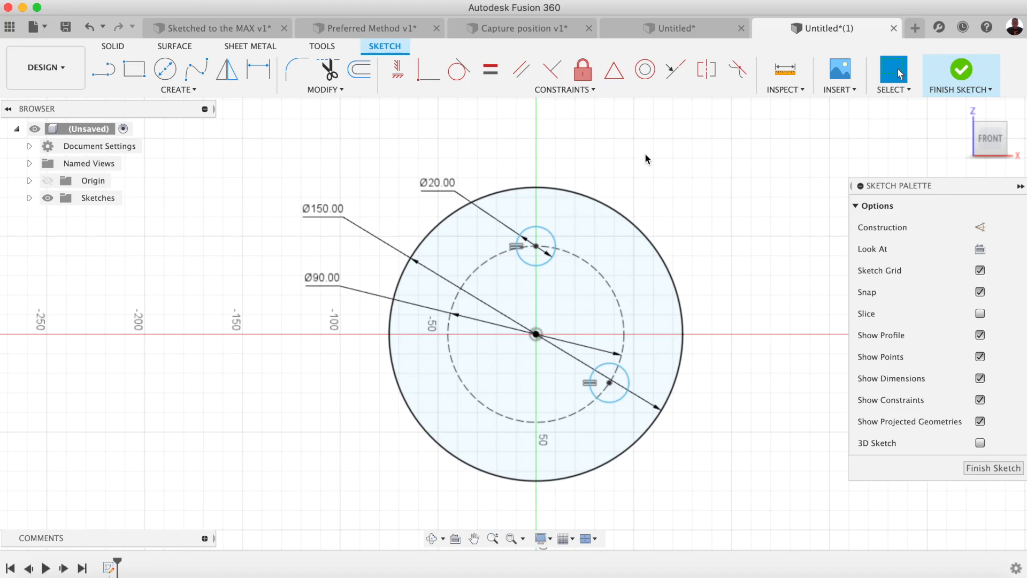
{"action": "mouse_move", "coordinate": [658, 169]}
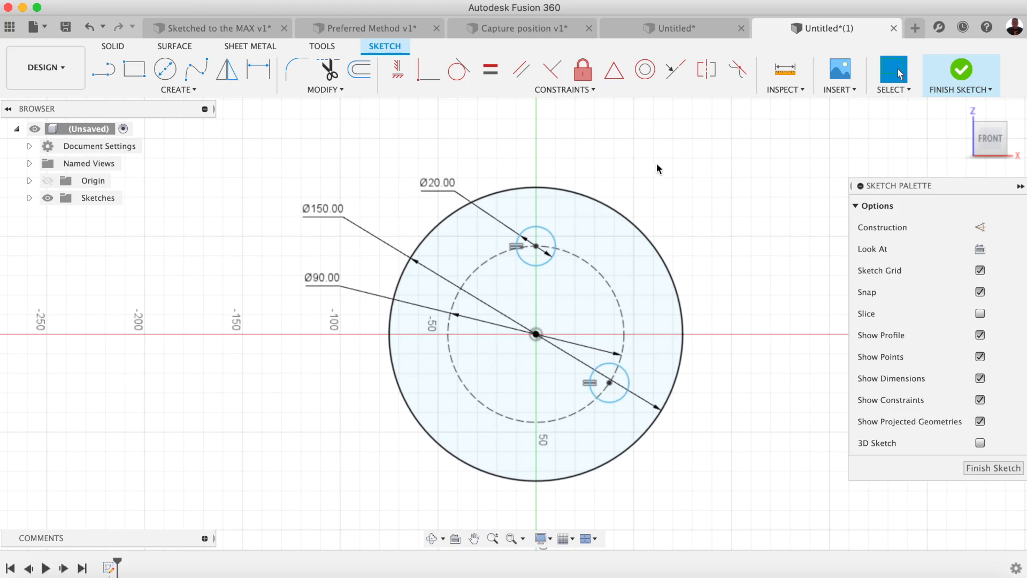
{"action": "mouse_move", "coordinate": [689, 321]}
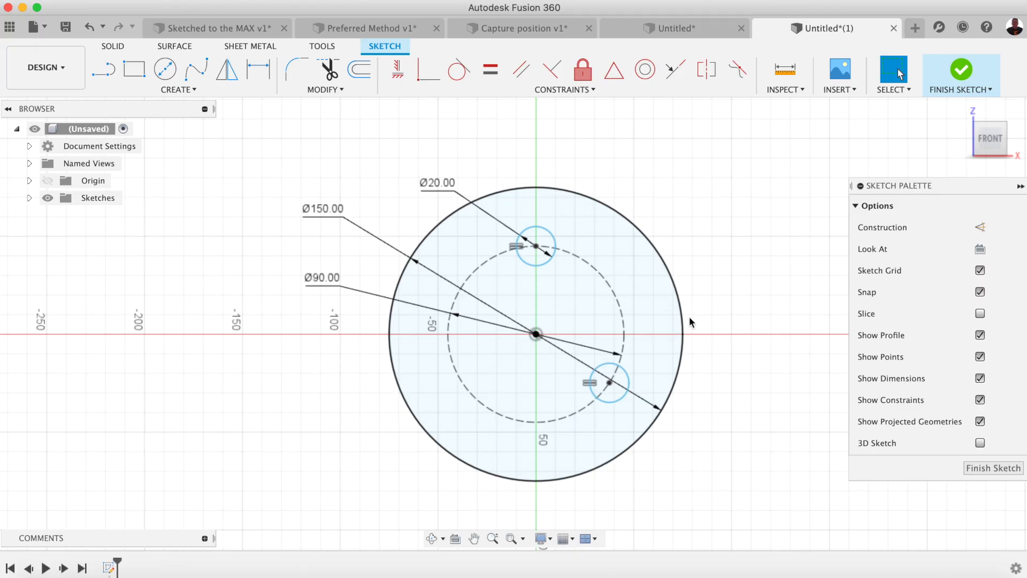
{"action": "mouse_move", "coordinate": [751, 338]}
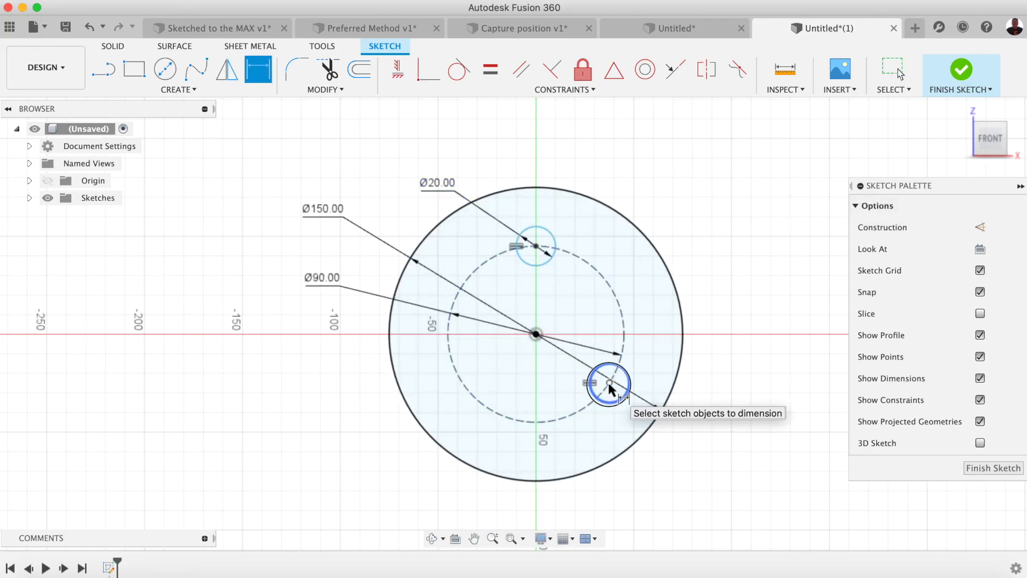
{"action": "left_click", "coordinate": [537, 245]}
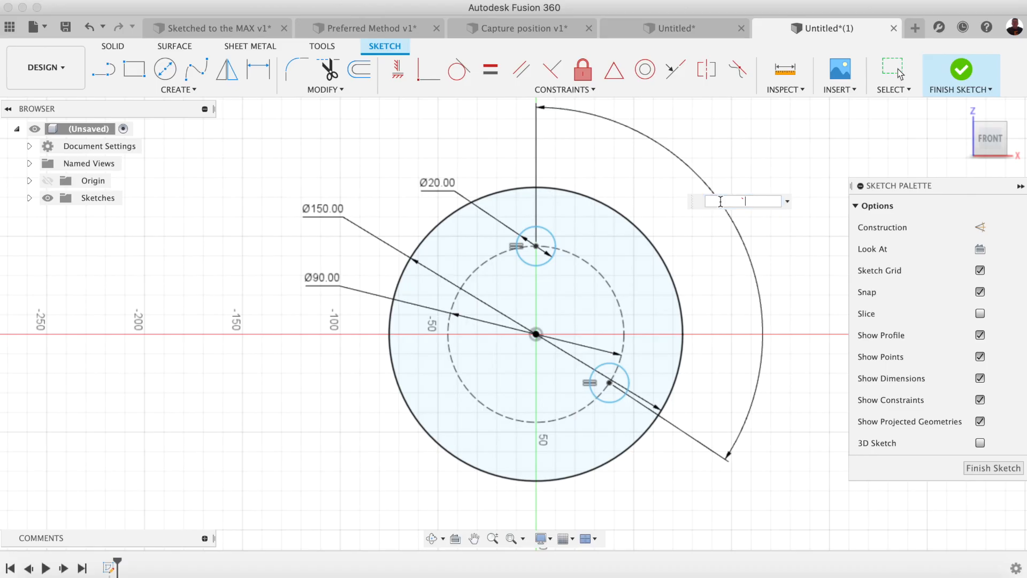
Enter 125 for the angular dimension between the holes.
{"action": "type", "text": "125"}
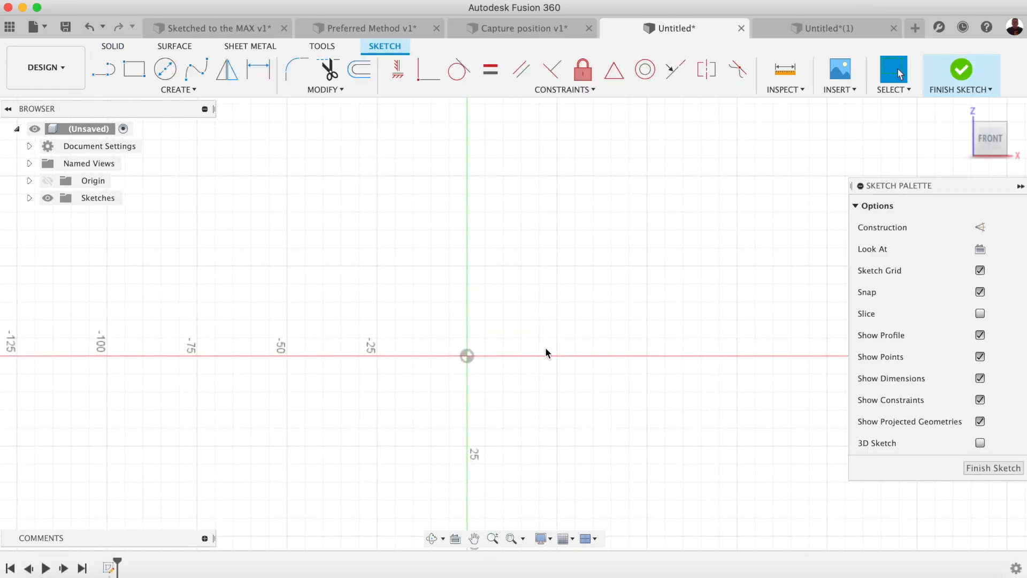
{"action": "mouse_move", "coordinate": [524, 334]}
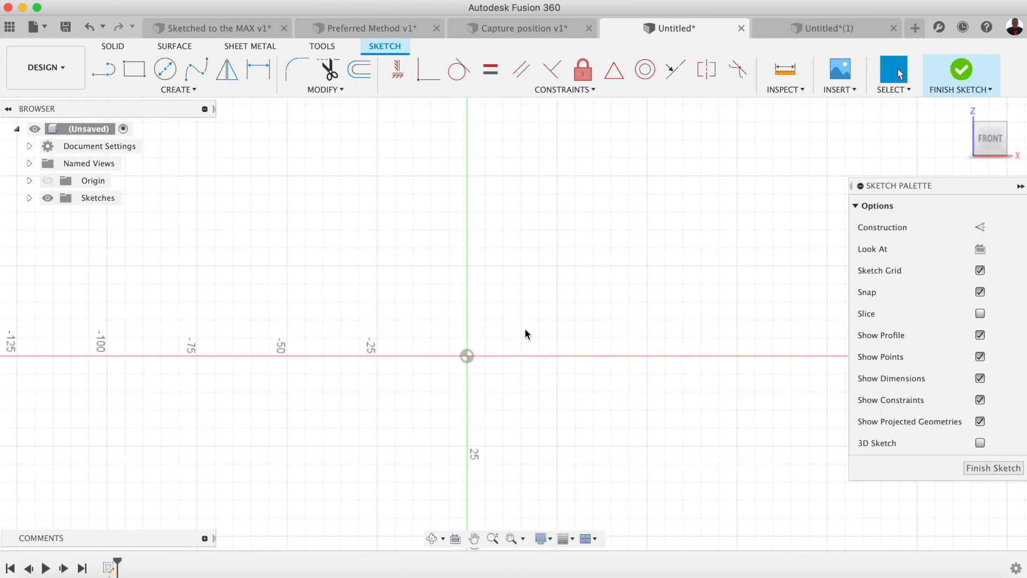
{"action": "mouse_move", "coordinate": [422, 240]}
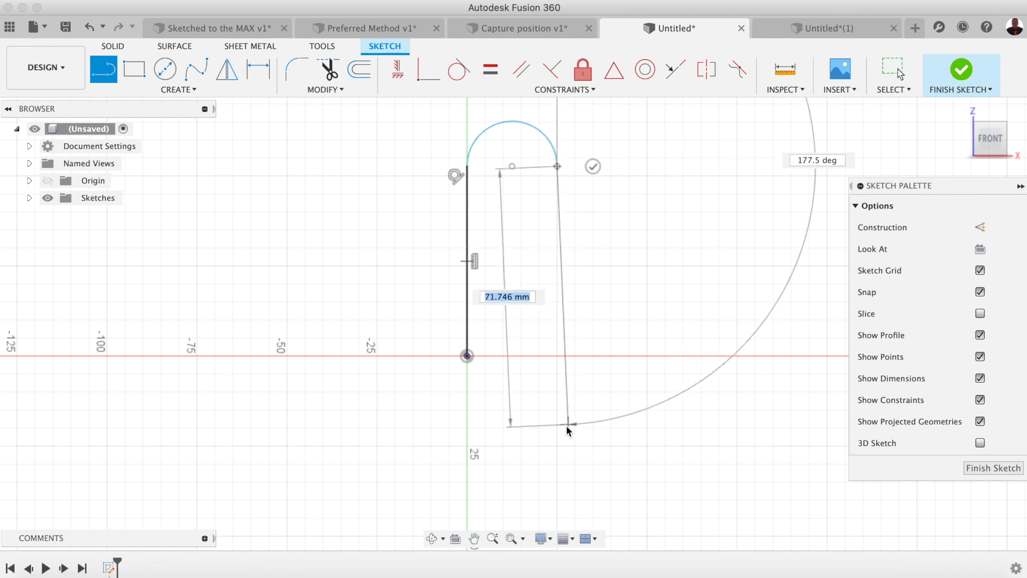
Draw the clip centreline's straight runs and rounded bends, finishing with the lower bend.
{"action": "left_click", "coordinate": [557, 458]}
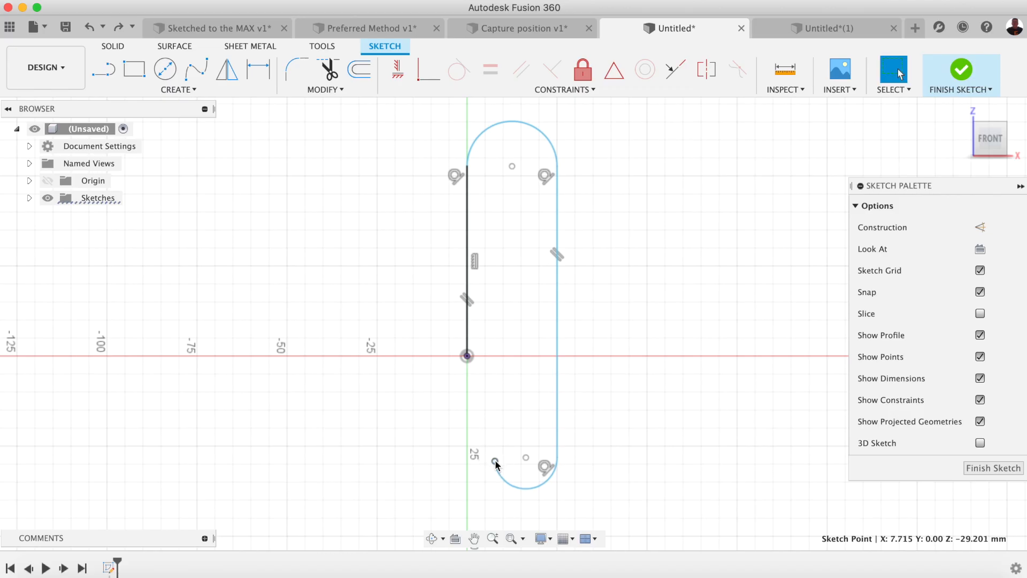
{"action": "left_click", "coordinate": [103, 69]}
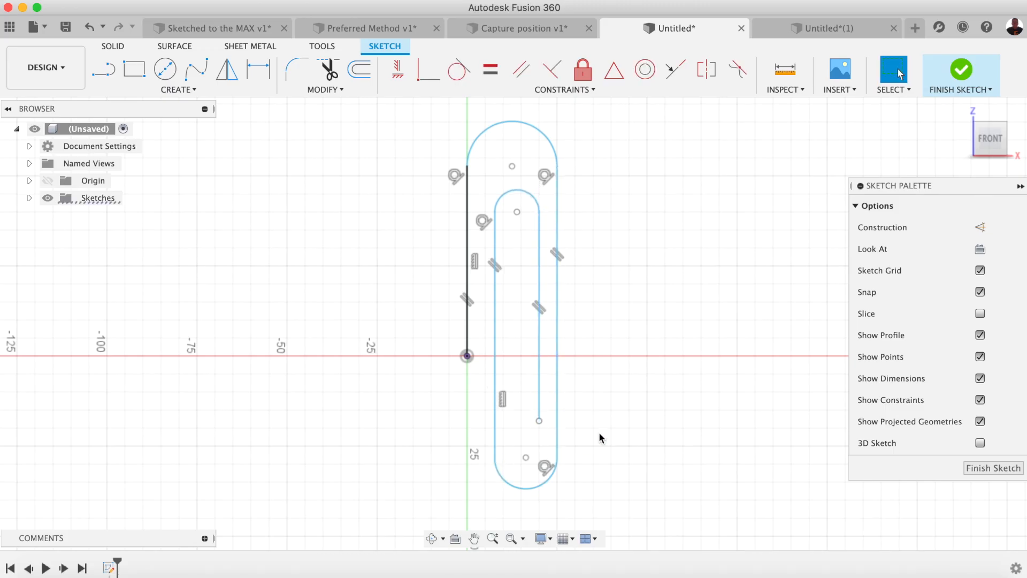
{"action": "mouse_move", "coordinate": [993, 467]}
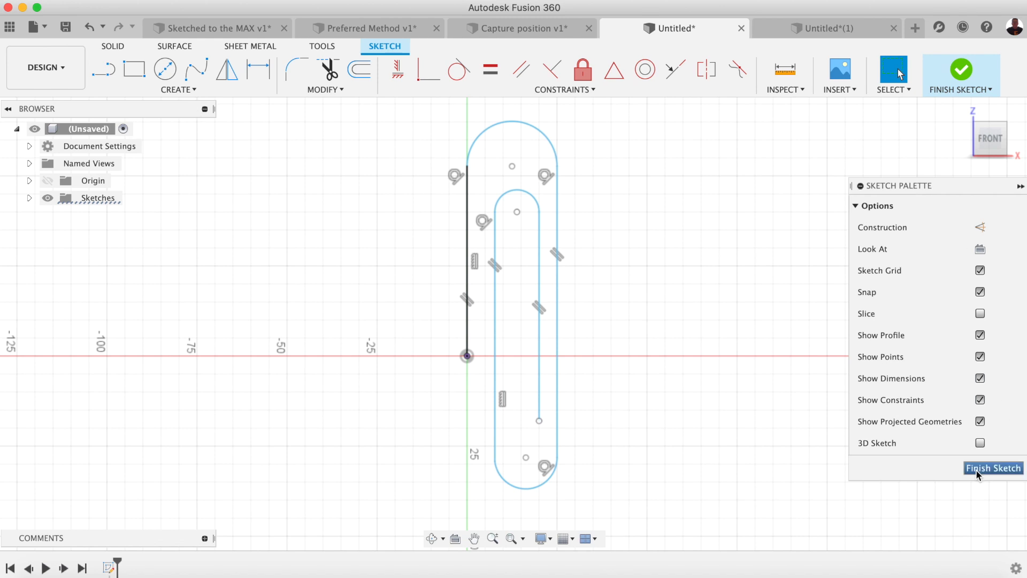
Finish the clip path sketch, then sweep the small circle profile along the clip outline.
{"action": "left_click", "coordinate": [993, 467]}
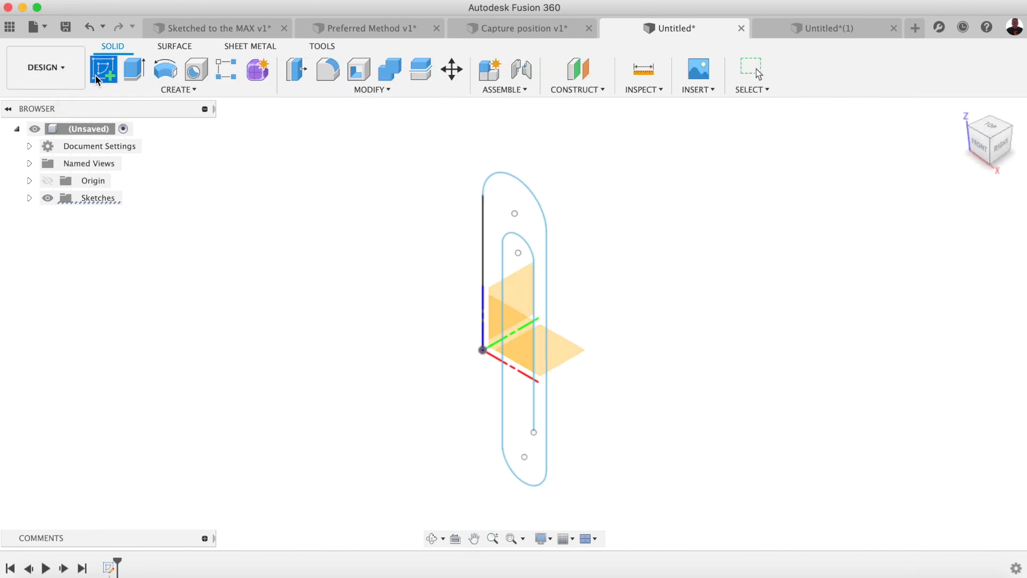
{"action": "left_click", "coordinate": [103, 68]}
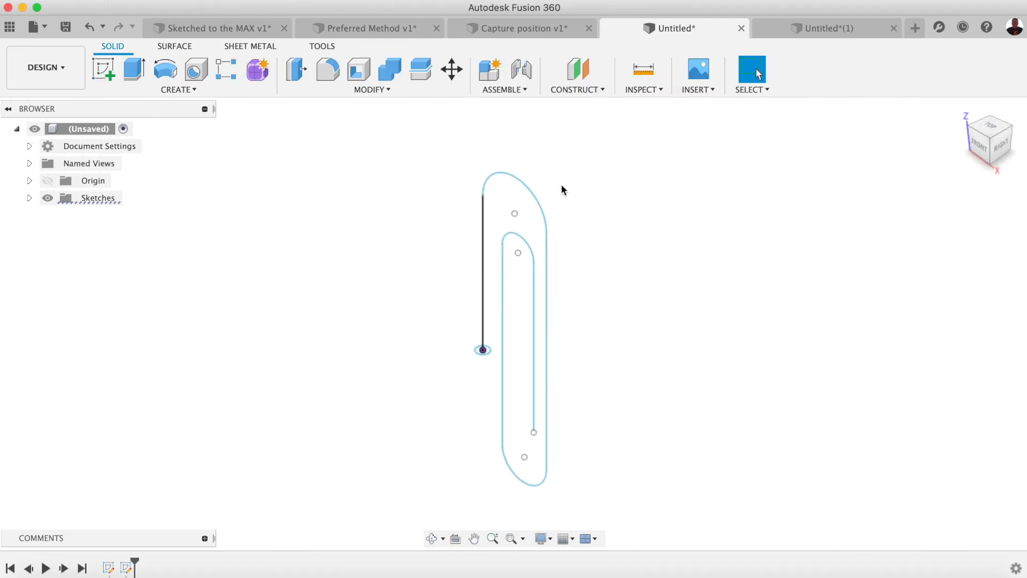
{"action": "left_click", "coordinate": [178, 89]}
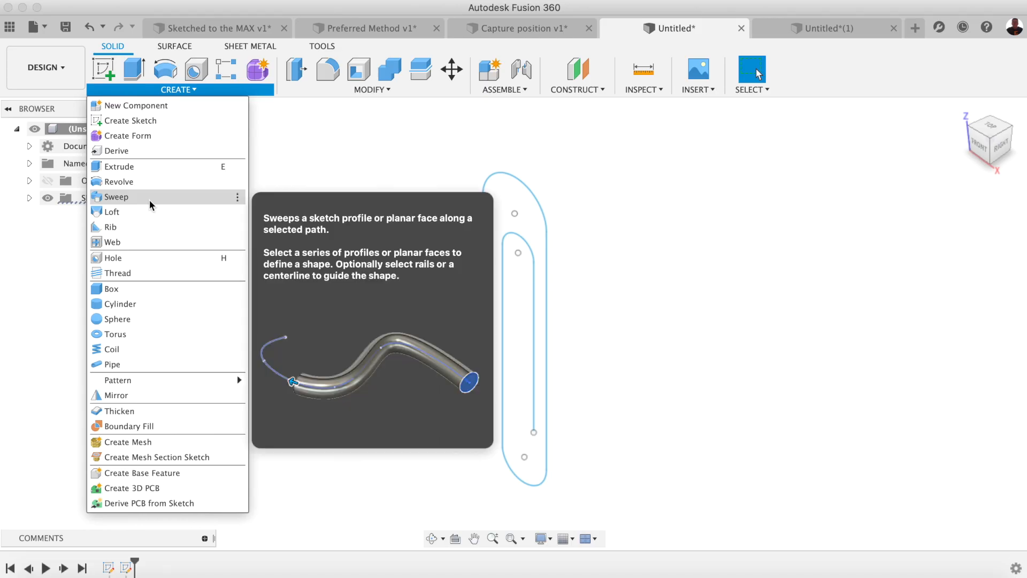
{"action": "left_click", "coordinate": [117, 196]}
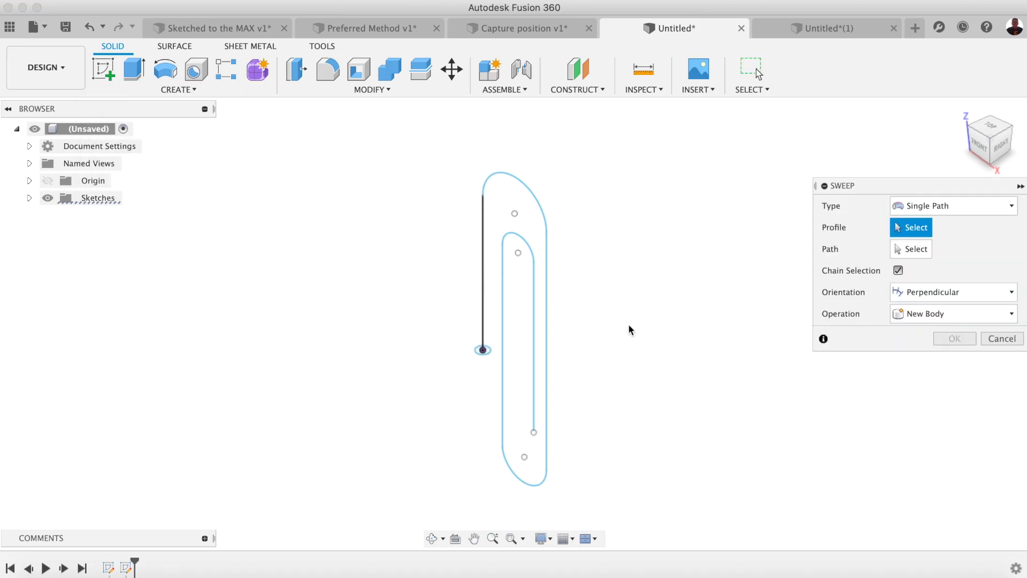
{"action": "mouse_move", "coordinate": [574, 260]}
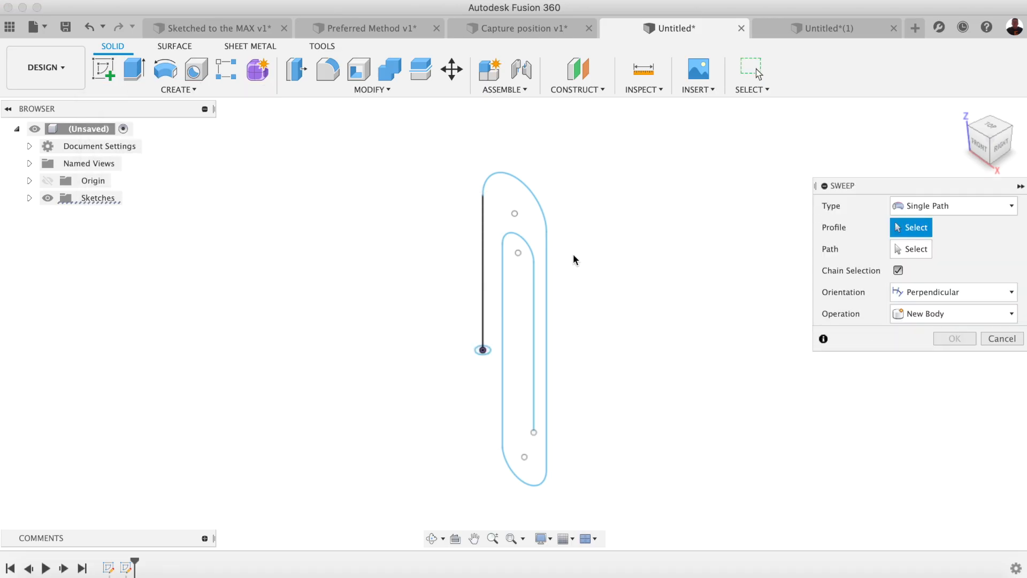
{"action": "mouse_move", "coordinate": [498, 344]}
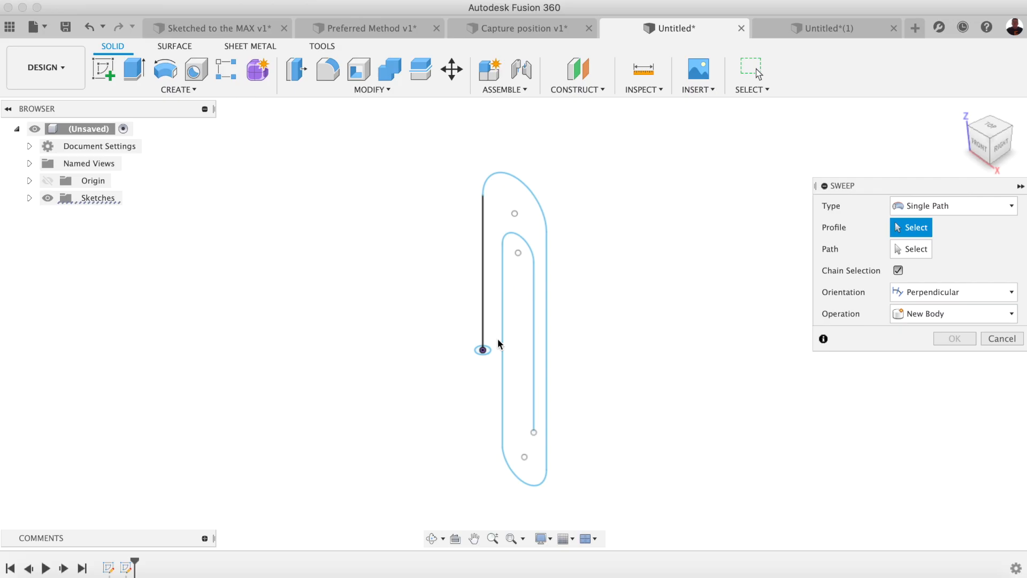
{"action": "left_click", "coordinate": [482, 349]}
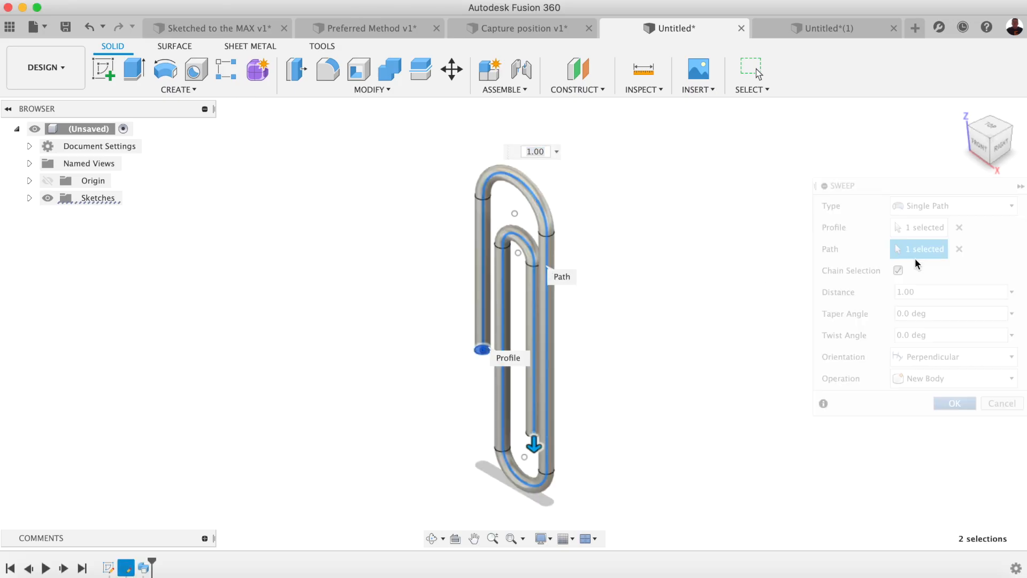
{"action": "left_click", "coordinate": [954, 403]}
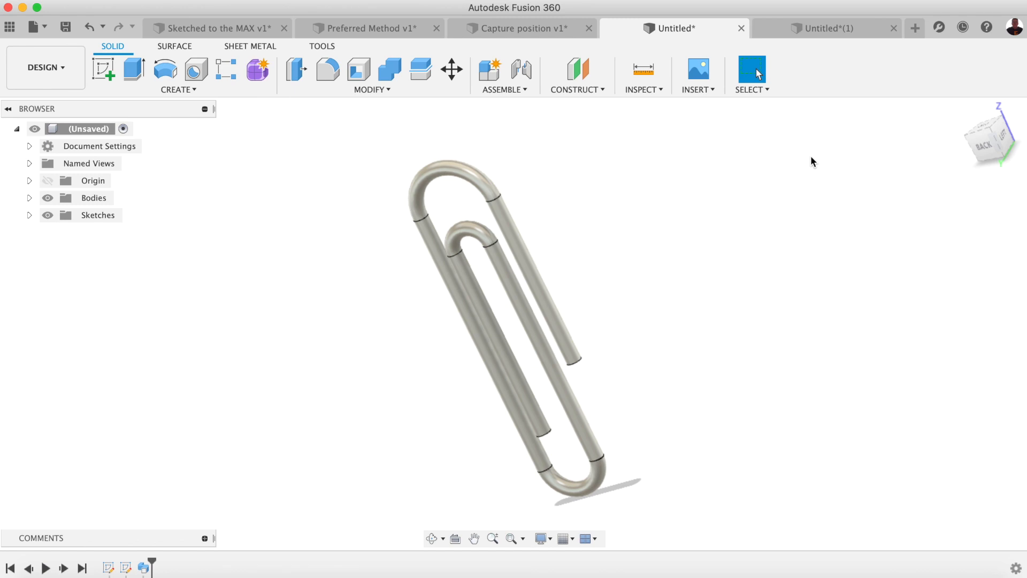
{"action": "mouse_move", "coordinate": [803, 446]}
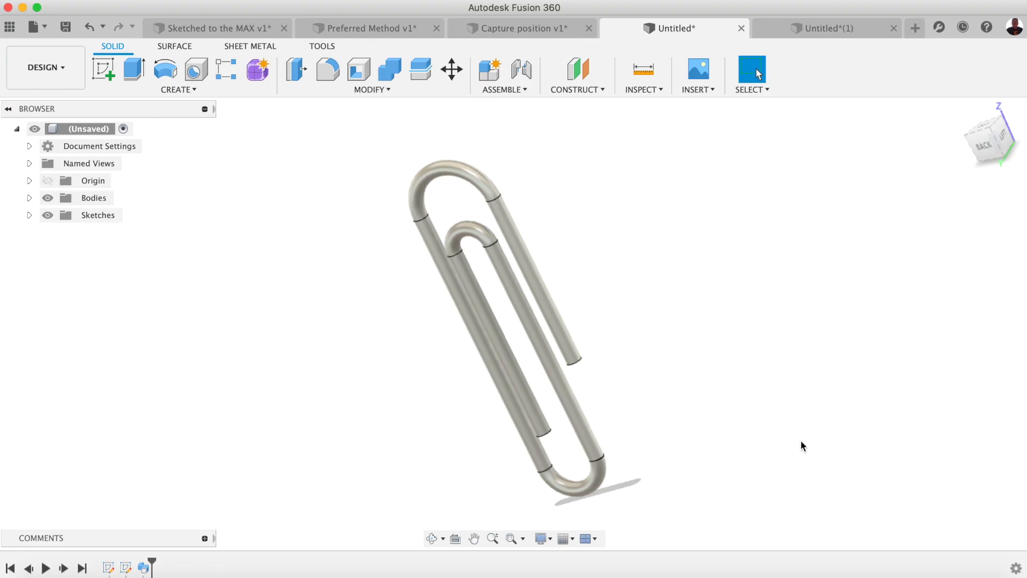
{"action": "mouse_move", "coordinate": [786, 477]}
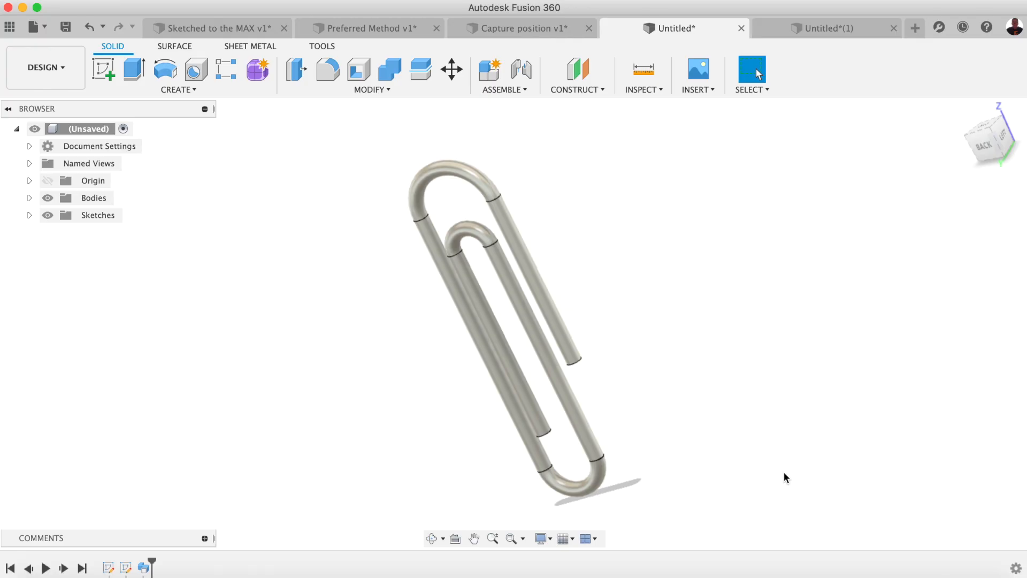